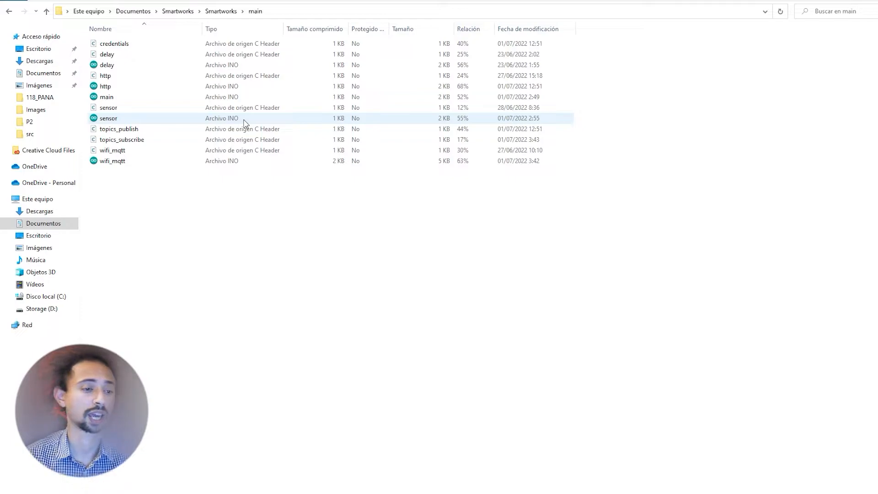
Open the Smartworks main sensor .ino sketch from File Explorer into the Arduino IDE.
left_click(319, 226)
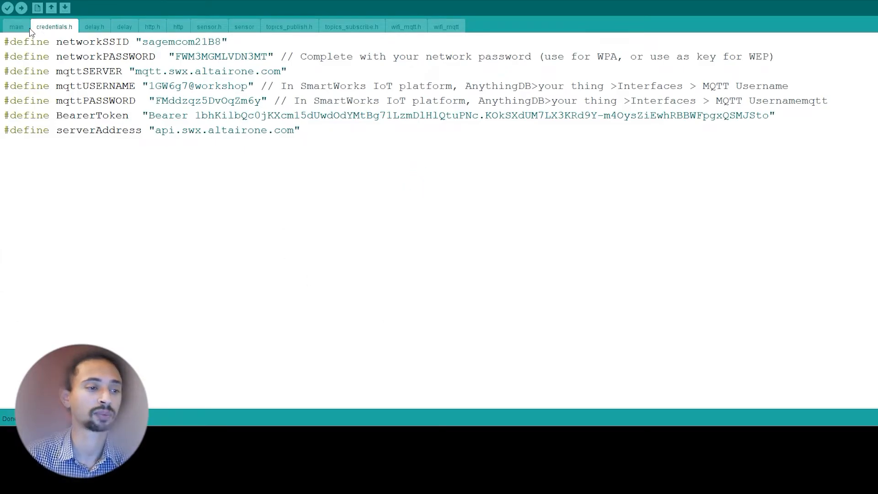
Review the main sketch and credentials.h, highlighting the network password value.
left_click(16, 26)
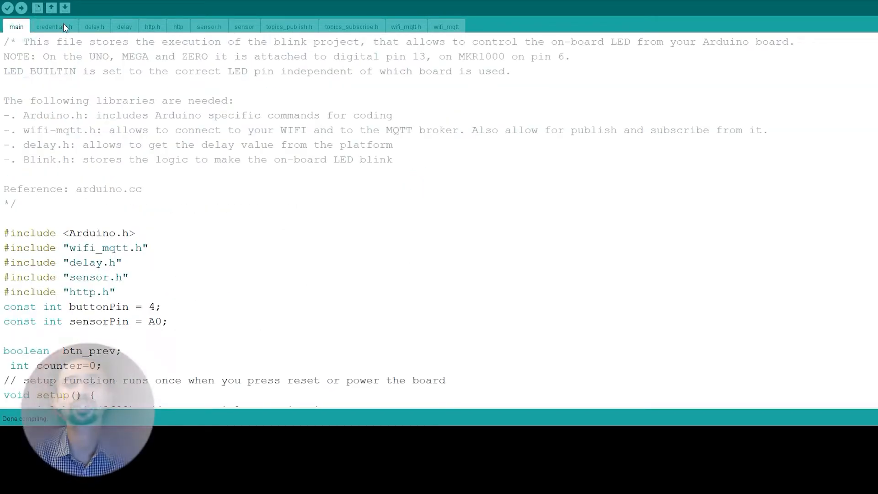
left_click(54, 26)
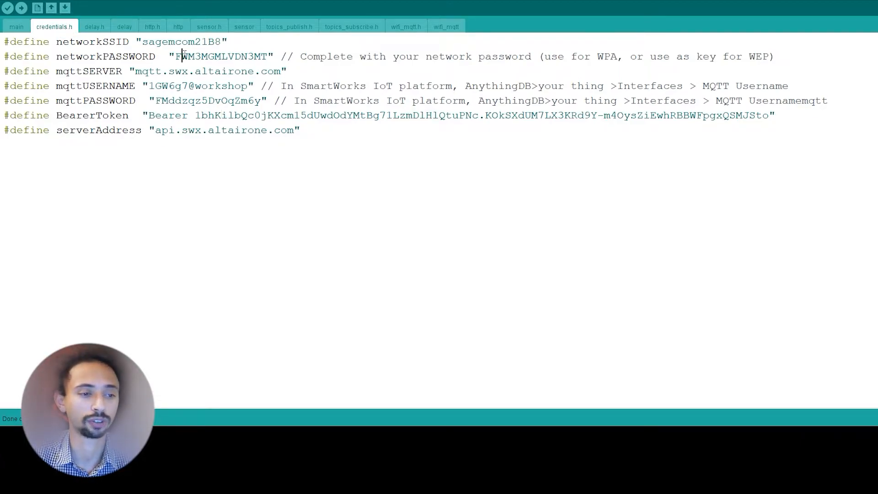
double_click(180, 42)
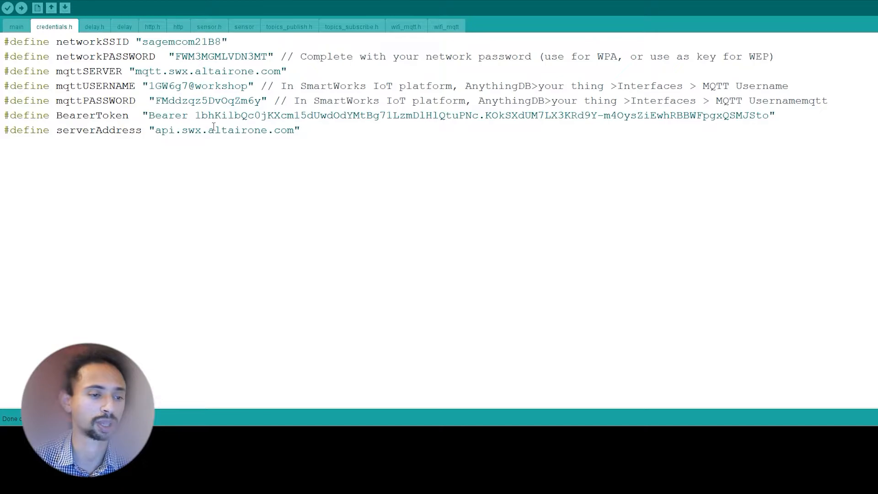
mouse_move(160, 29)
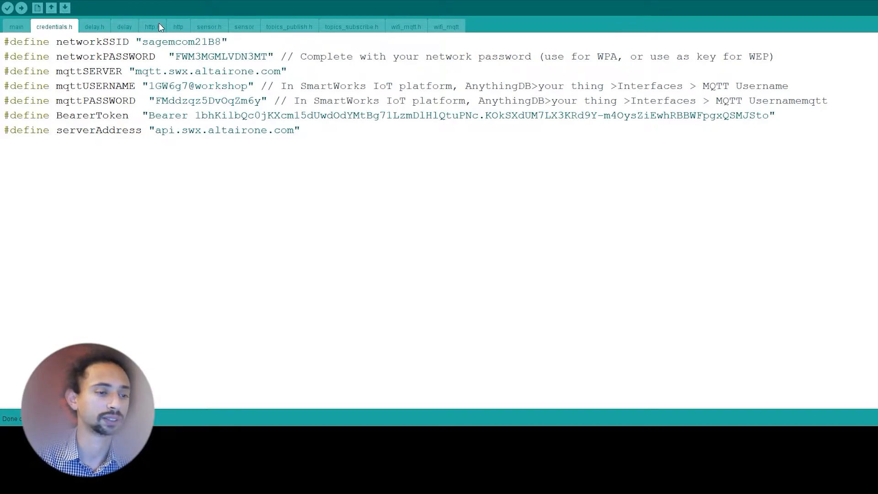
Browse the http and sensor files, then highlight the publishTopic path in topics_publish.h.
left_click(178, 26)
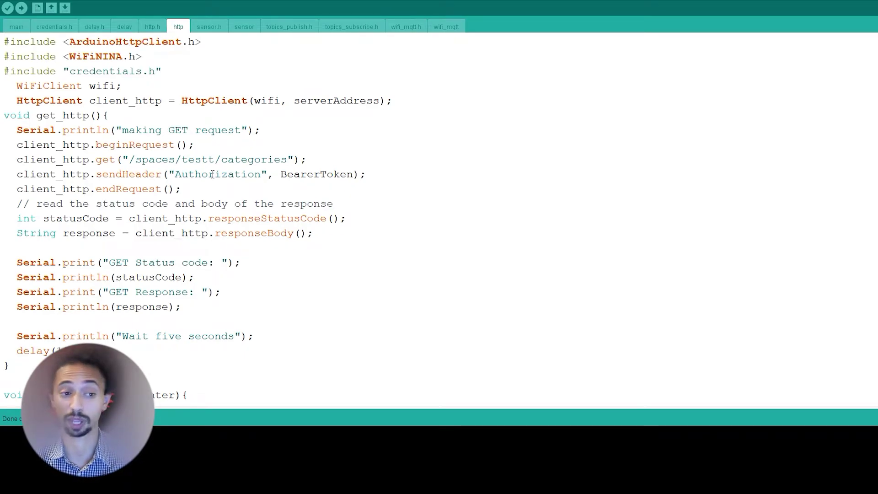
left_click(244, 26)
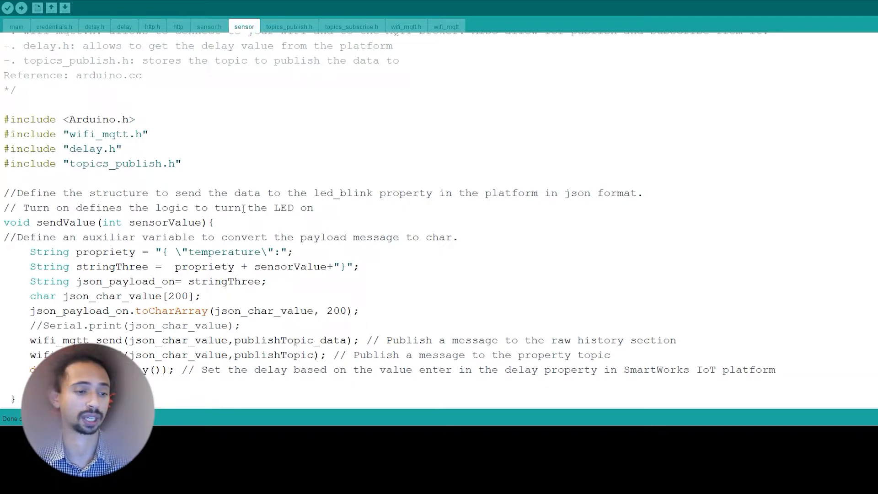
left_click(288, 26)
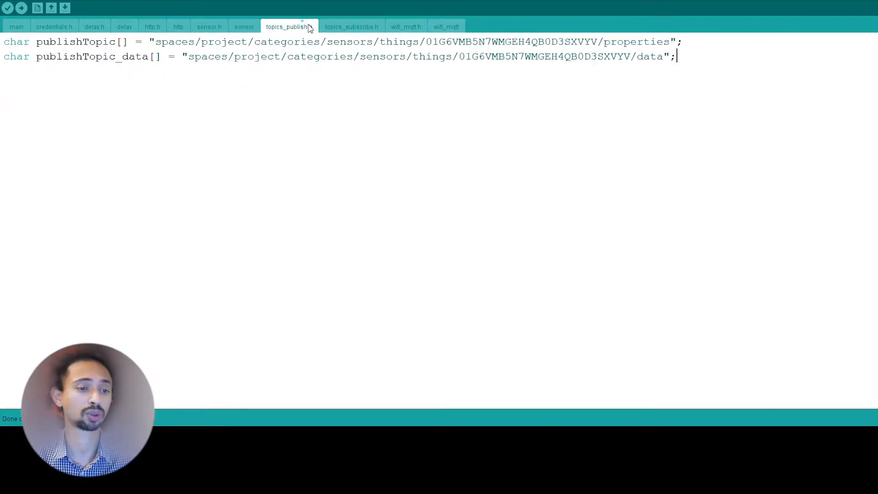
left_click_drag(187, 56, 584, 56)
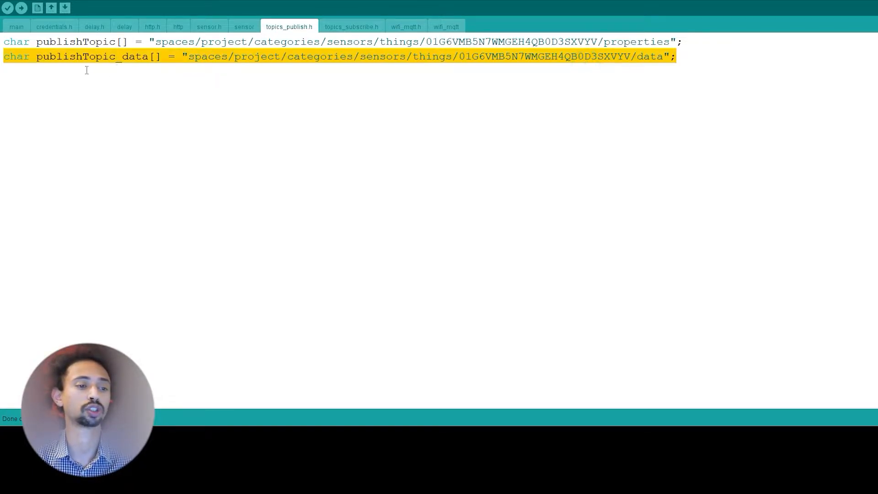
double_click(76, 42)
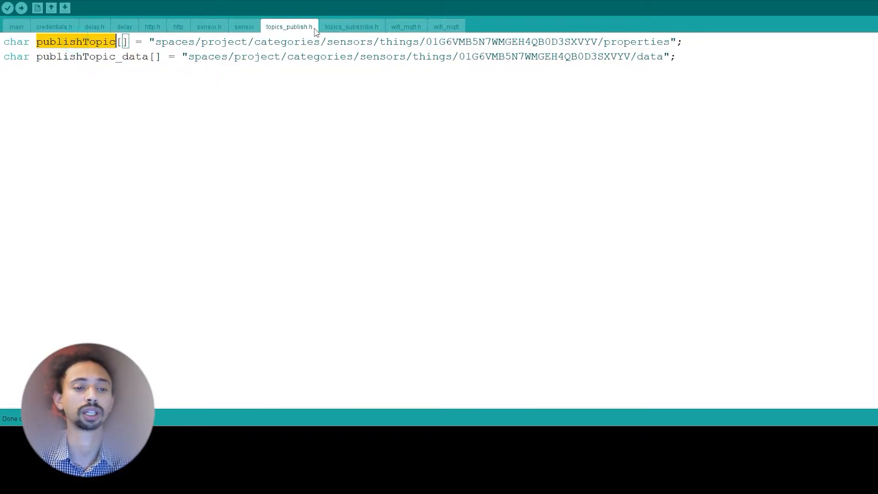
double_click(319, 57)
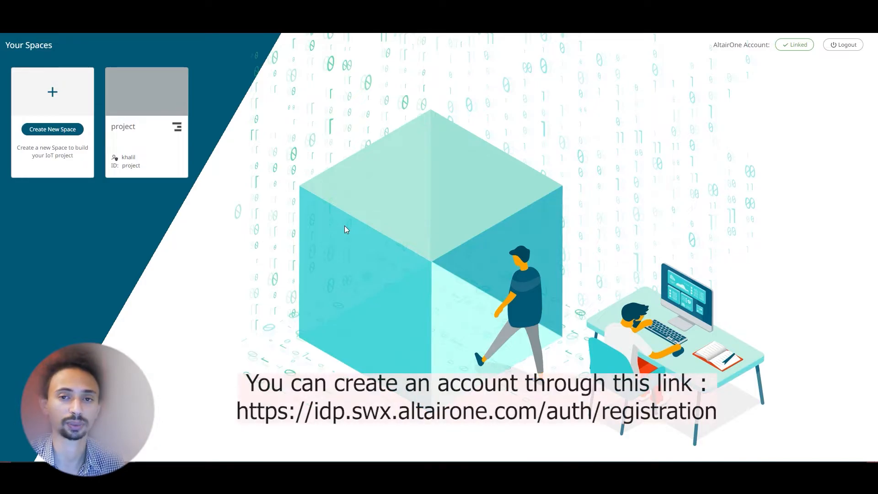
Create a space with Space Id and Name 'workshop' and dismiss the creation notice.
left_click(52, 129)
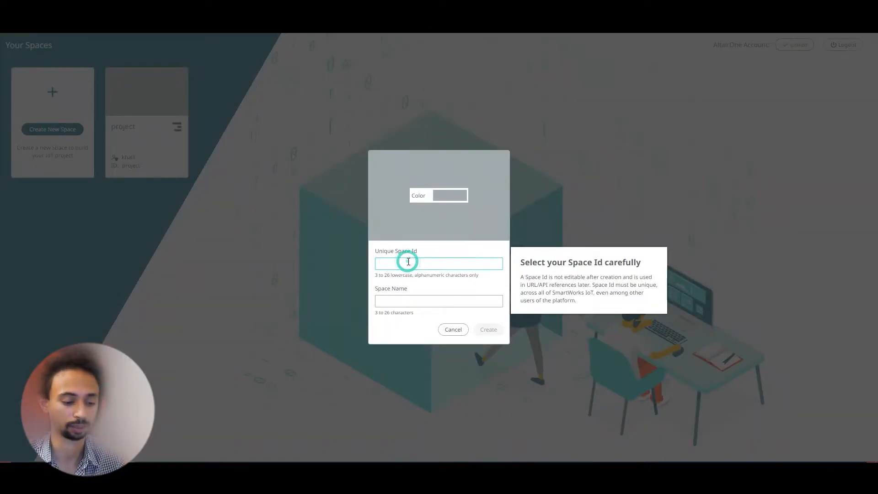
type("workshop")
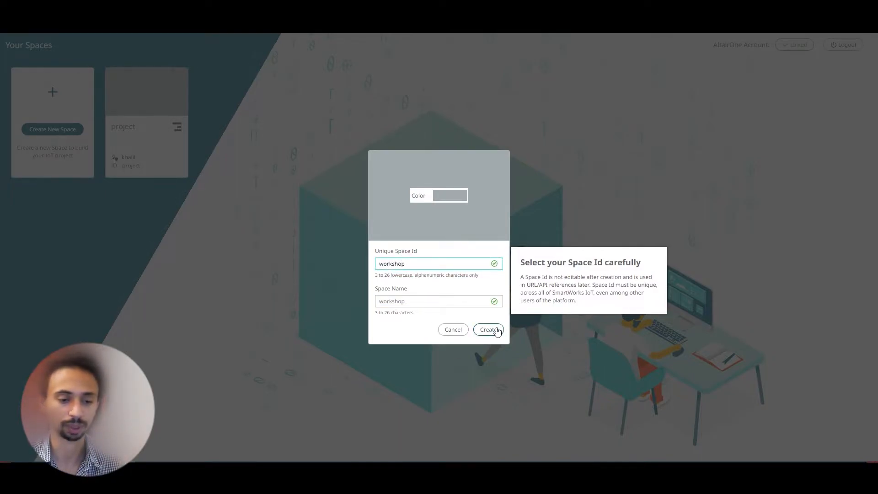
left_click(489, 329)
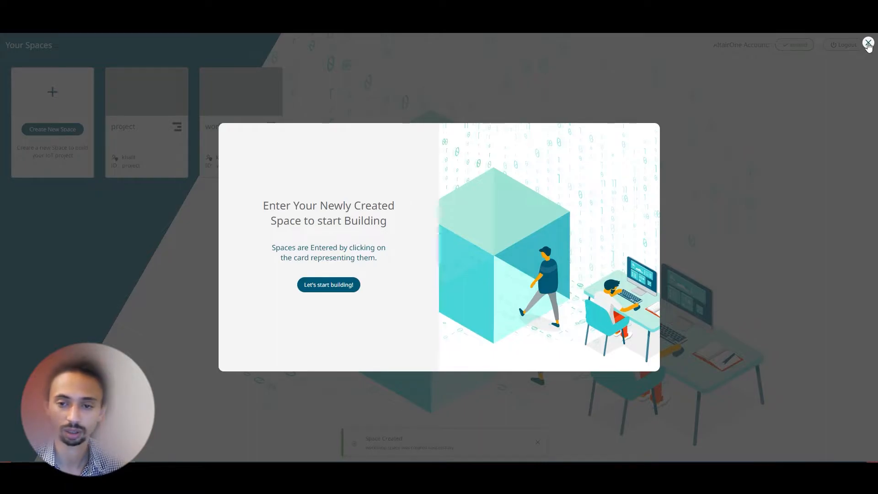
left_click(329, 284)
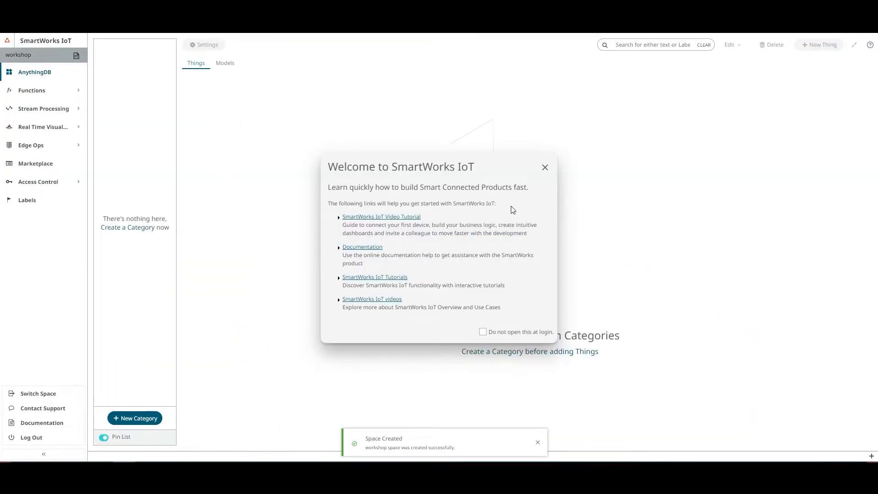
Close the welcome dialog and create a category named 'sensors' in workshop.
left_click(544, 167)
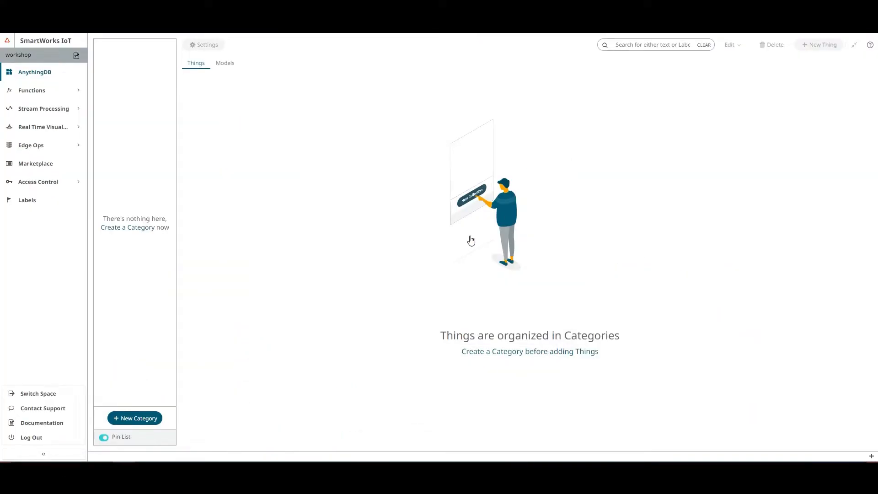
mouse_move(380, 347)
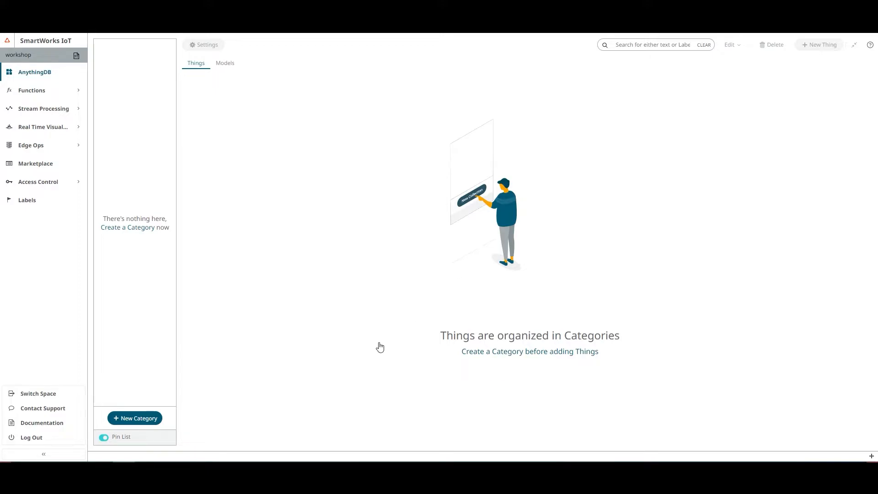
mouse_move(470, 167)
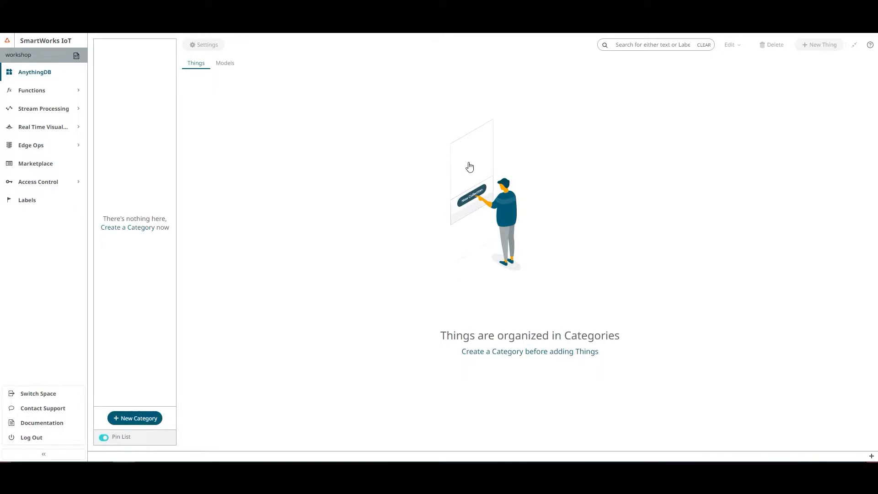
left_click(135, 418)
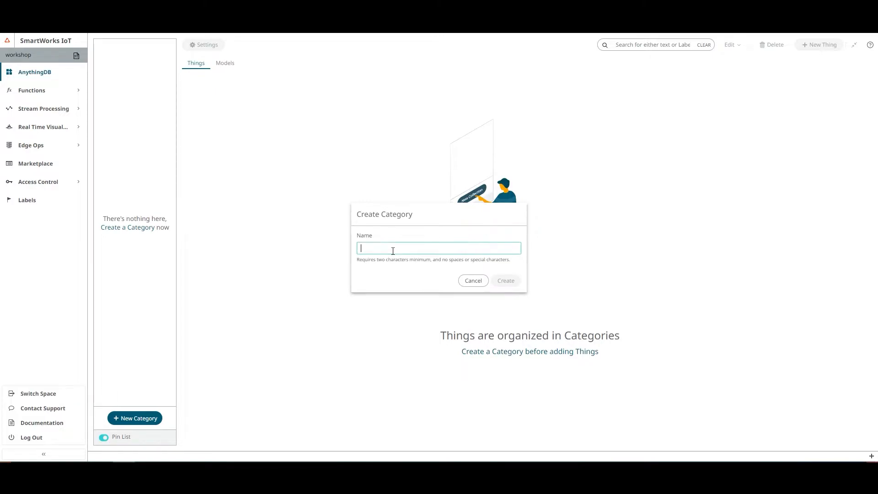
type("s")
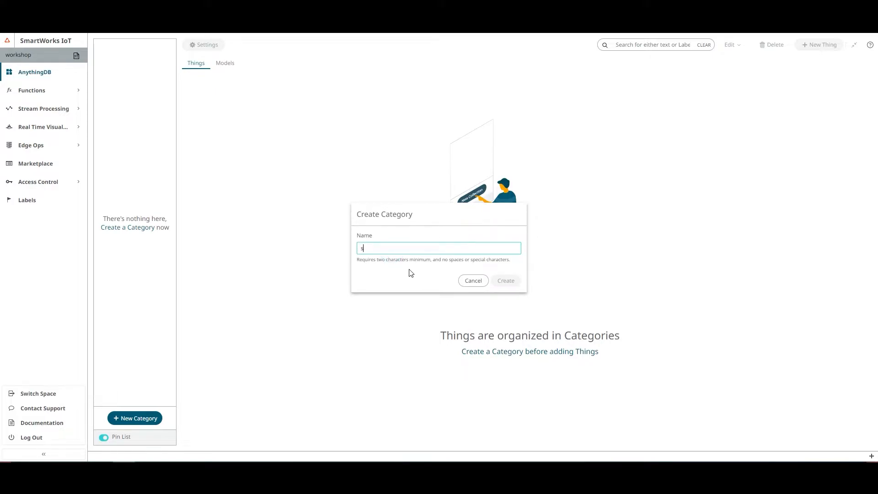
type("ensors")
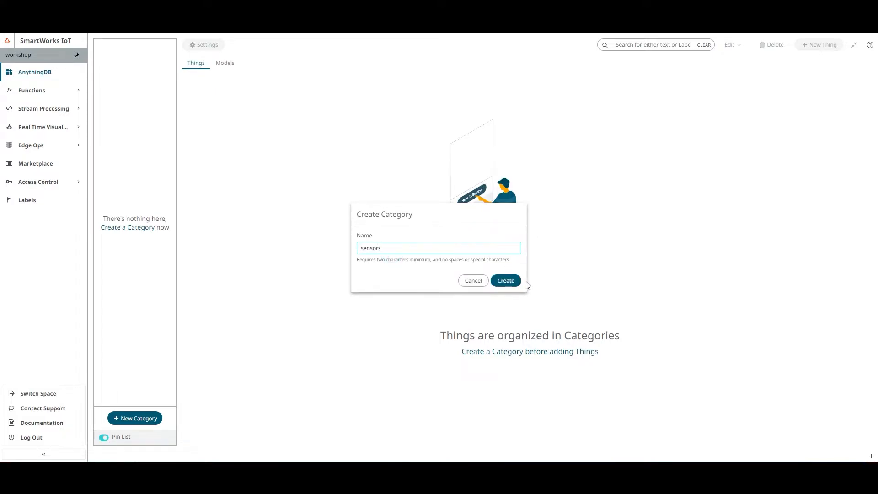
left_click(505, 280)
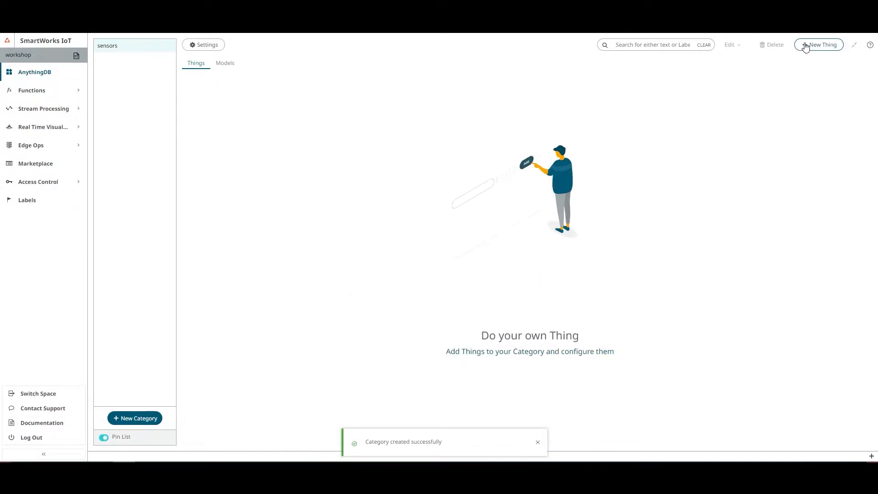
Create a thing titled 'weather' with model None under the sensors category.
left_click(819, 45)
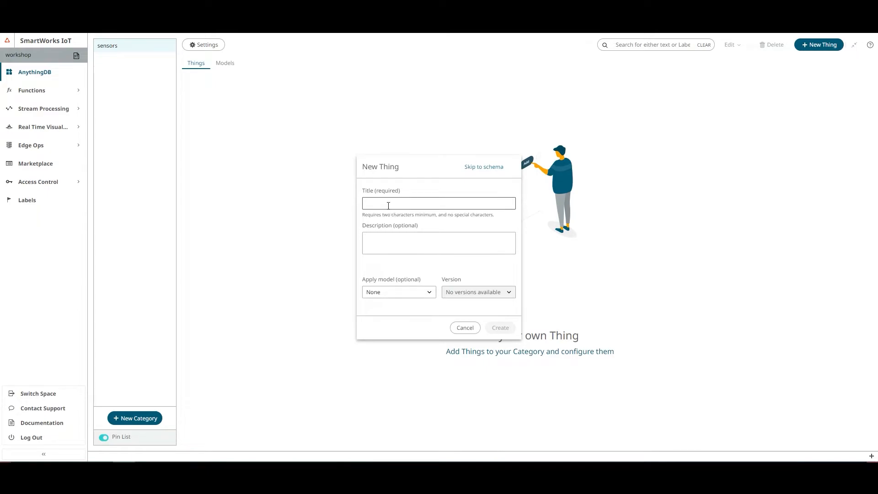
type("weather")
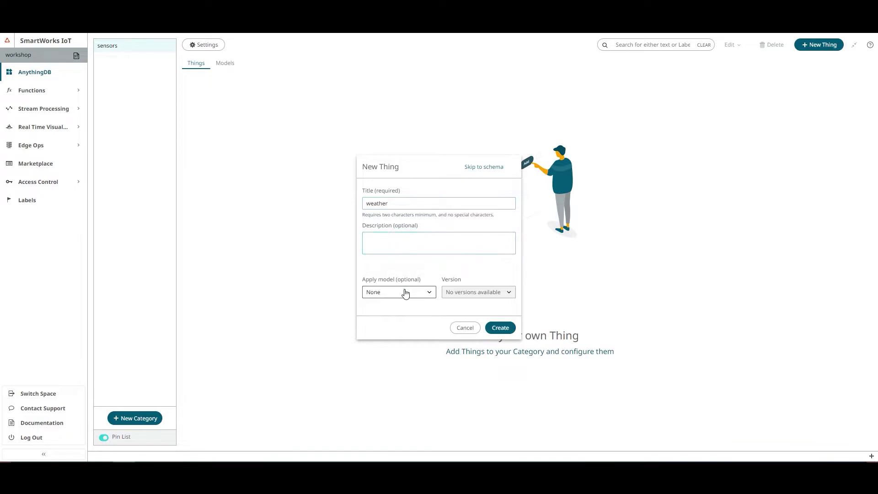
left_click(398, 293)
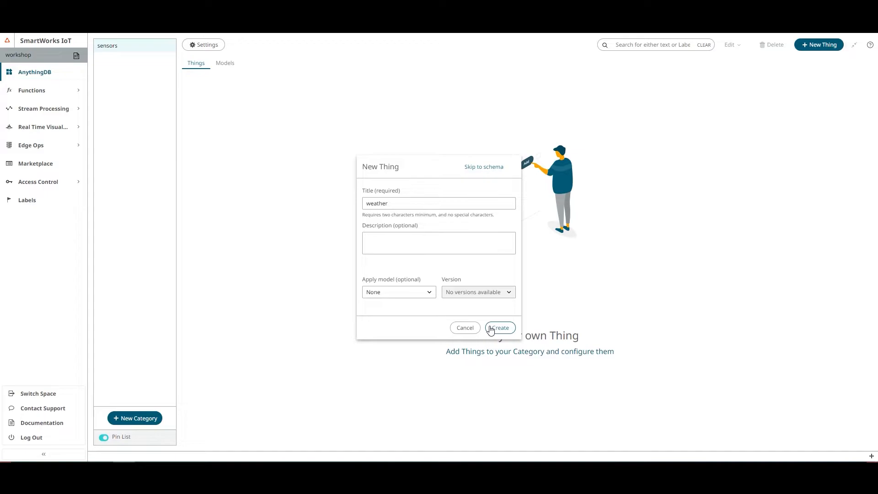
left_click(499, 328)
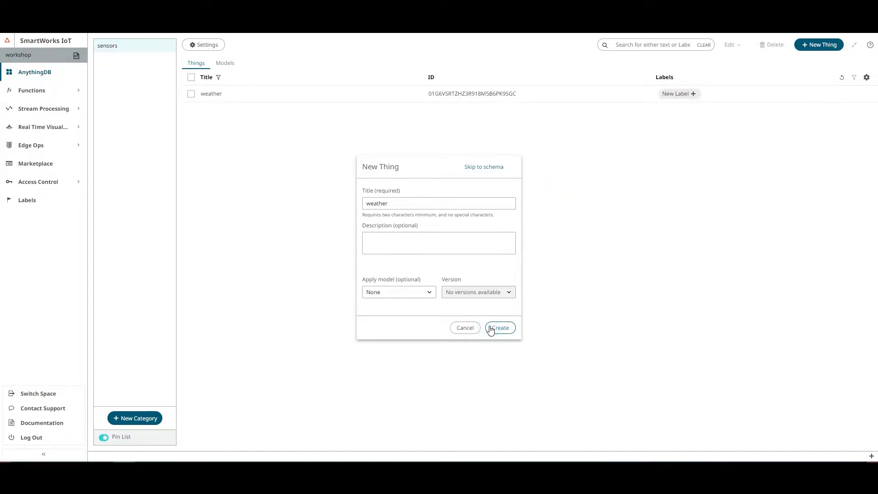
Open the weather thing's Details panel to see its uid, href and empty Properties.
left_click(500, 327)
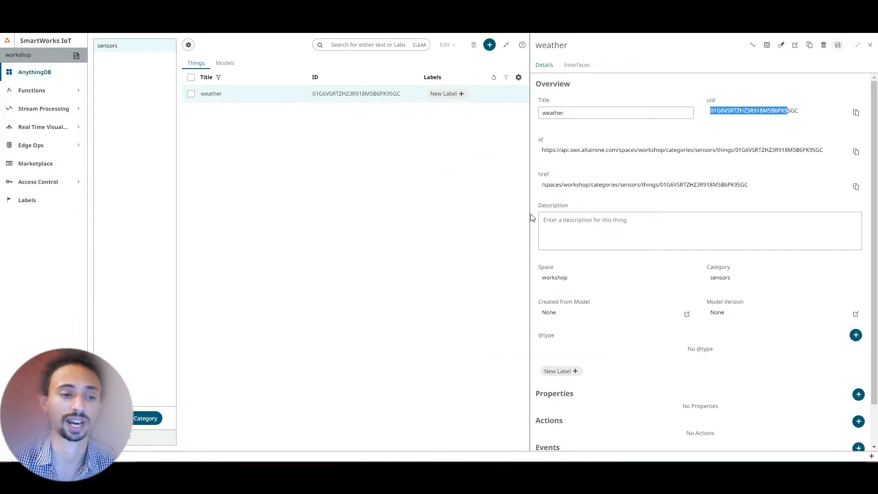
mouse_move(732, 115)
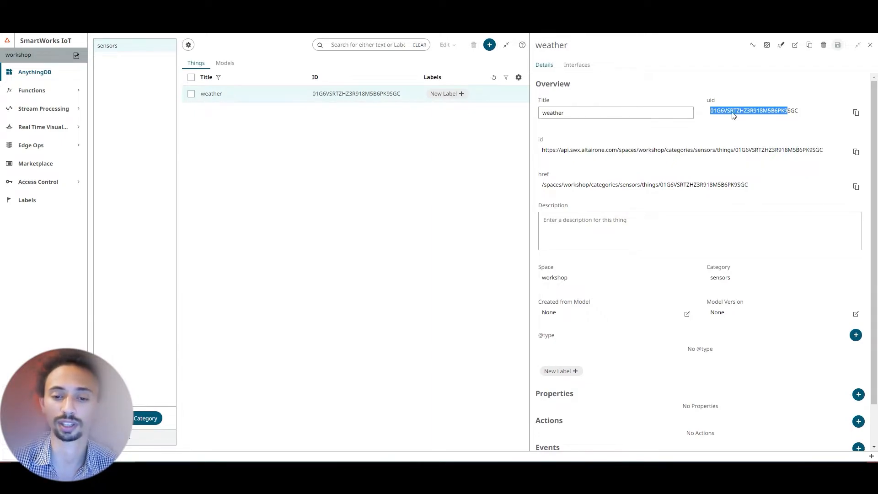
left_click(541, 185)
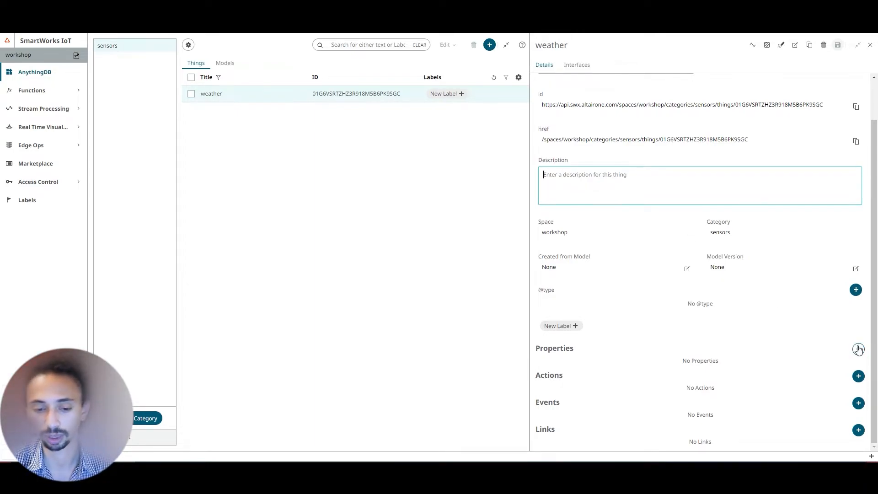
Add a property with key 'temperature' and type number to the weather thing.
left_click(858, 349)
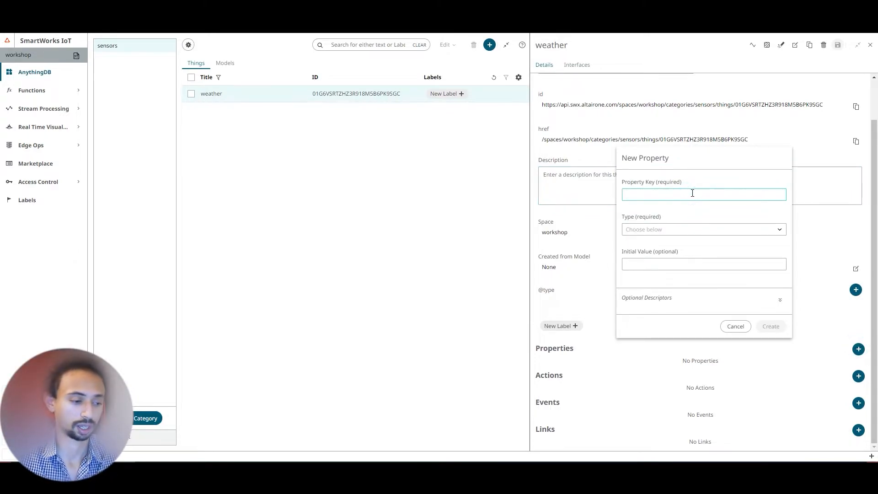
type("temperature")
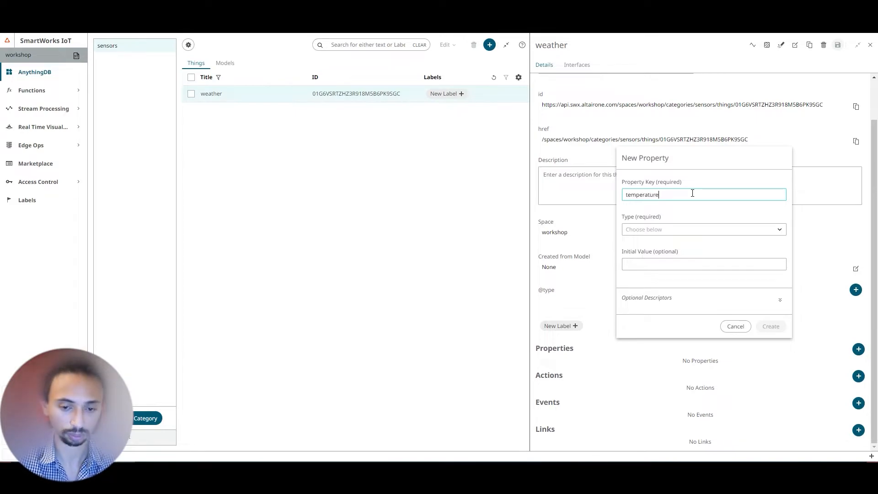
left_click(704, 229)
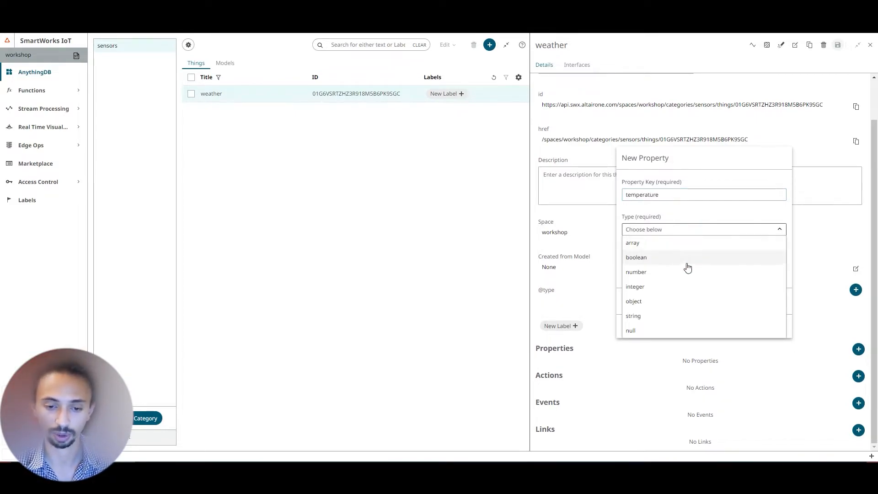
mouse_move(687, 272)
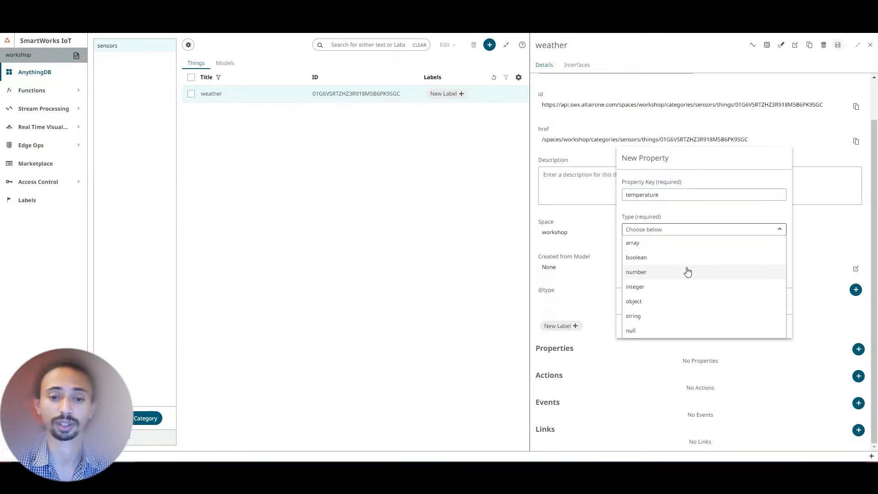
left_click(636, 272)
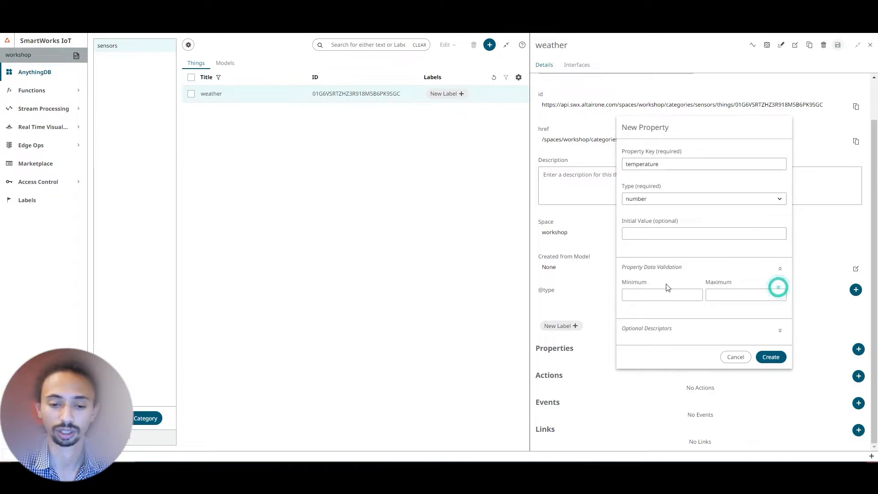
left_click(662, 295)
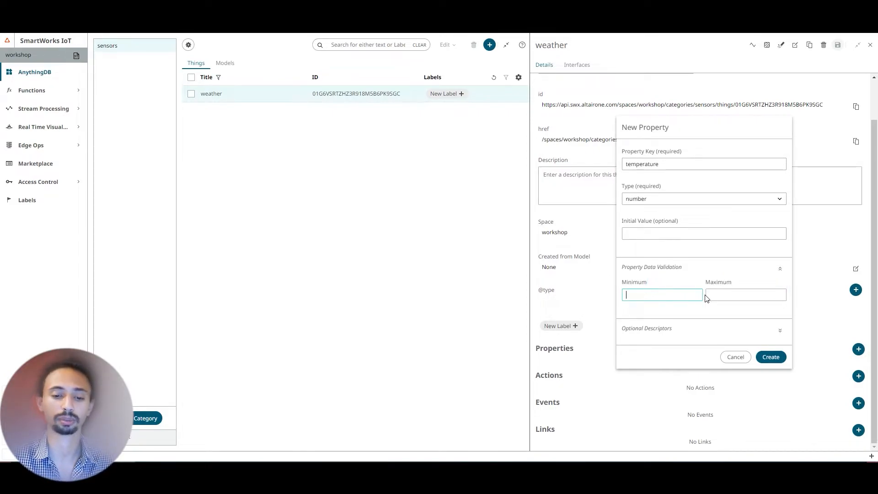
left_click(771, 356)
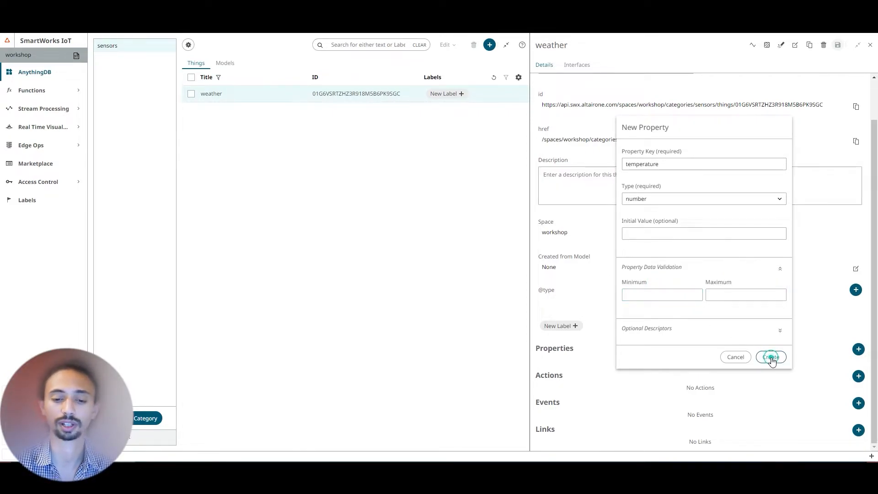
left_click(771, 357)
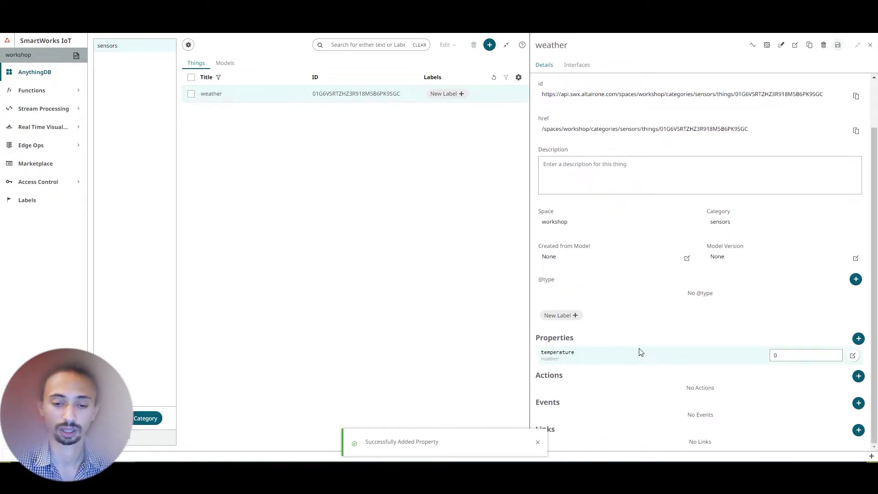
Show the weather thing's Interfaces credentials and copy its MQTT username.
left_click(576, 64)
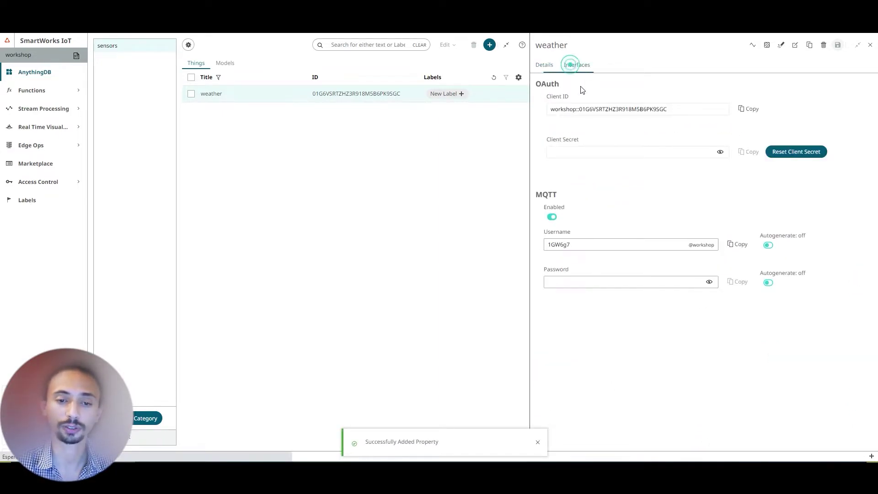
double_click(546, 195)
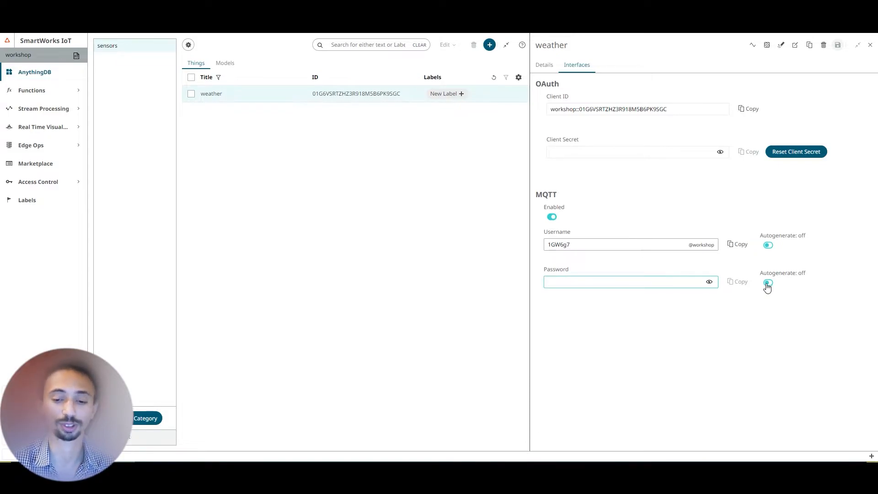
left_click(767, 282)
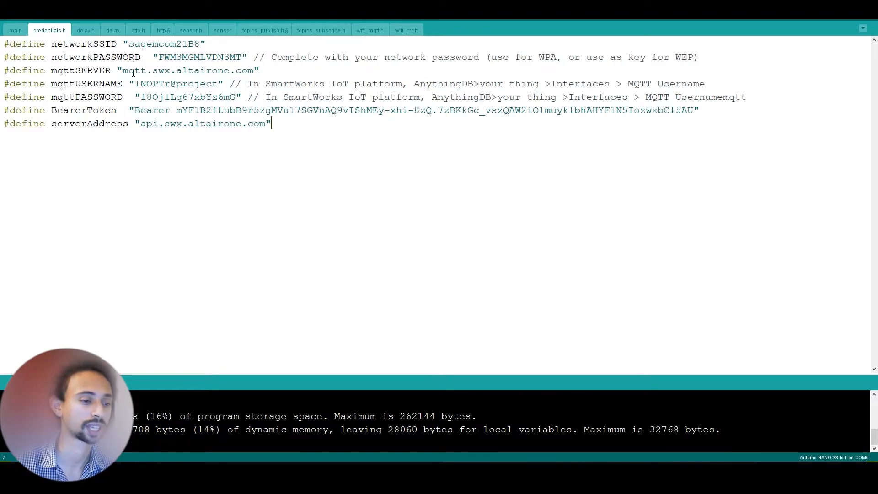
double_click(154, 84)
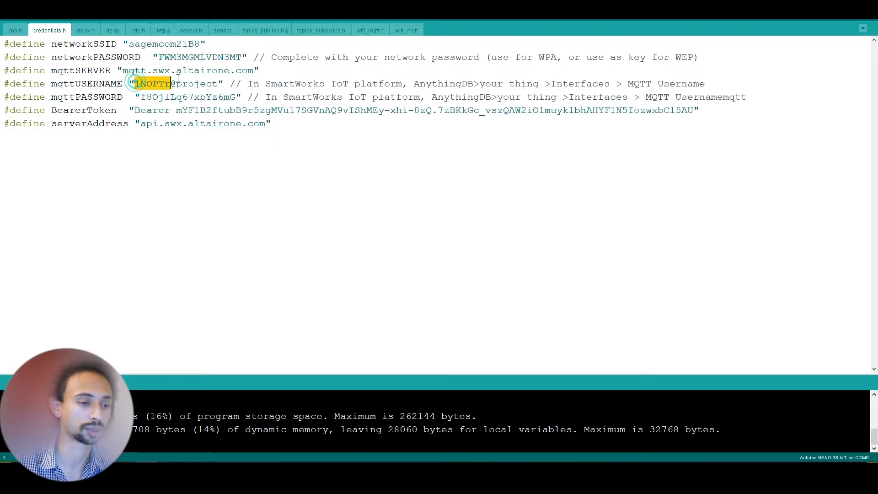
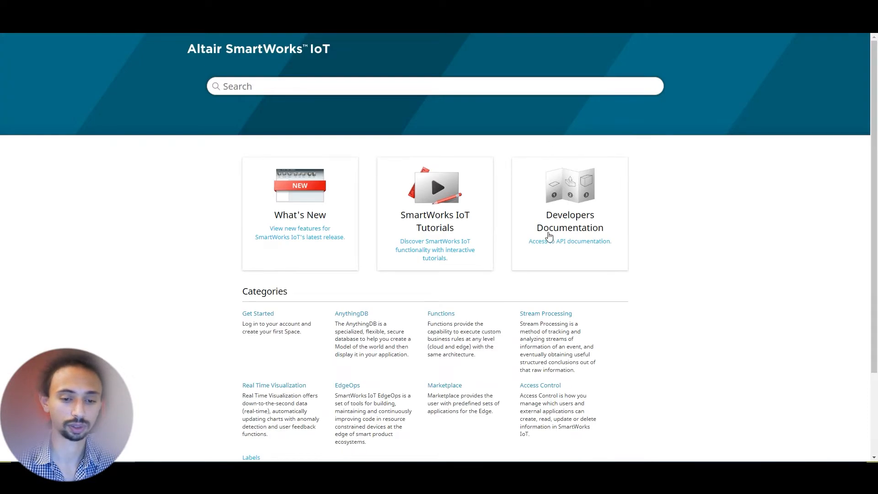
Go to Developers Documentation and follow the MQTT API reference link.
left_click(570, 241)
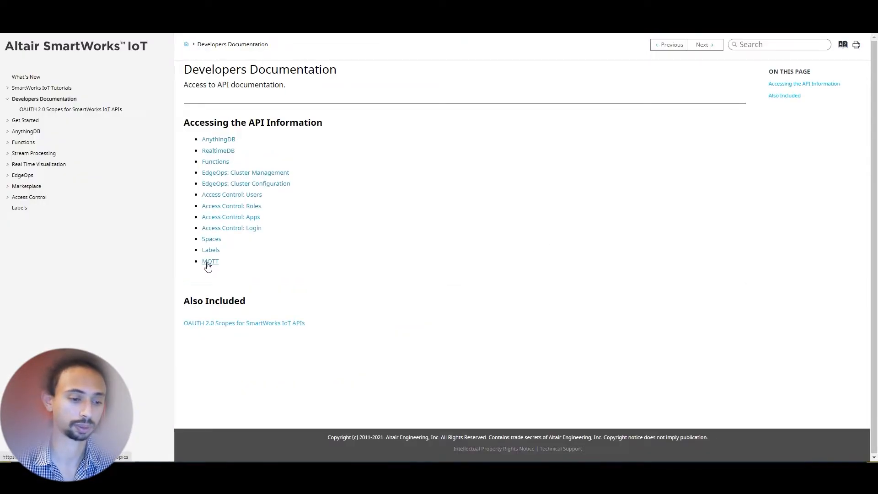
left_click(210, 261)
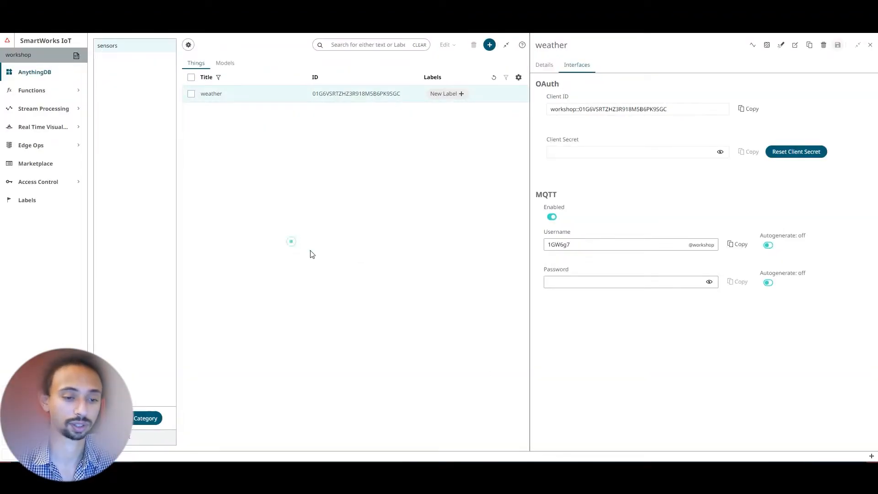
Open the API Inspector from the utility tools and view its request headers.
left_click(870, 455)
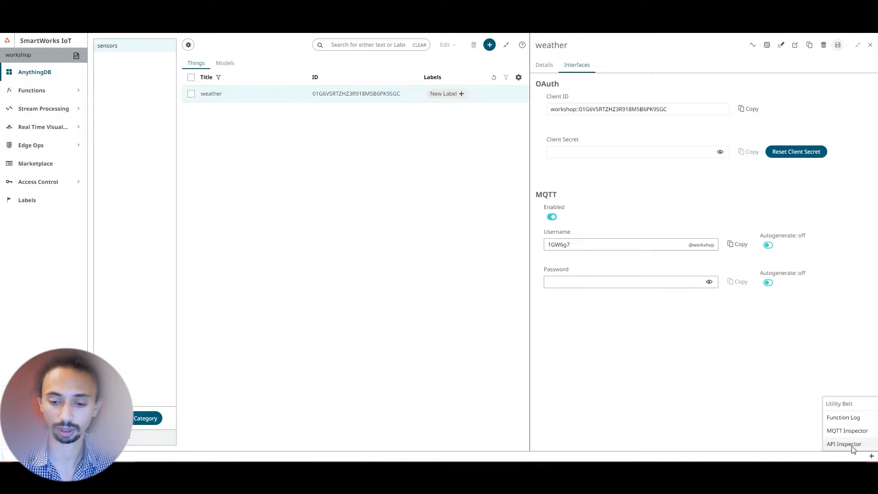
left_click(844, 443)
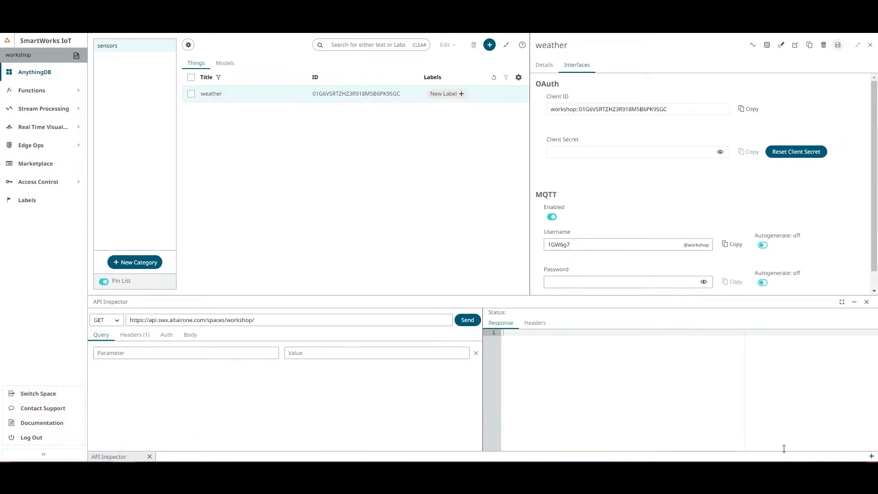
mouse_move(151, 370)
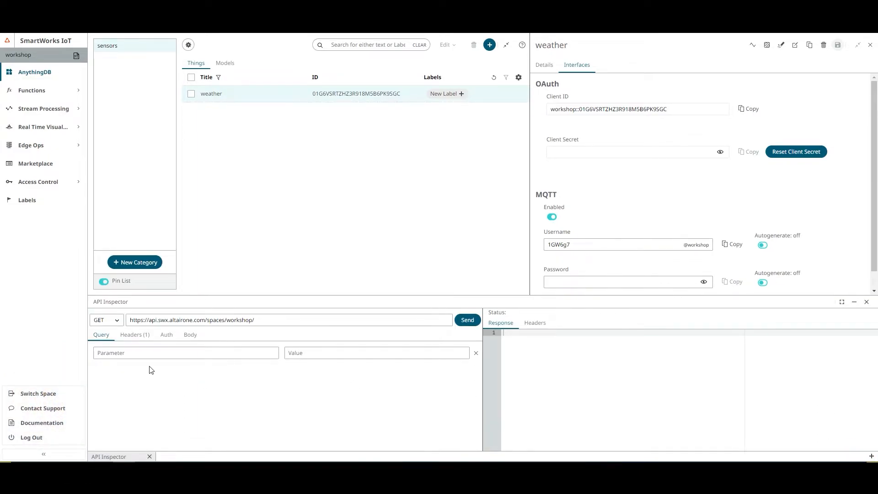
mouse_move(124, 341)
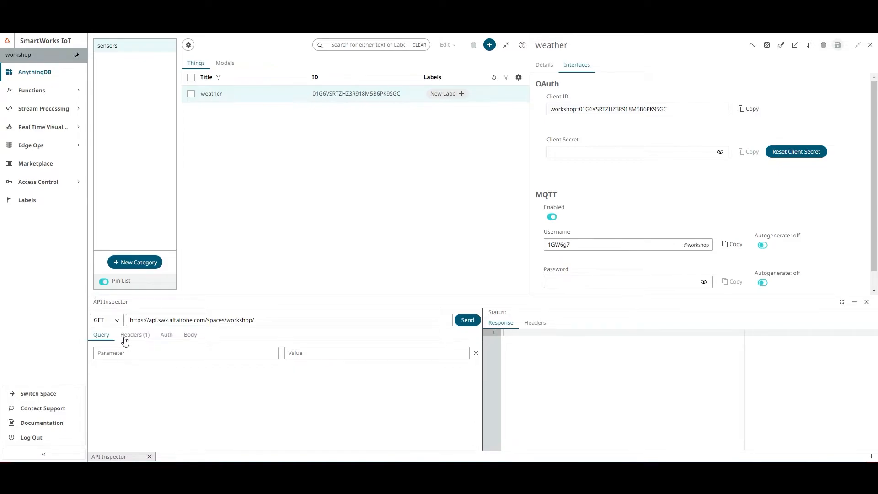
left_click(135, 334)
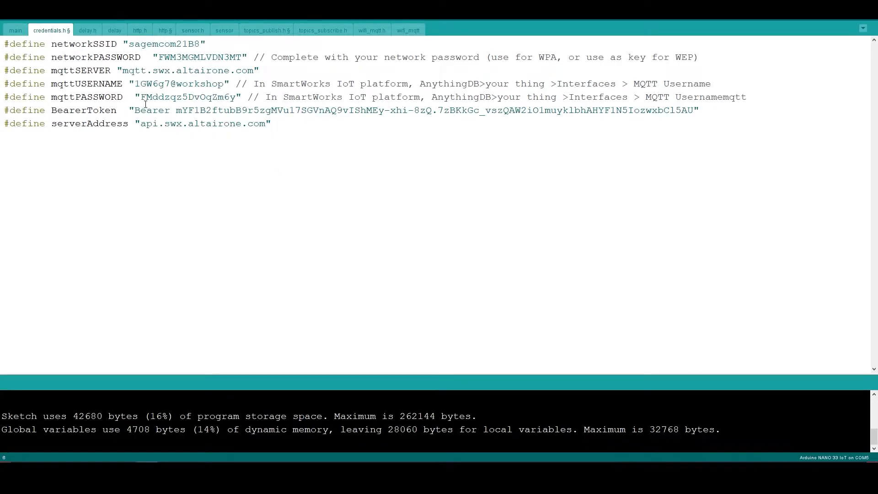
Replace the BearerToken value in credentials.h, then review the main sketch's sensor-reading loop.
left_click_drag(134, 110, 693, 110)
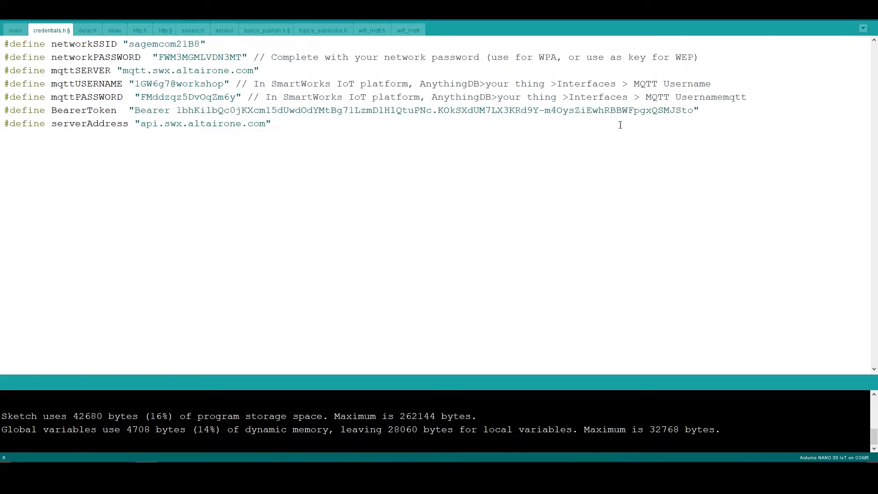
double_click(204, 124)
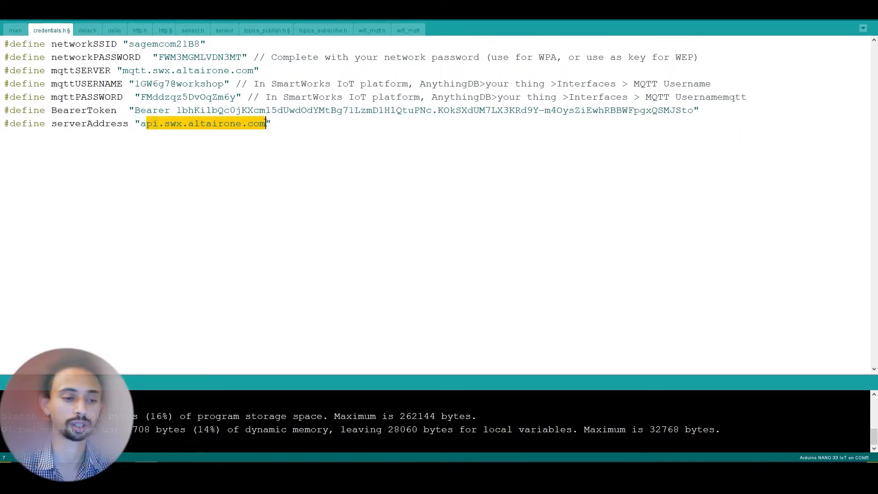
left_click(186, 124)
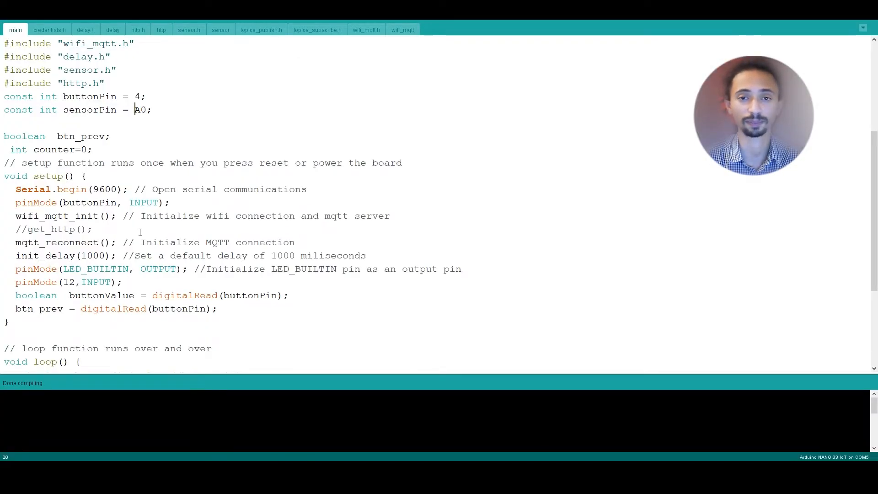
scroll("up", 3)
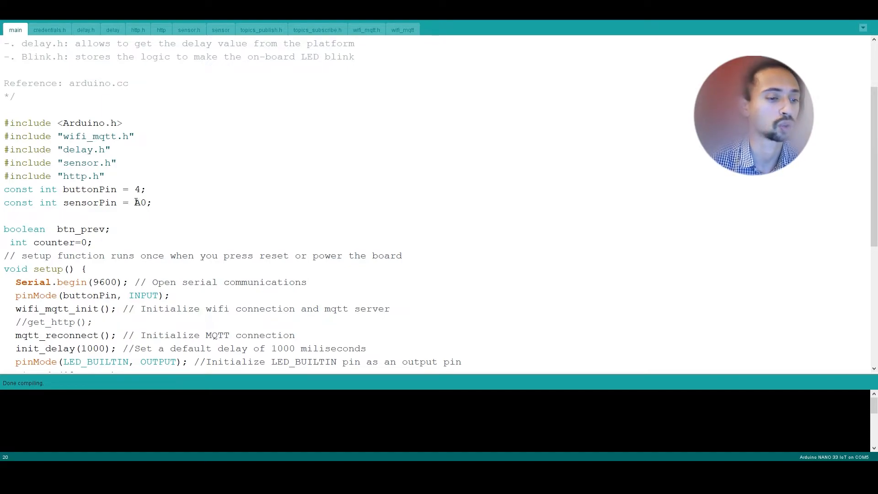
double_click(140, 202)
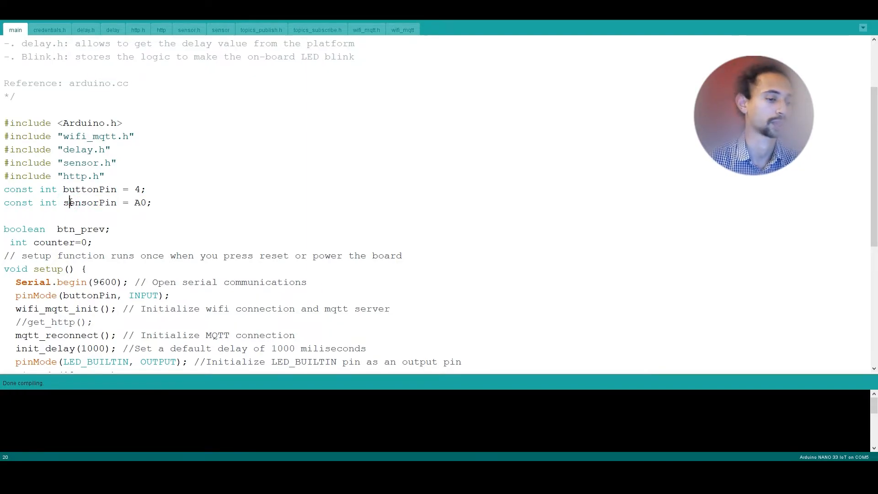
scroll("down", 3)
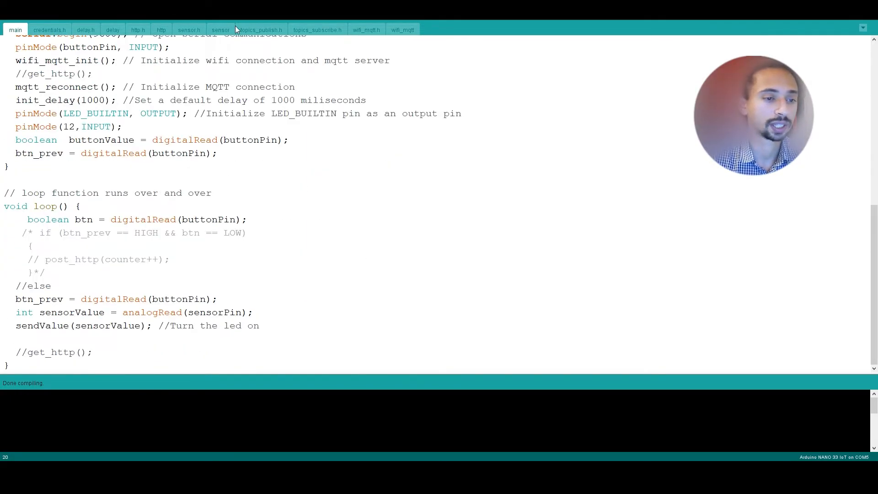
Replace publishTopic_data in topics_publish.h with the workshop weather thing's path from SmartWorks.
left_click(261, 30)
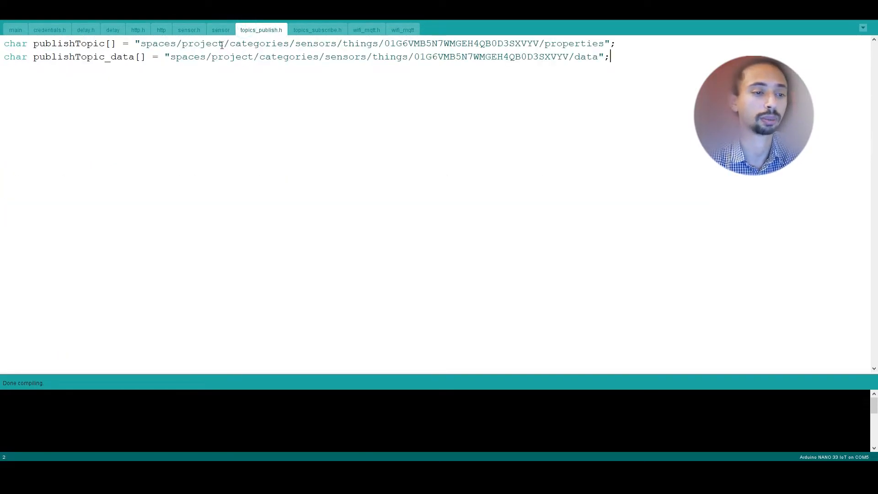
left_click_drag(170, 56, 539, 56)
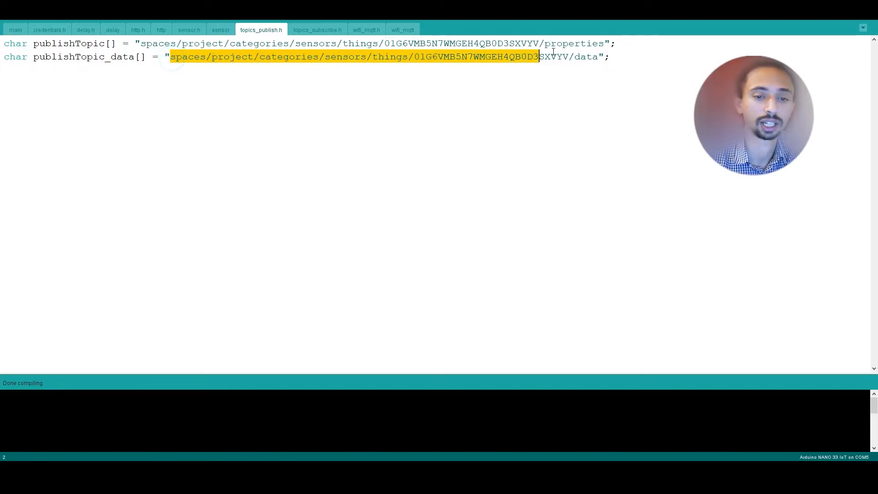
key("alt+tab")
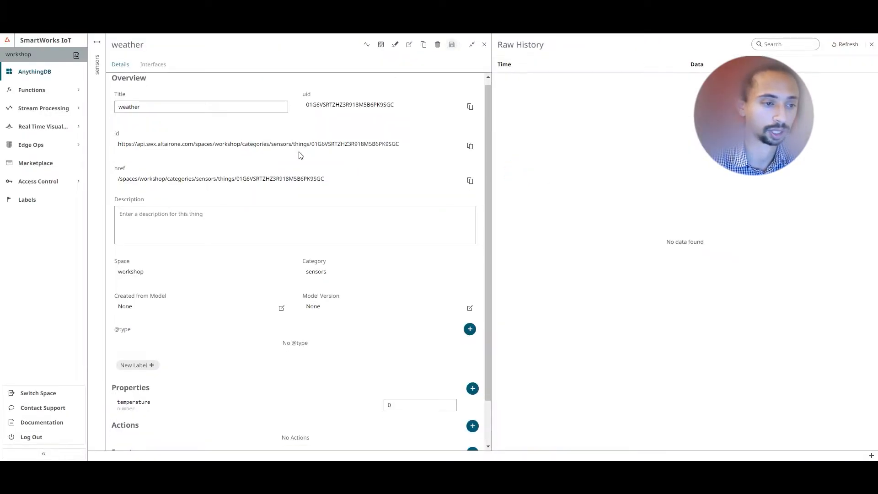
left_click(484, 44)
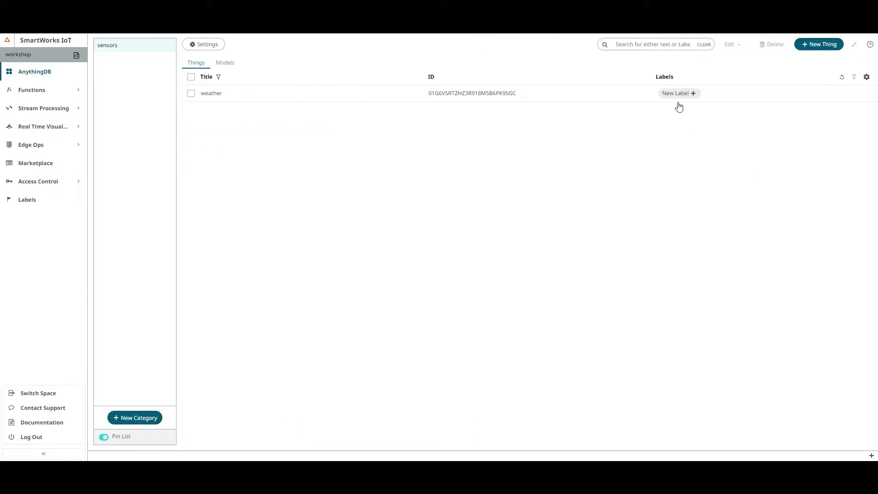
left_click(211, 93)
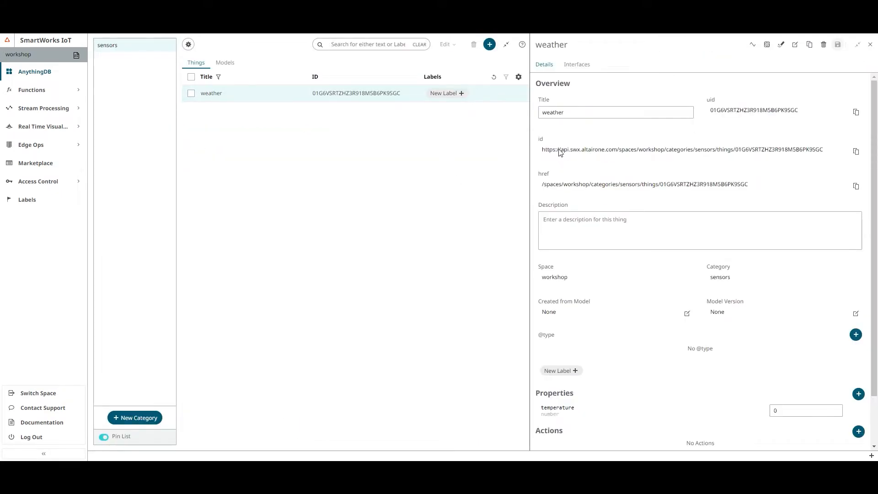
left_click(855, 186)
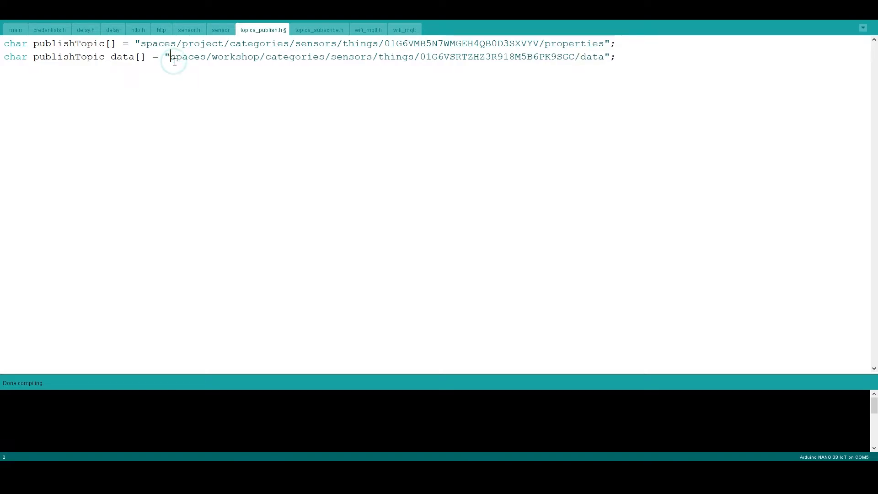
double_click(80, 56)
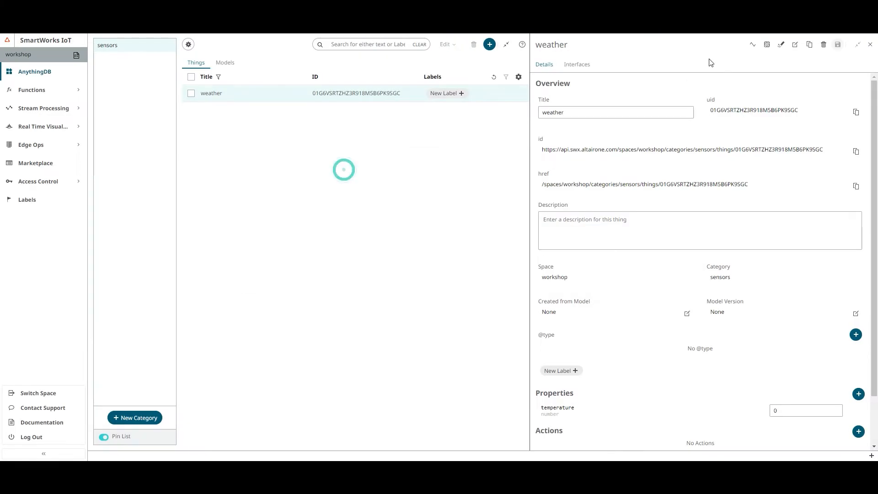
mouse_move(752, 45)
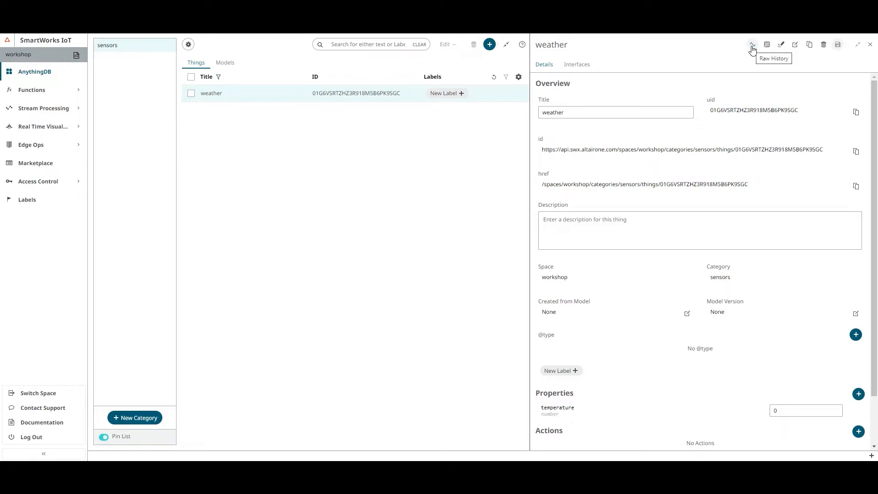
Set publishTopic to spaces/workshop/categories/sensors/things/<thing id>/properties after checking raw history.
left_click(751, 45)
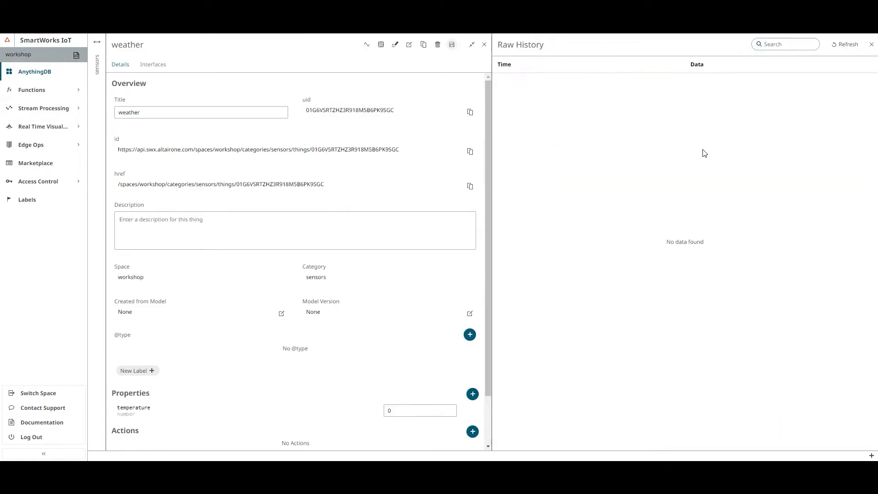
mouse_move(553, 138)
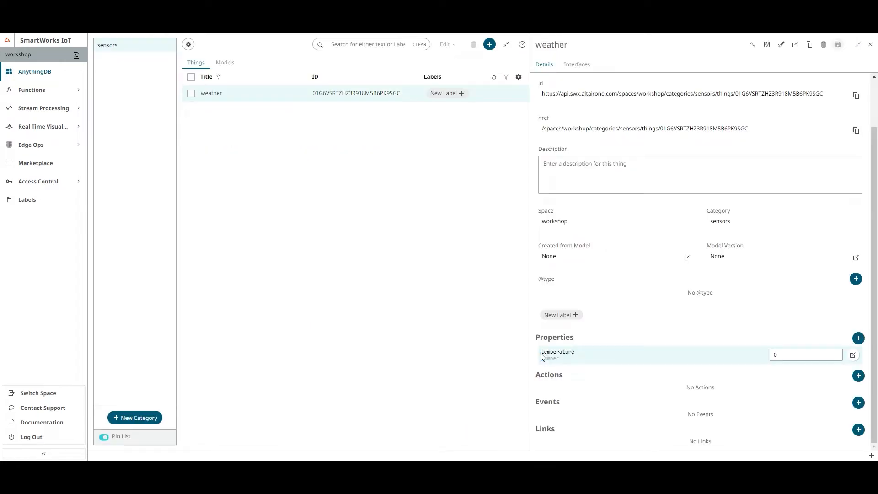
double_click(557, 351)
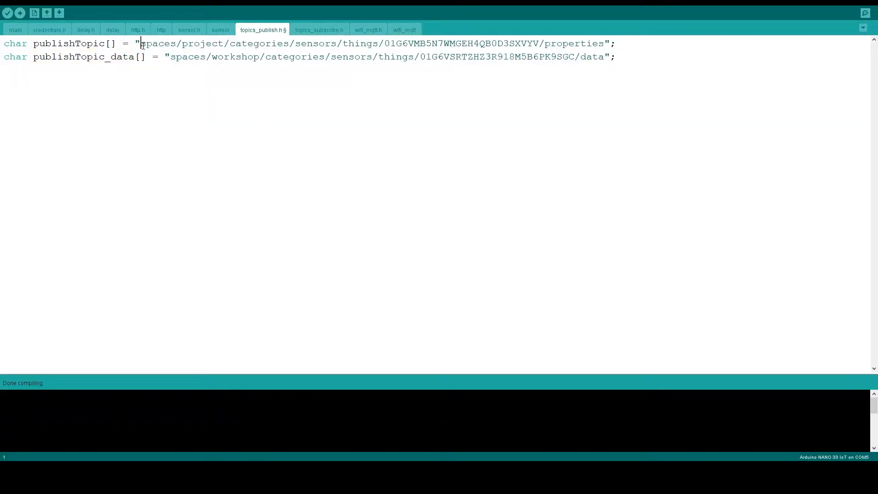
left_click_drag(139, 43, 592, 43)
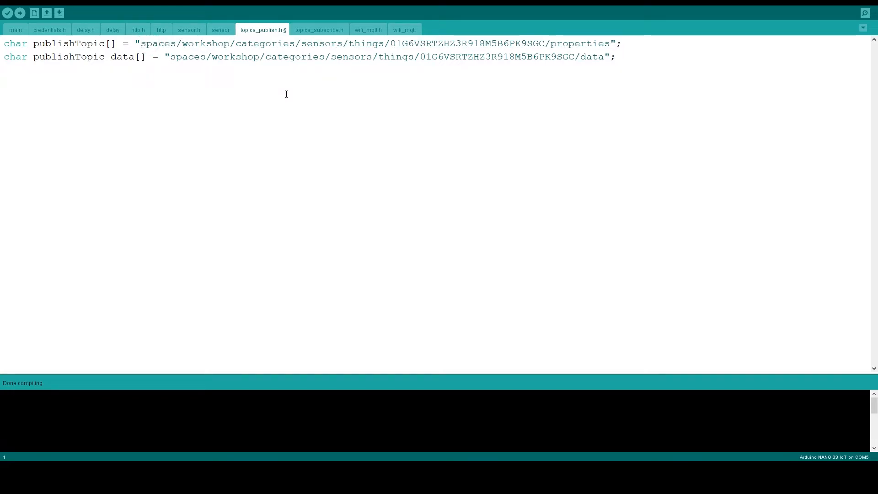
left_click(220, 30)
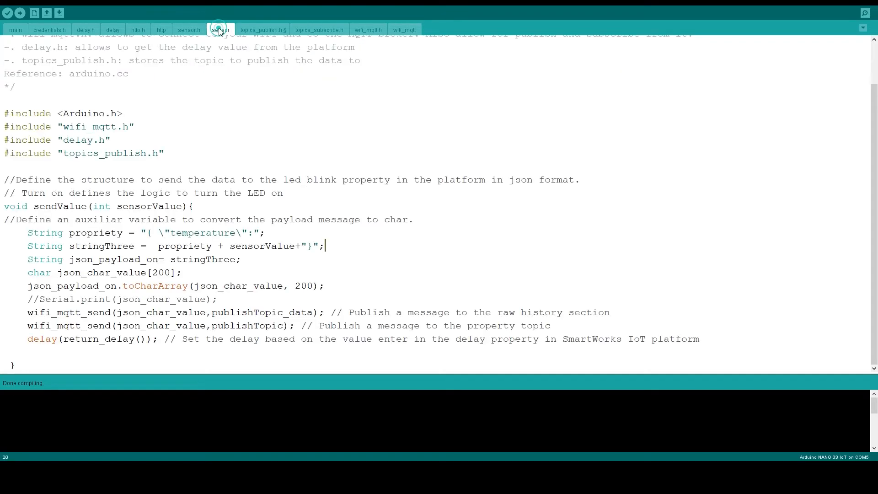
Review the temperature payload code and upload the sketch until verification succeeds.
double_click(202, 232)
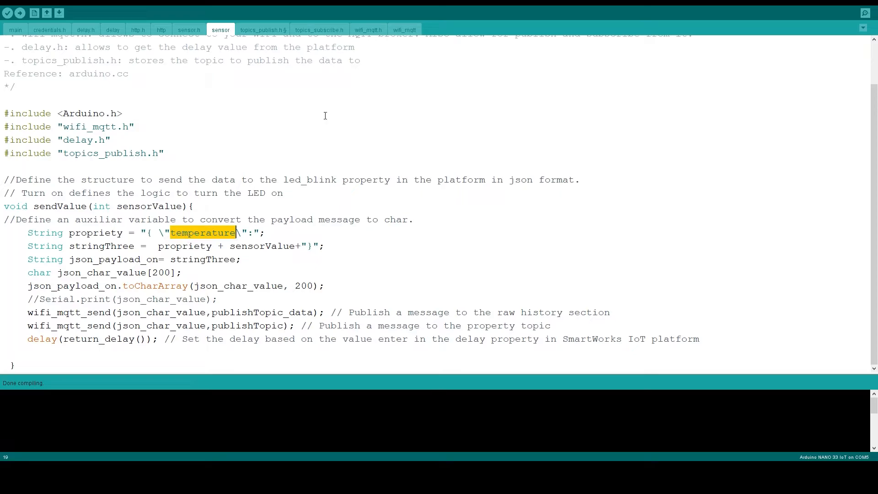
mouse_move(134, 160)
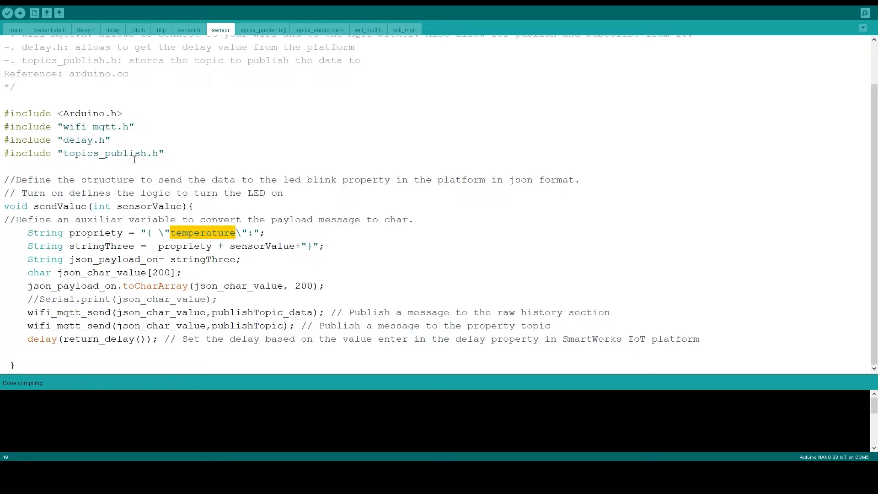
left_click(20, 12)
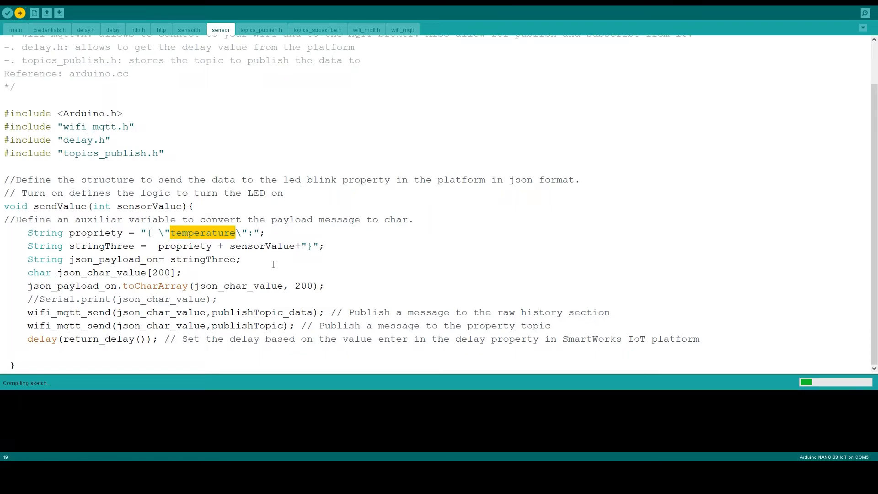
left_click(17, 12)
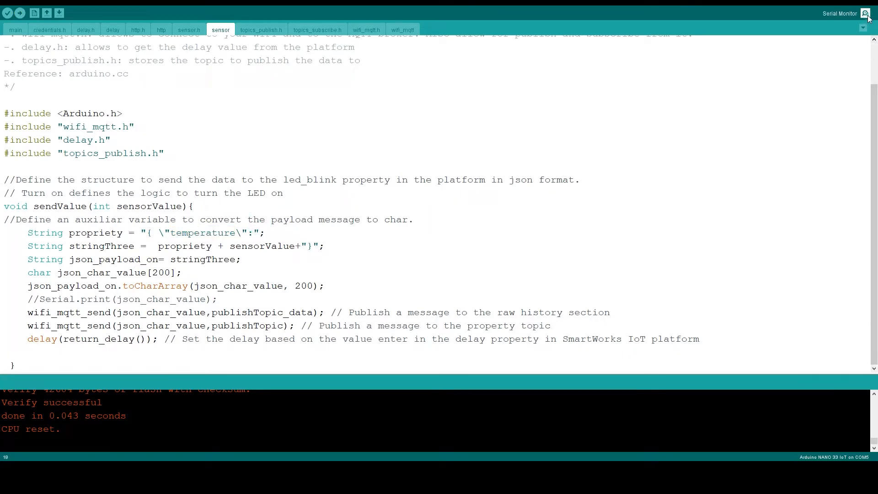
Open the COM5 serial monitor, move it aside, and return to the weather thing.
left_click(865, 13)
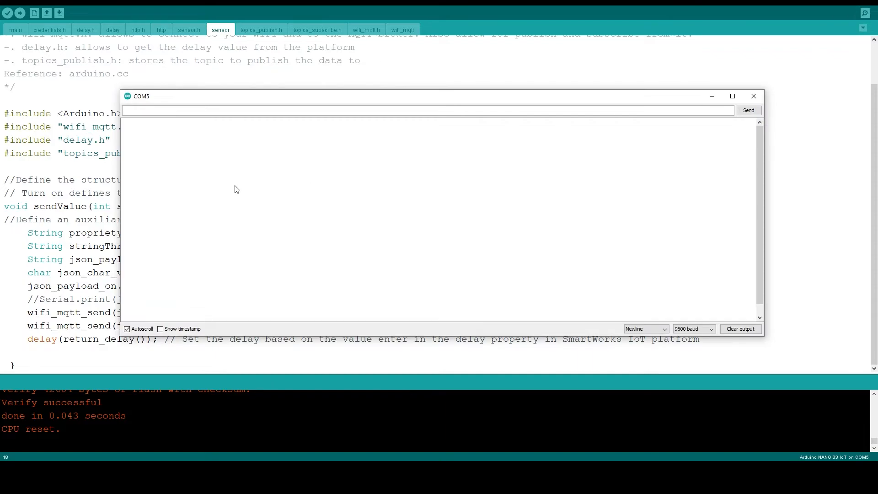
left_click_drag(141, 95, 161, 63)
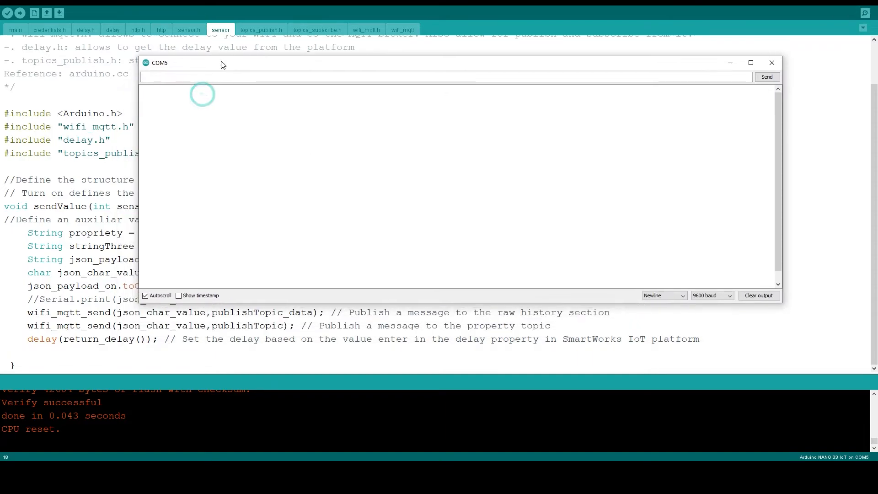
left_click(159, 76)
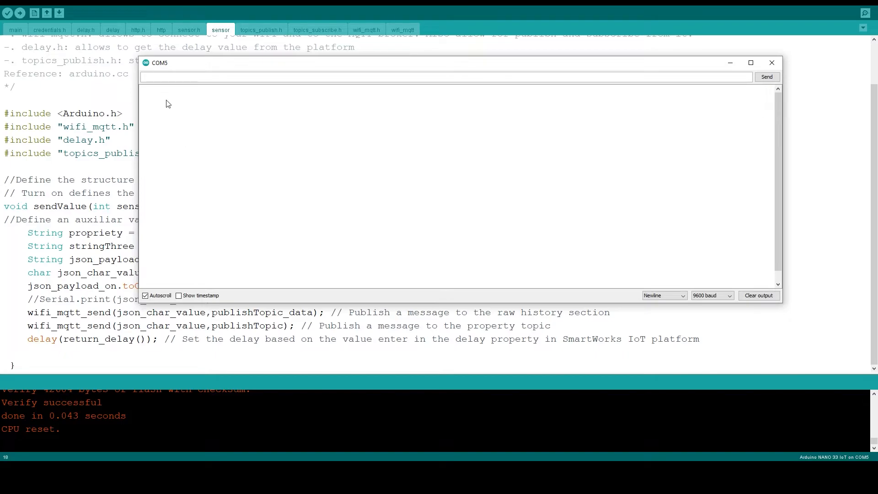
mouse_move(203, 129)
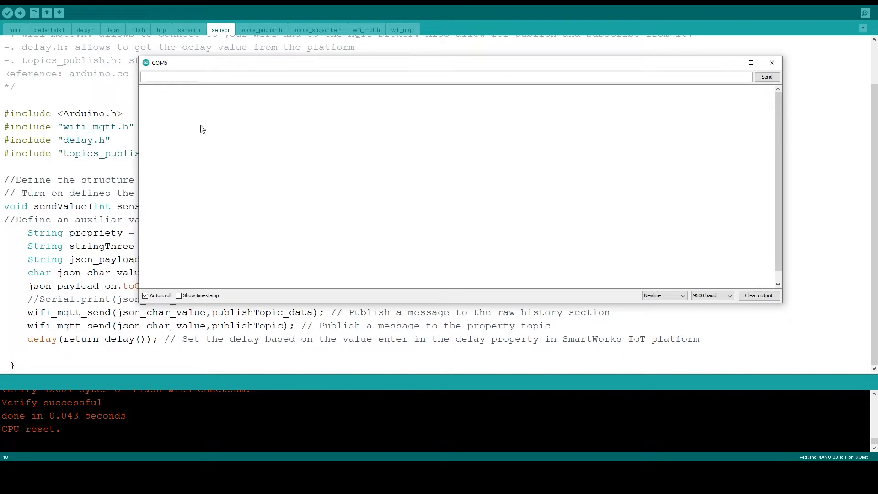
left_click(175, 122)
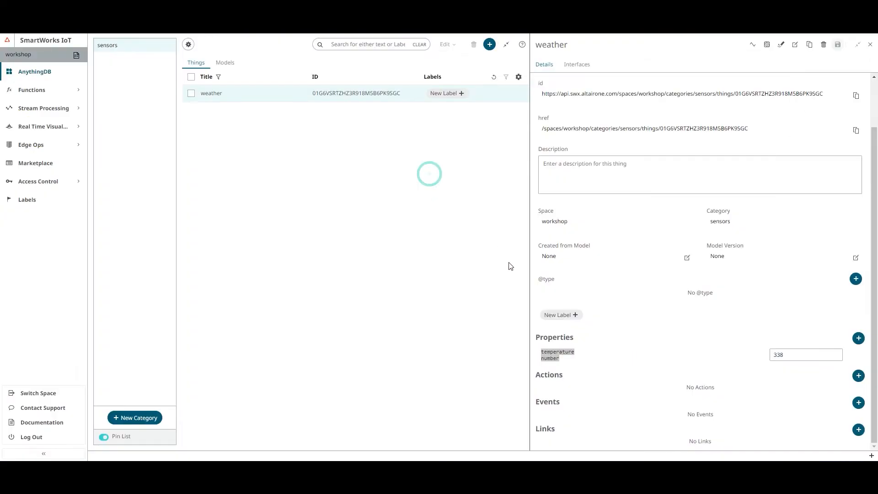
Show the weather thing's raw history with incoming temperature readings, property at 340.
left_click(805, 355)
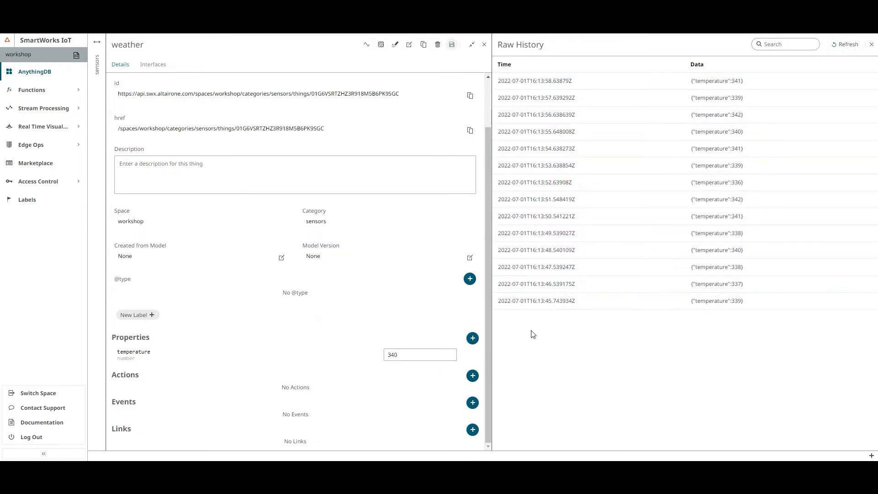
left_click(847, 45)
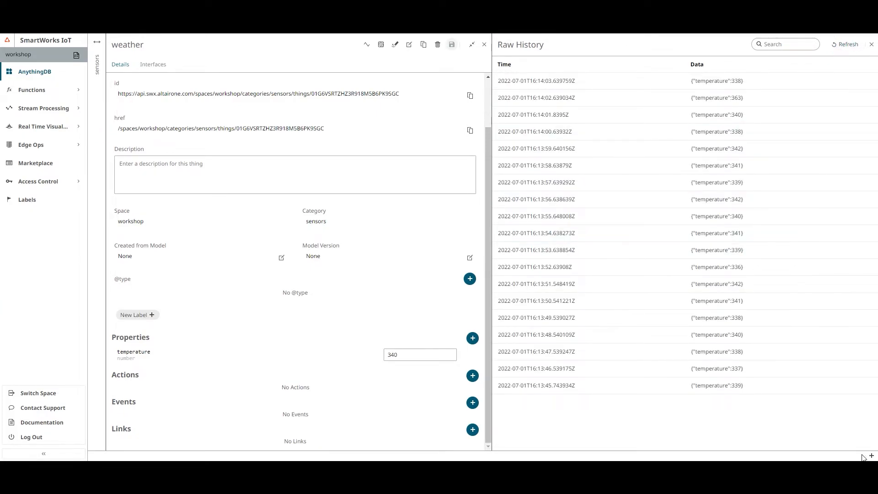
Open the MQTT Inspector and expand spaces > workshop > properties for the weather thing.
left_click(870, 455)
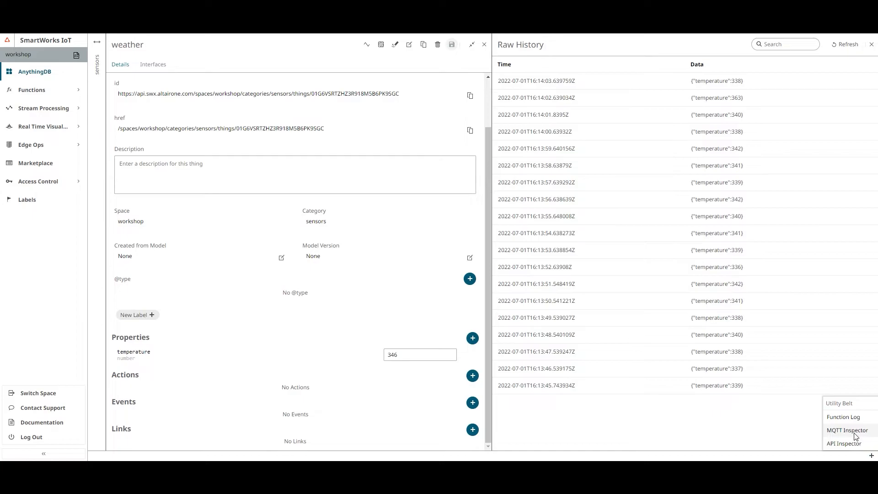
left_click(847, 430)
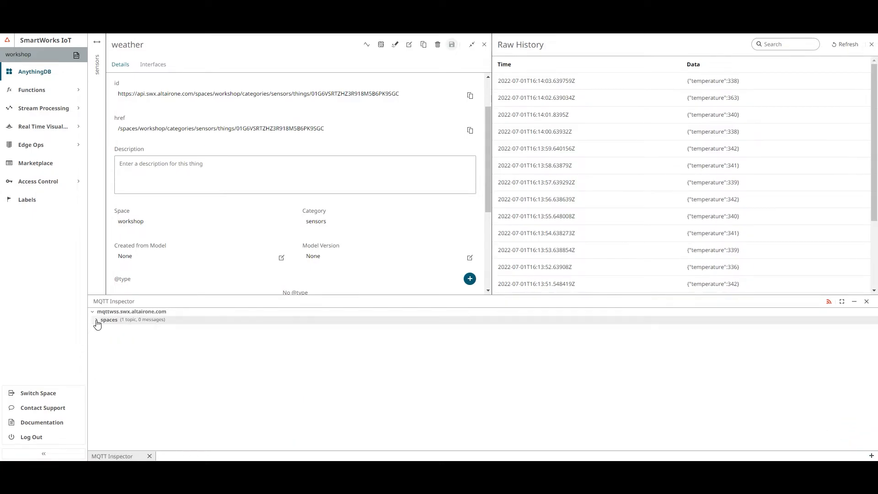
left_click(96, 320)
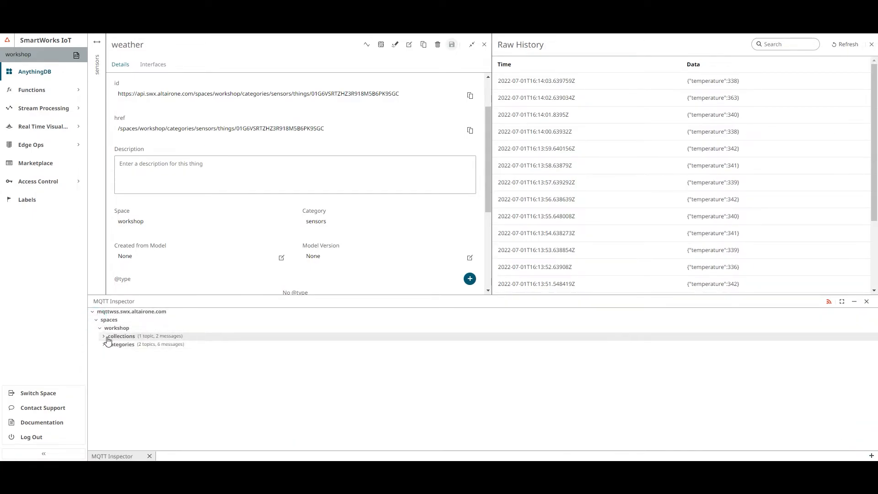
left_click(103, 336)
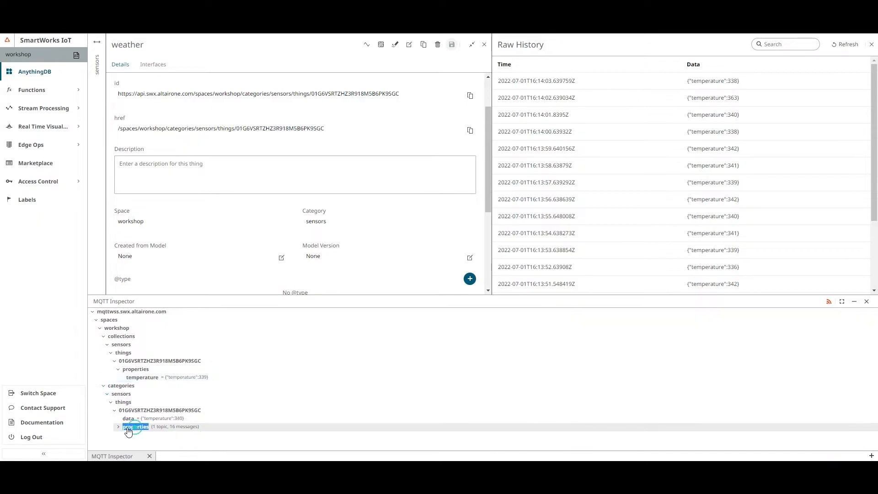
left_click(119, 426)
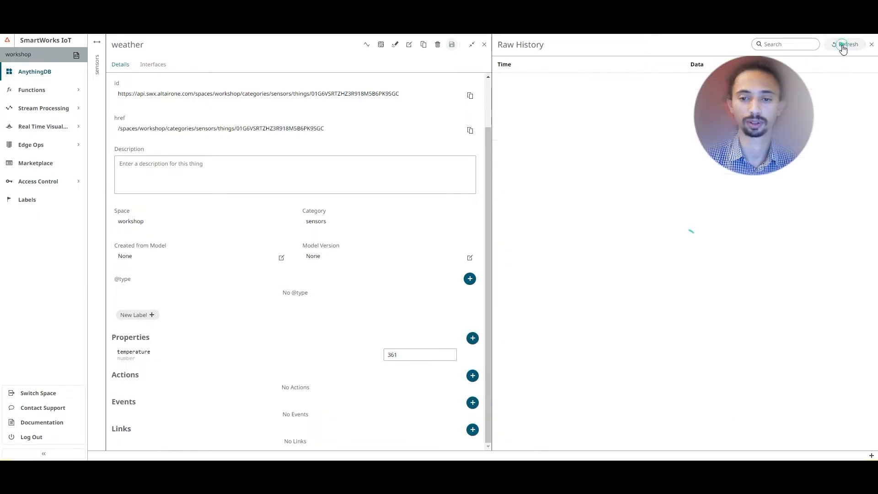
Refresh the weather thing's raw history to show the newest temperature readings.
left_click(843, 44)
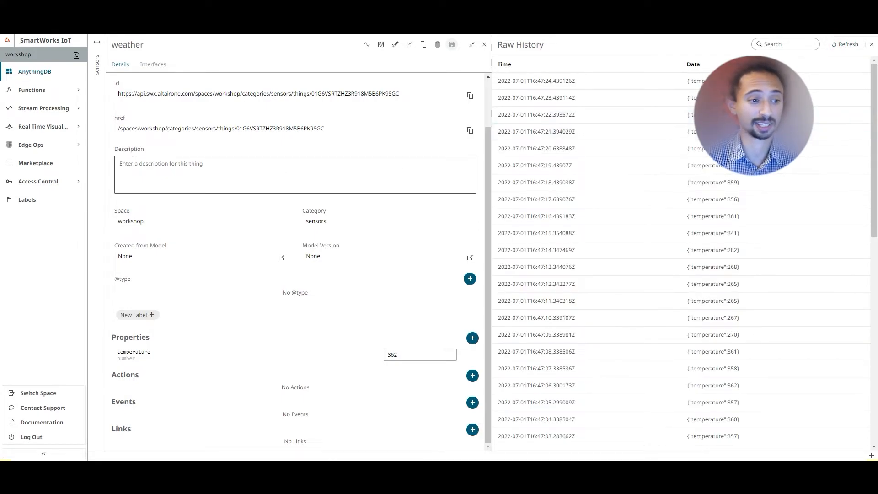
left_click(57, 127)
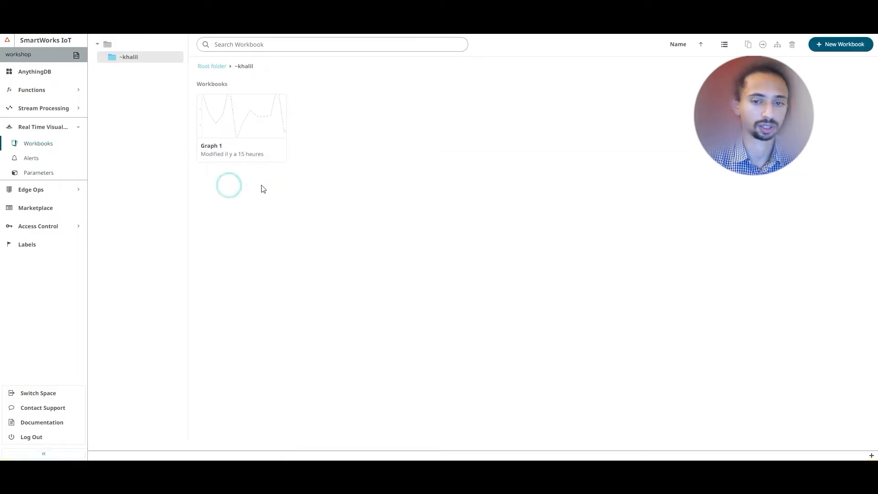
Create a new workbook and add a data table, bringing up its connector list.
left_click(840, 45)
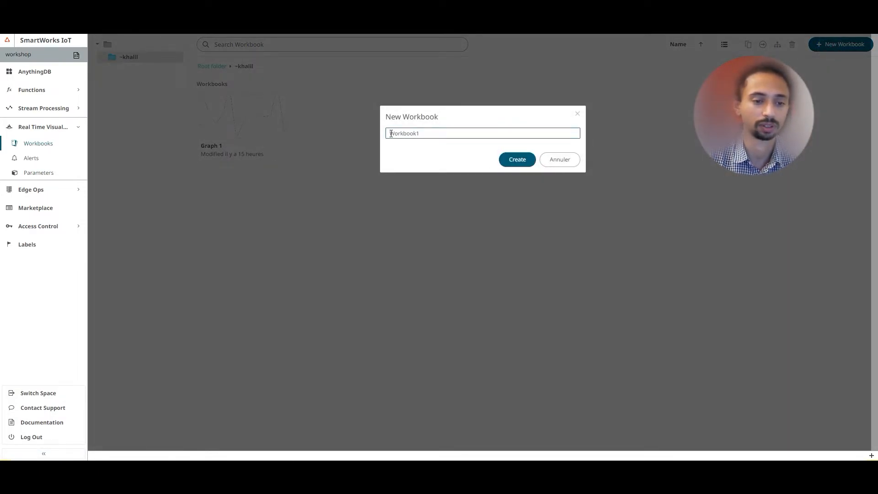
left_click(517, 159)
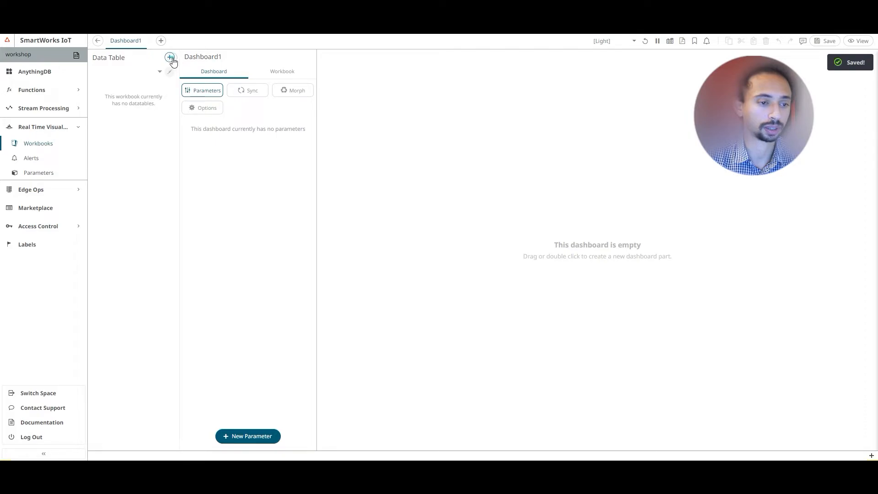
left_click(169, 58)
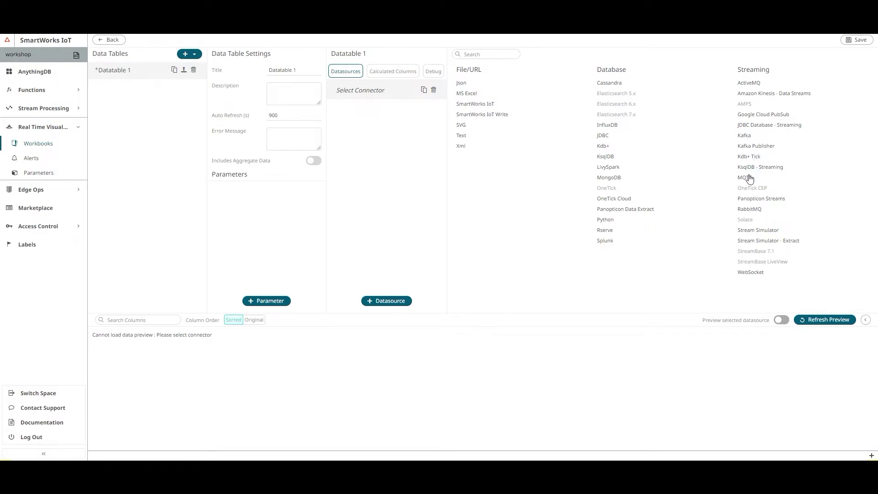
Set Datatable 1's data source to the MQTT streaming connector and return to the Arduino sketch.
left_click(743, 178)
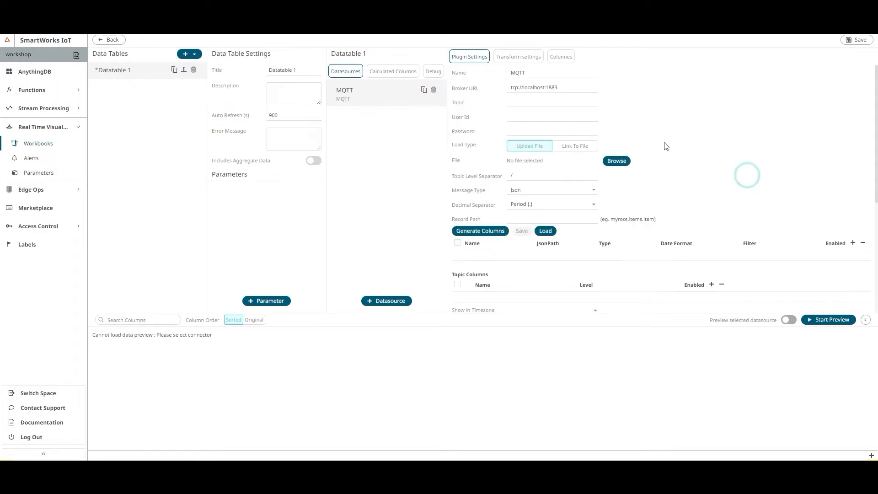
left_click(530, 87)
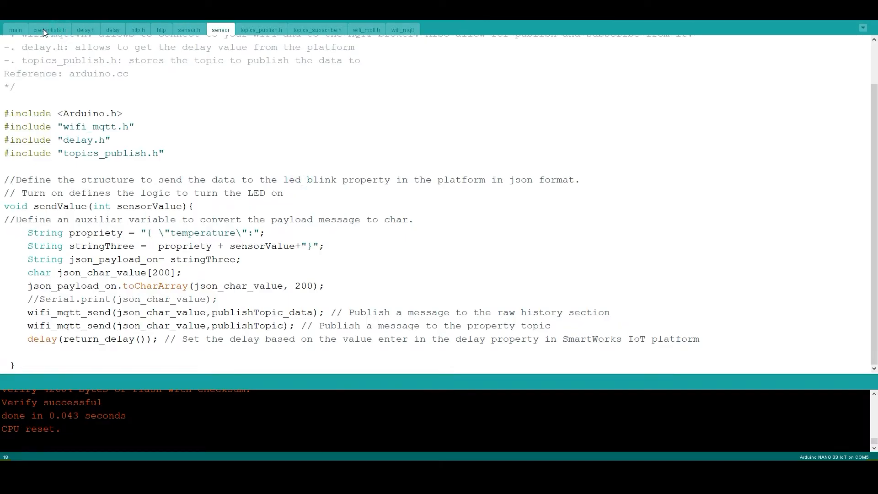
Take the MQTT server address from the credentials file and enter the '1GW6g7/workshop' topic path.
left_click(48, 30)
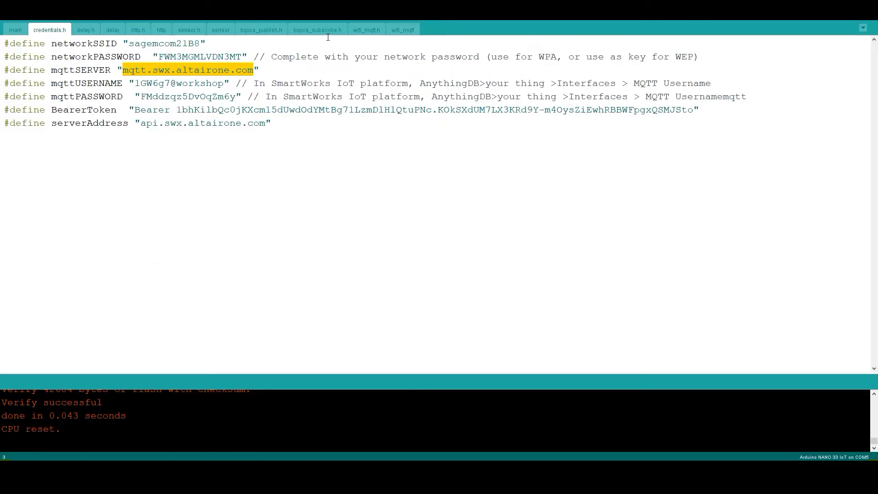
double_click(151, 83)
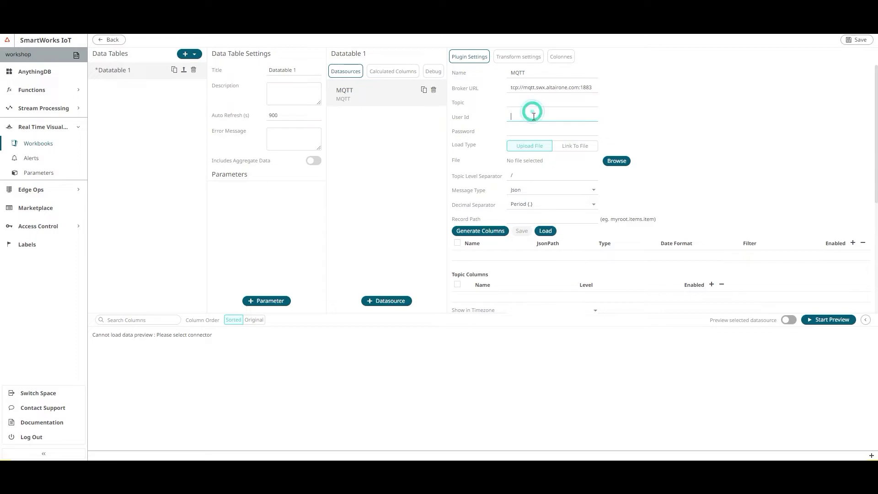
type("1GW6g7/workshop")
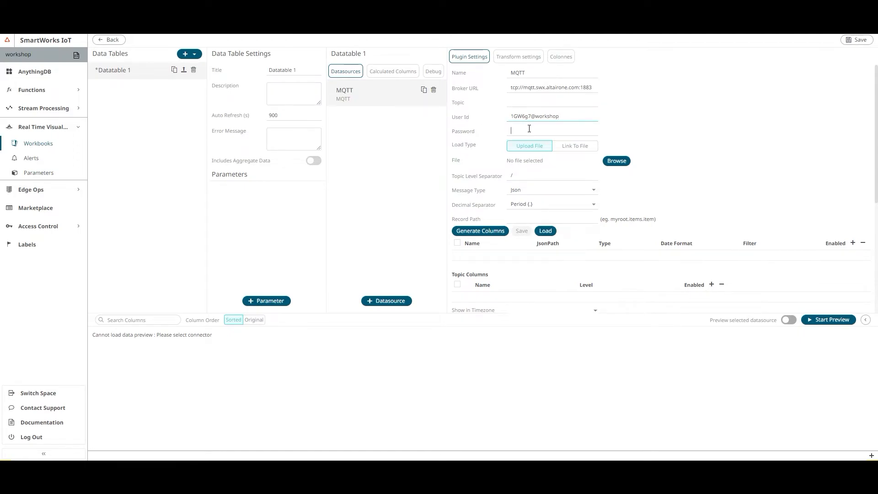
key("alt+tab")
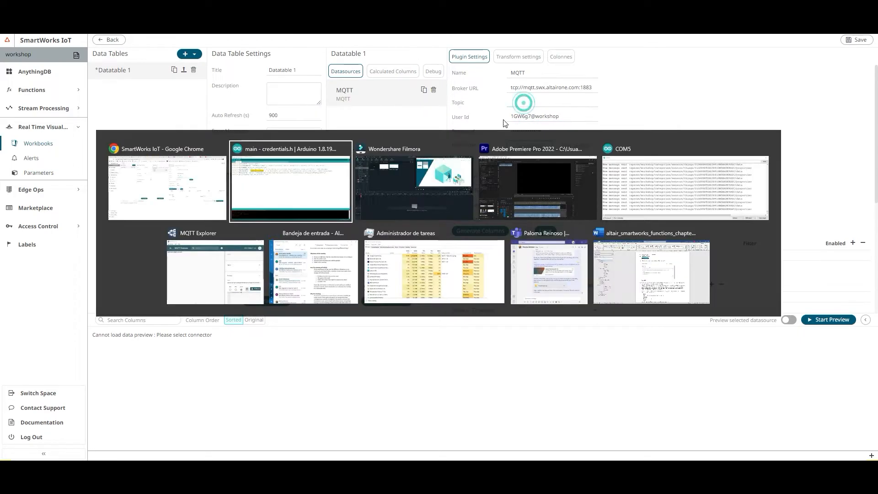
left_click(291, 187)
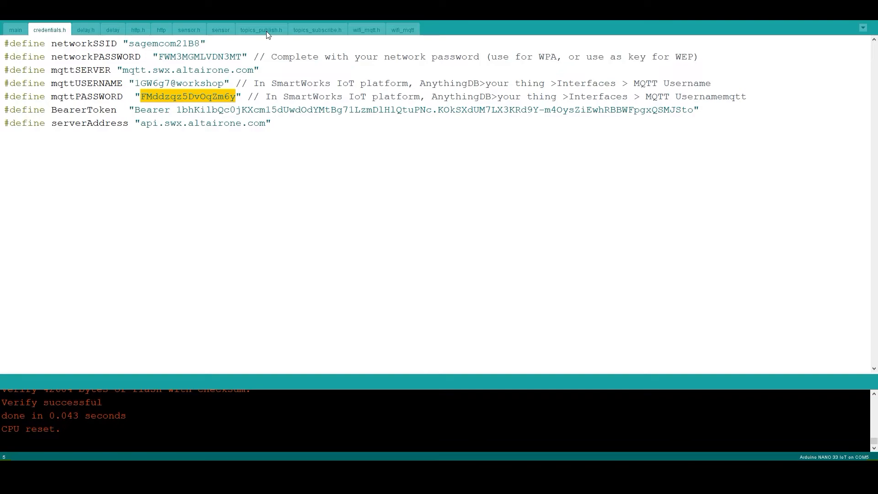
left_click(261, 29)
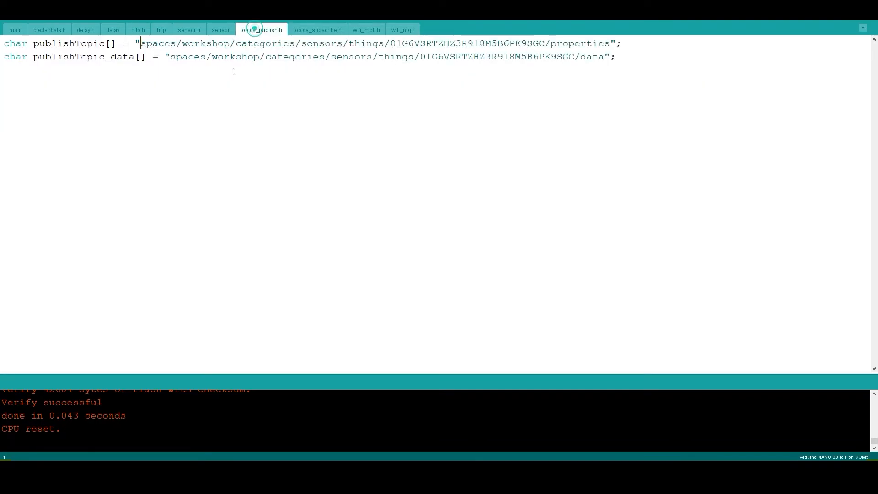
left_click_drag(172, 56, 594, 57)
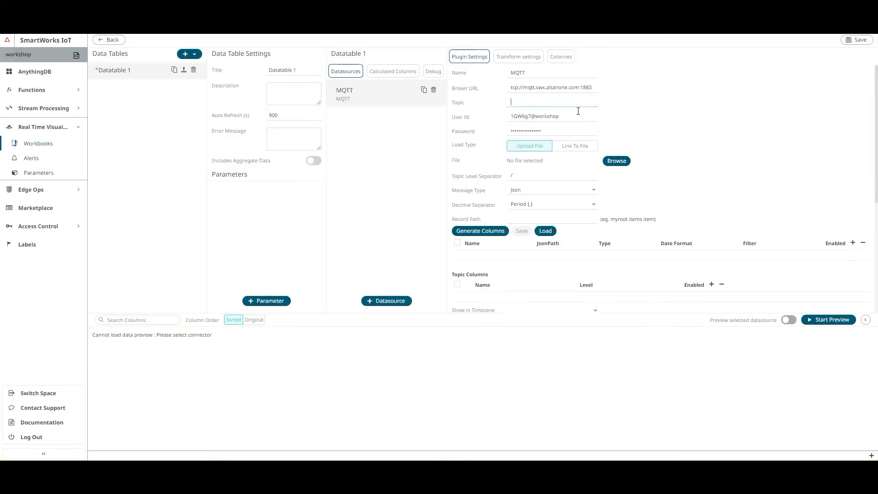
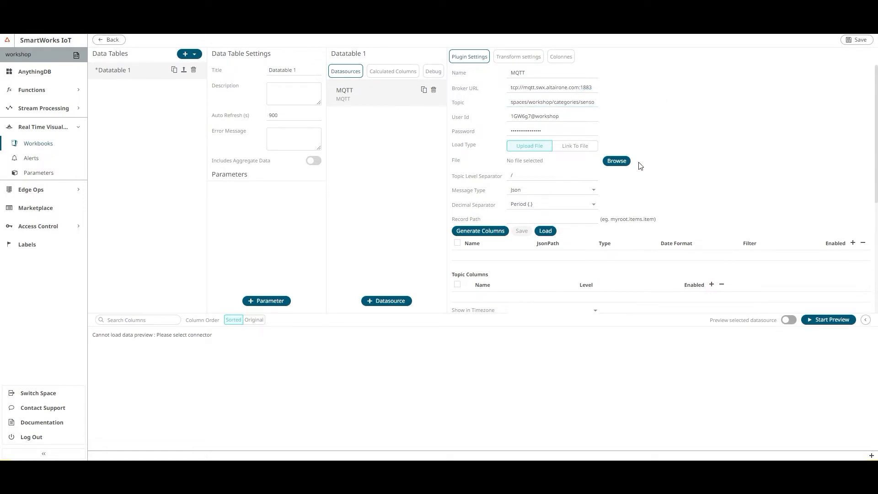
mouse_move(491, 237)
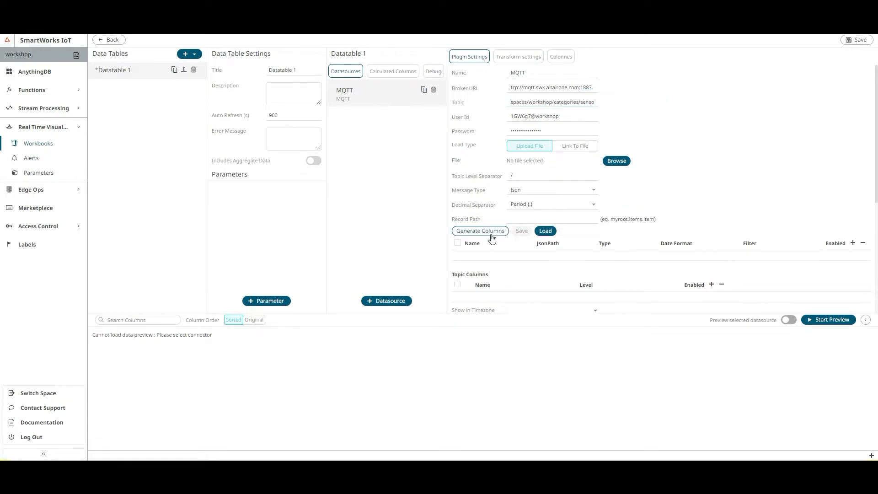
mouse_move(484, 237)
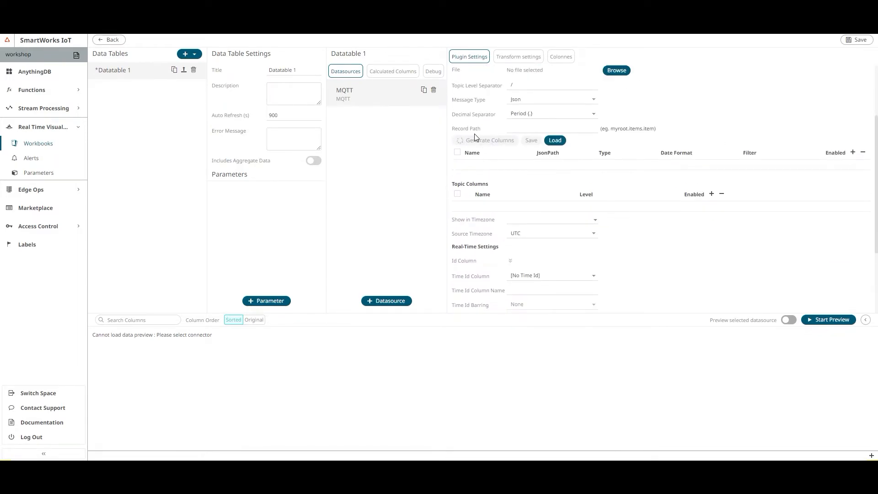
mouse_move(490, 145)
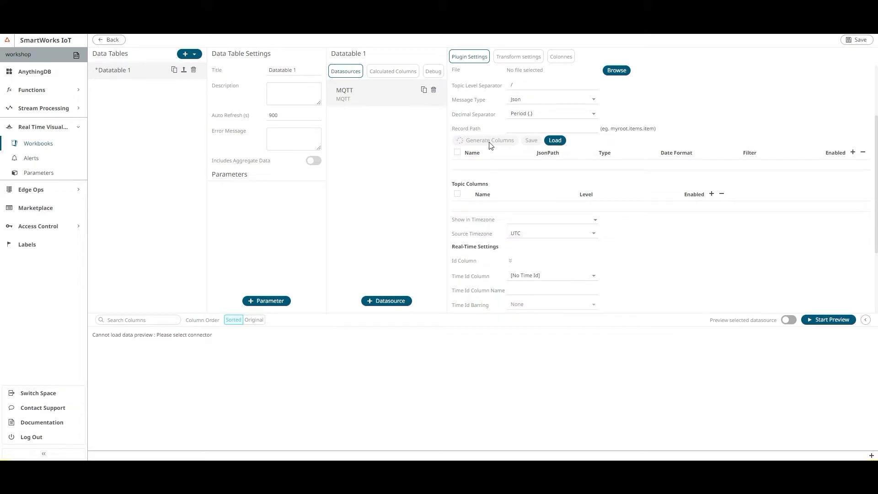
Generate MQTT columns, mark temperature, and start a live preview showing readings 360 and 361.
left_click(345, 90)
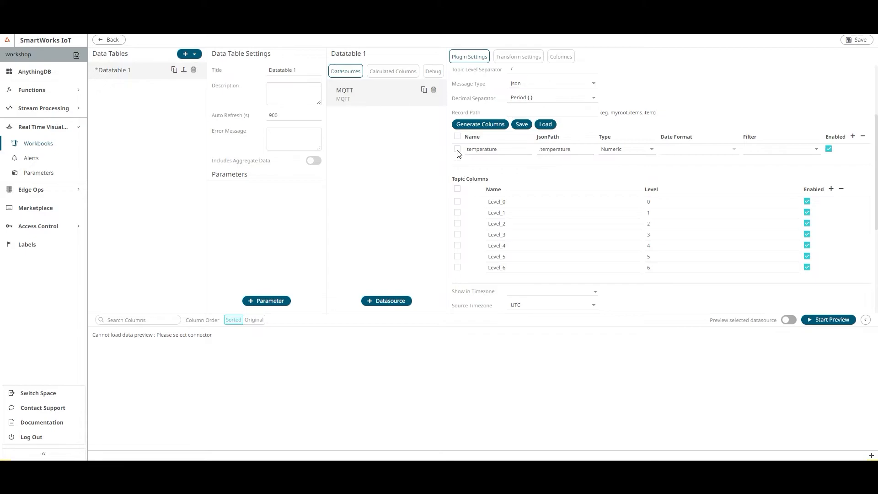
left_click(458, 136)
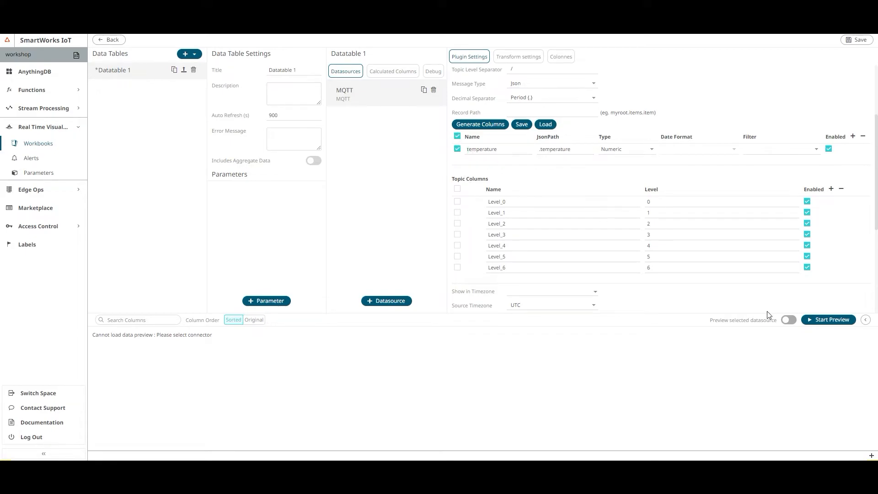
left_click(828, 319)
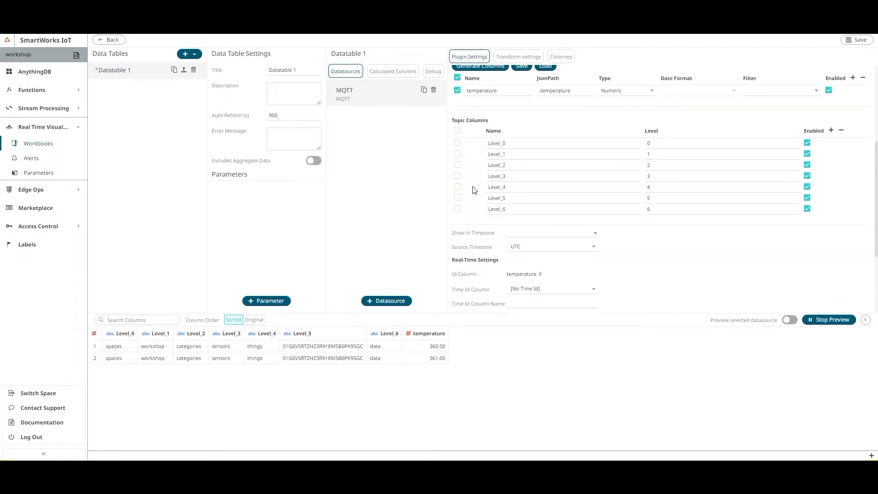
Set Datatable 1's Time Id Column to Automatic Time Id, review Transform settings, and save.
scroll("down", 3)
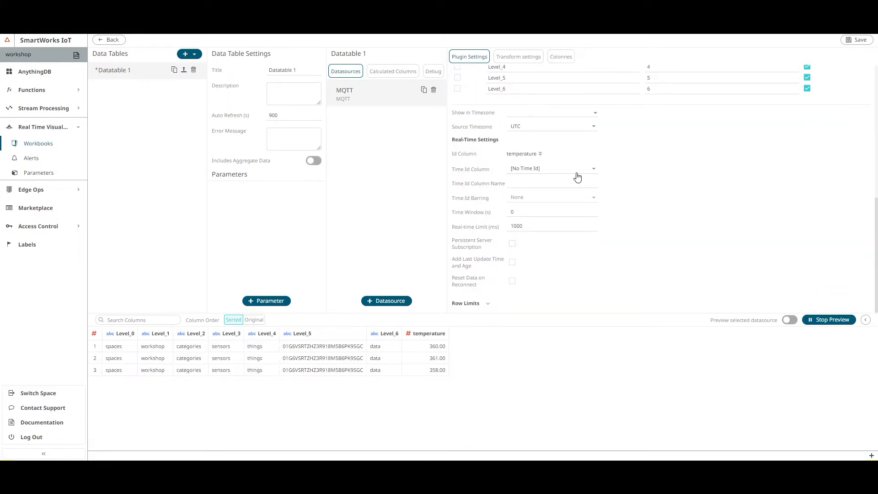
left_click(552, 168)
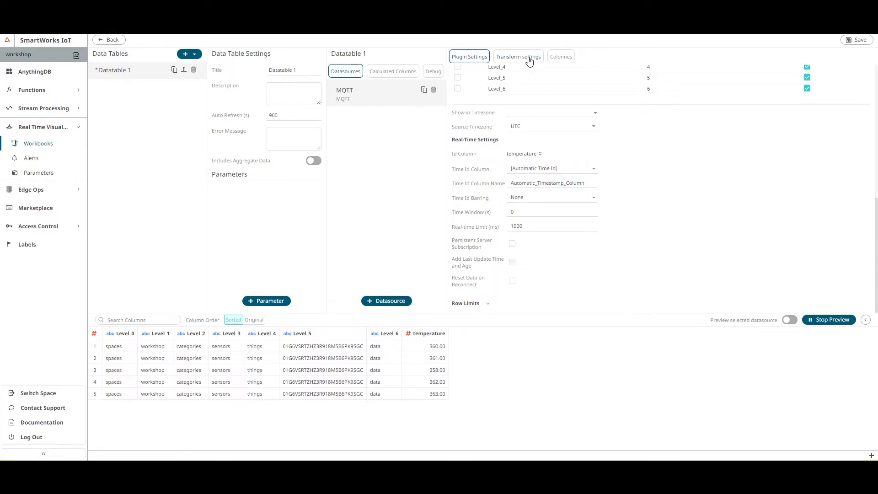
left_click(518, 56)
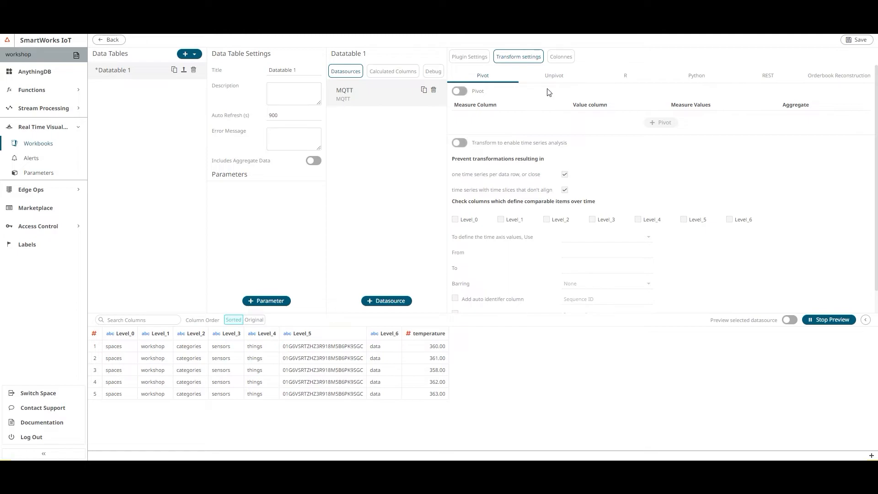
left_click(459, 142)
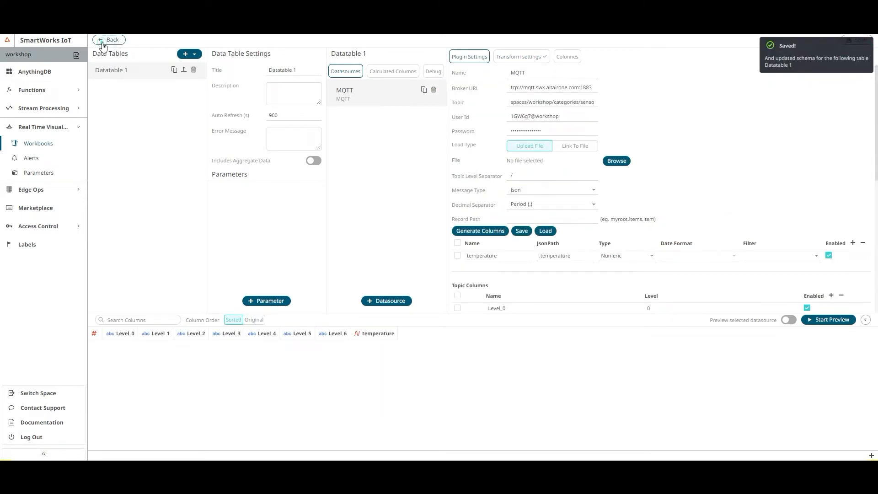
Add a time-series Line Graph part bound to Datatable 1 on Dashboard1.
left_click(109, 40)
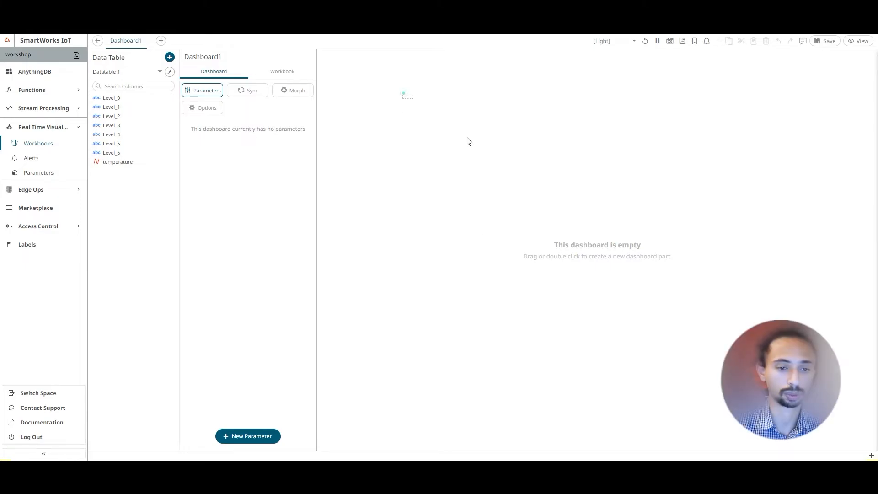
double_click(597, 196)
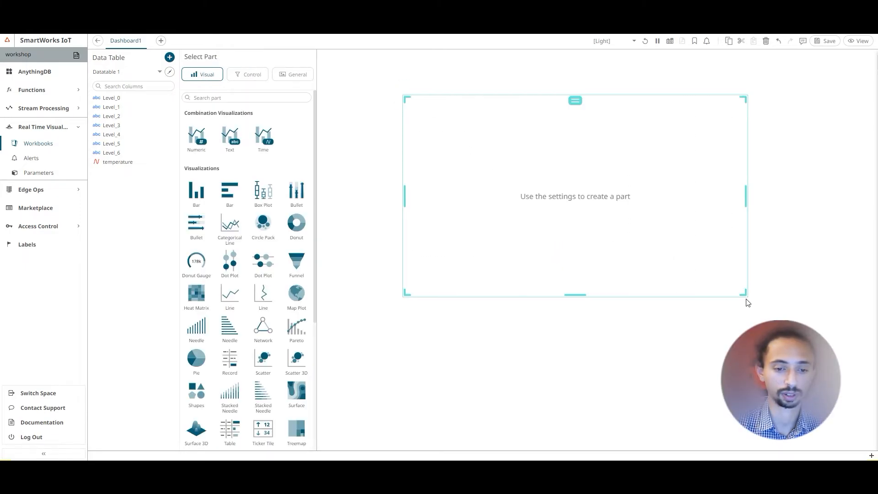
scroll("down", 3)
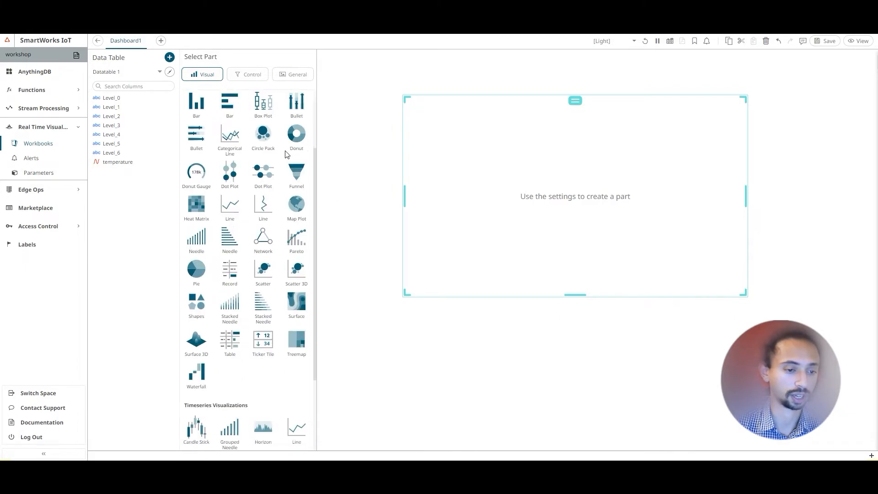
scroll("down", 3)
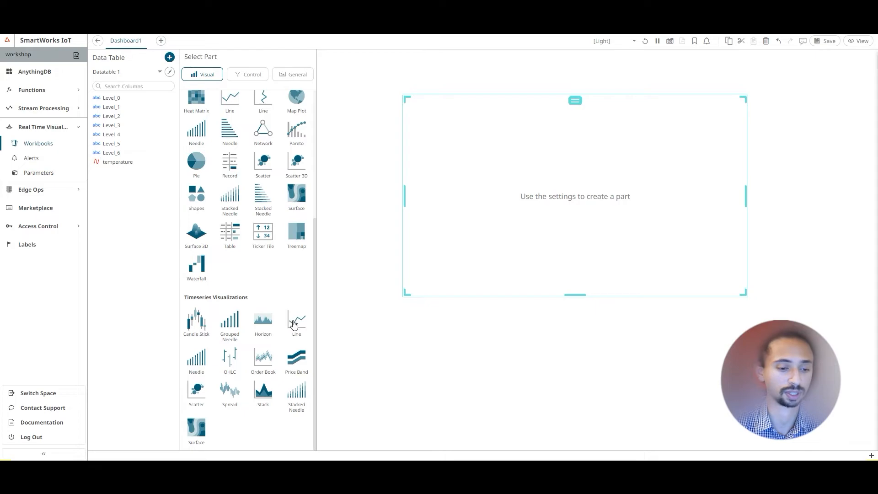
left_click(296, 320)
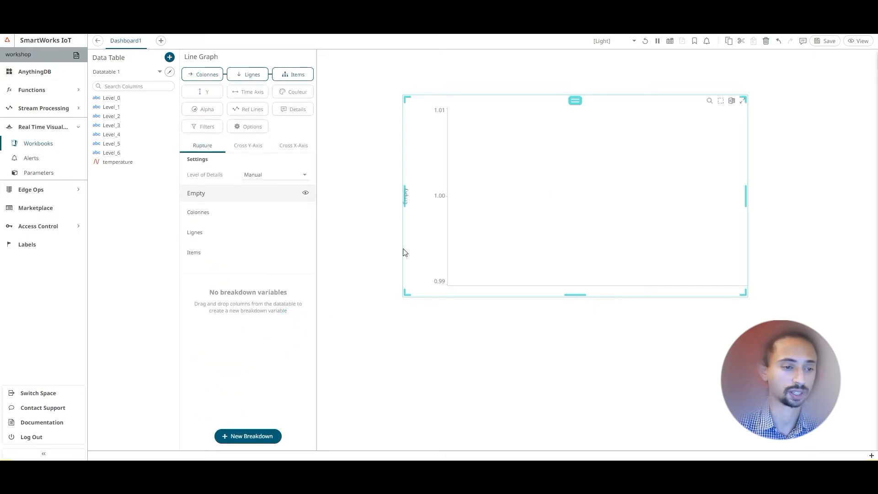
Plot temperature on the line graph's Y axis, then open AnythingDB and the Documentation page.
left_click(107, 162)
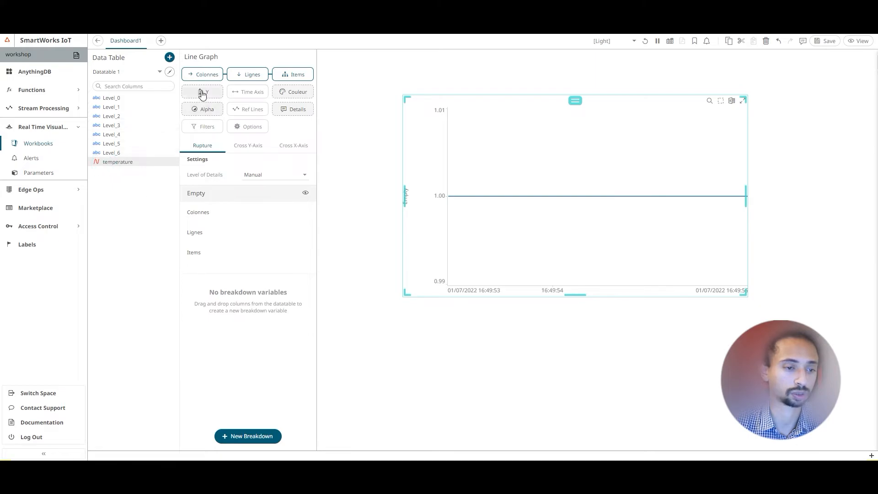
left_click(202, 91)
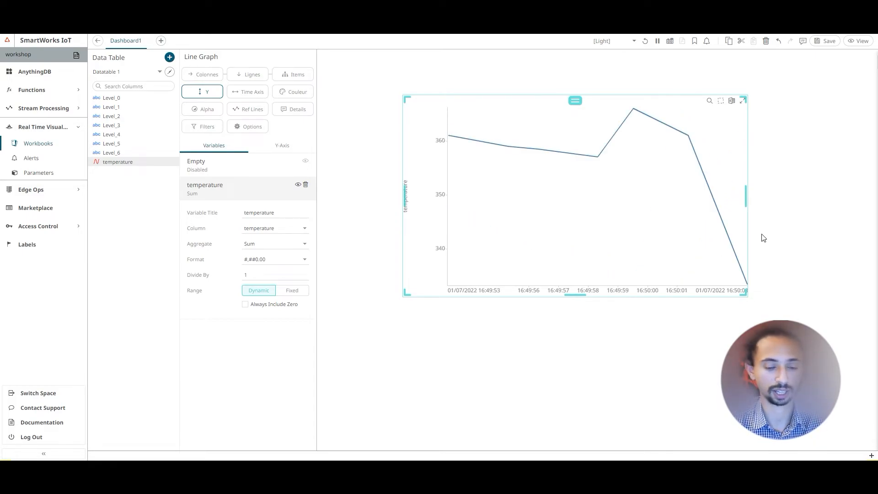
left_click(35, 71)
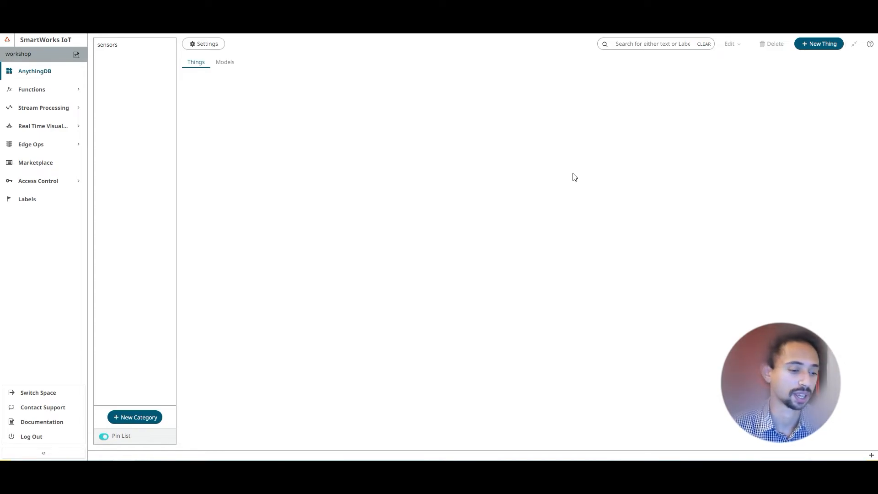
mouse_move(54, 423)
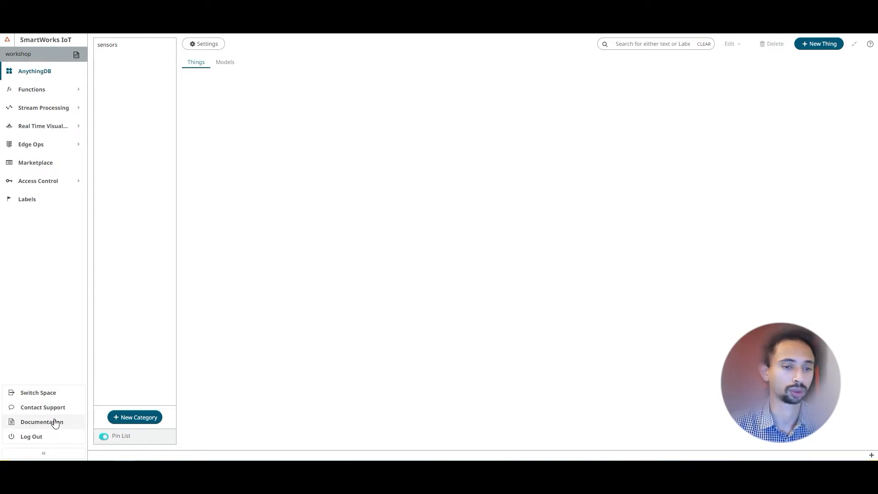
left_click(41, 422)
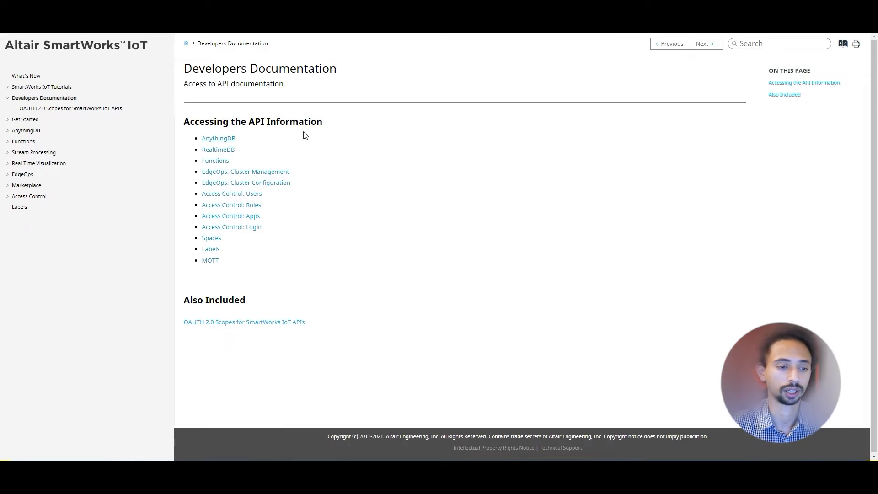
Open the AnythingDB API reference and authorize it with the Bearer token from API Inspector.
left_click(218, 138)
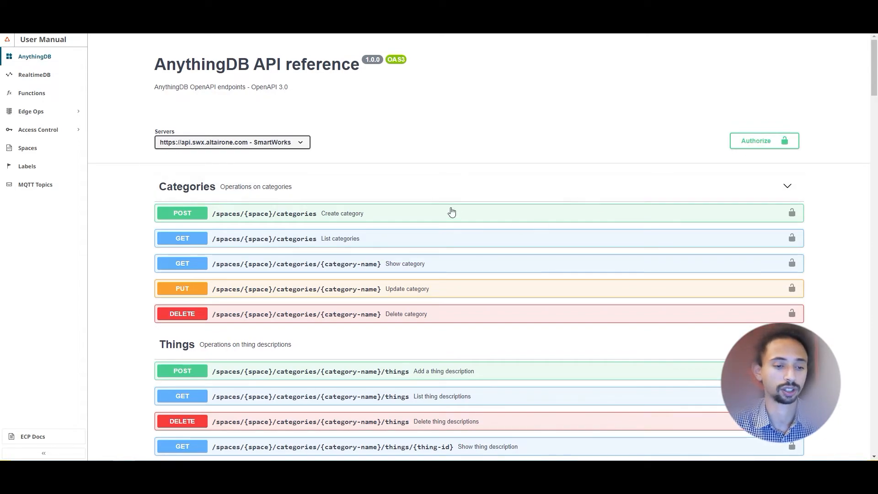
left_click(752, 140)
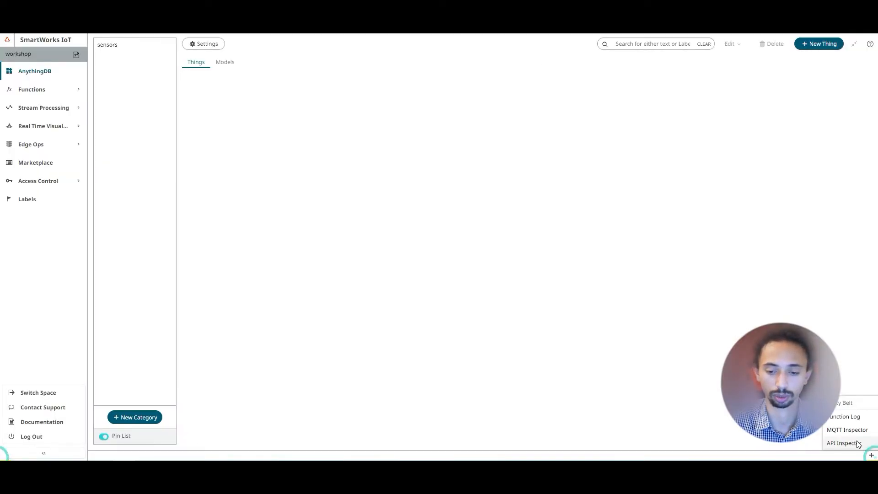
left_click(844, 443)
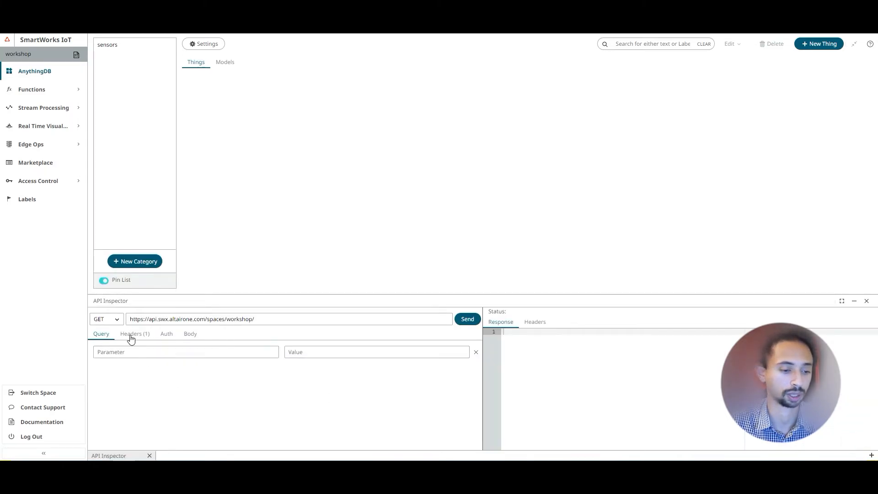
left_click(134, 333)
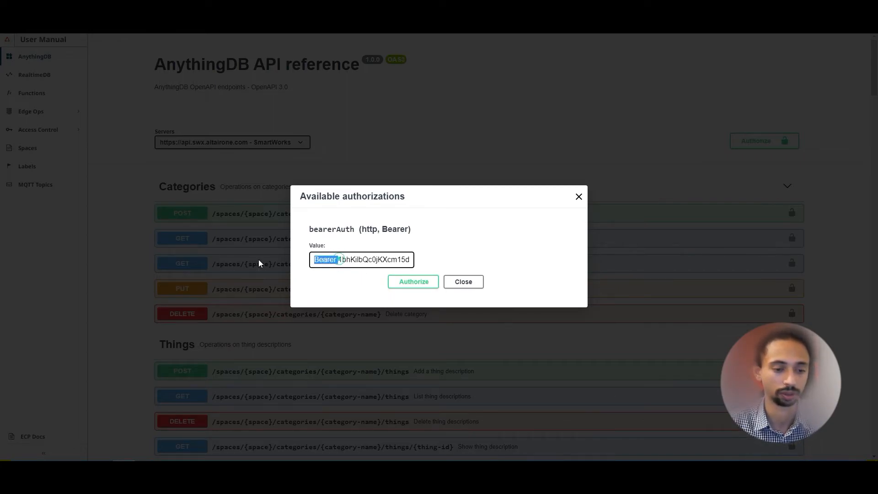
left_click(413, 281)
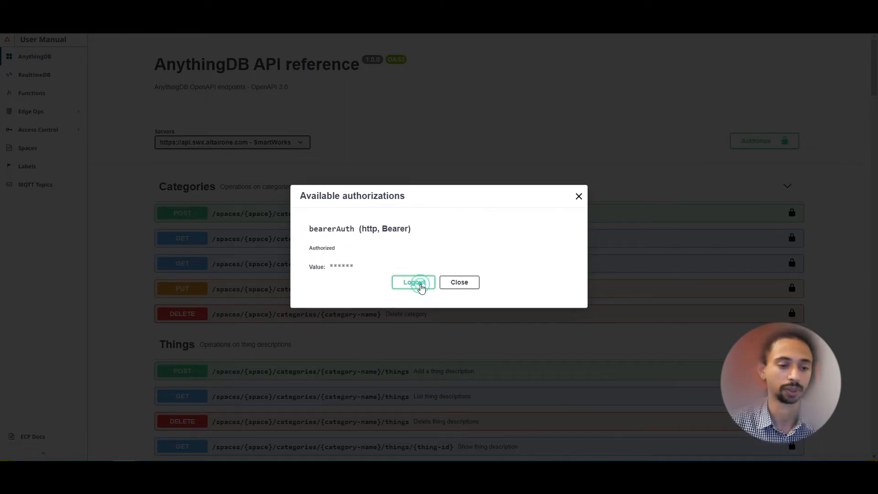
left_click(413, 282)
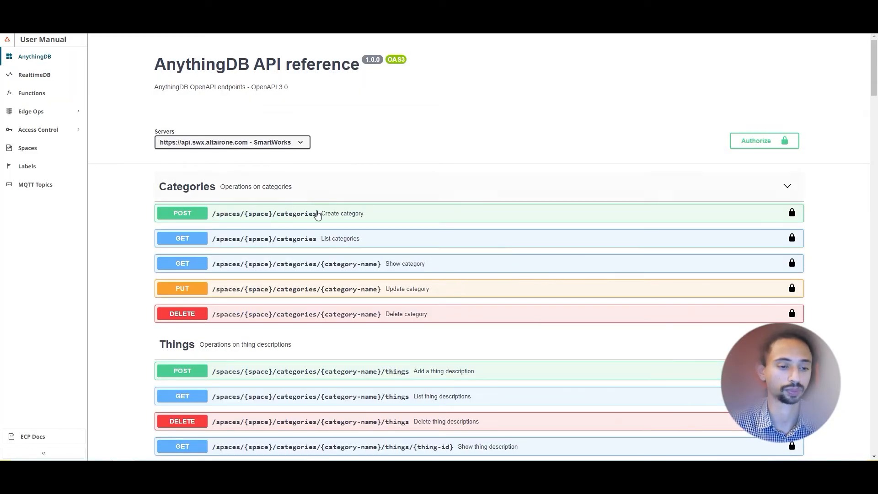
mouse_move(361, 214)
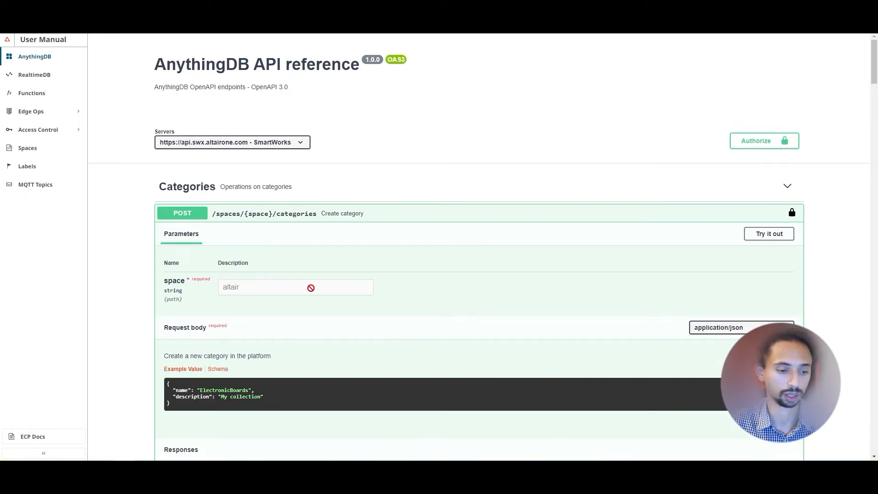
Create ElectronicBoards via POST /categories in the workshop space and open it in the category list.
left_click(769, 234)
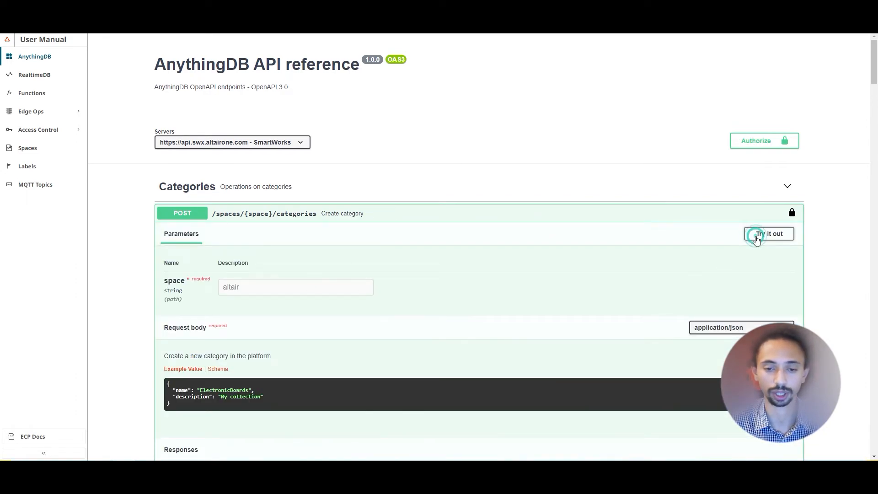
left_click(769, 234)
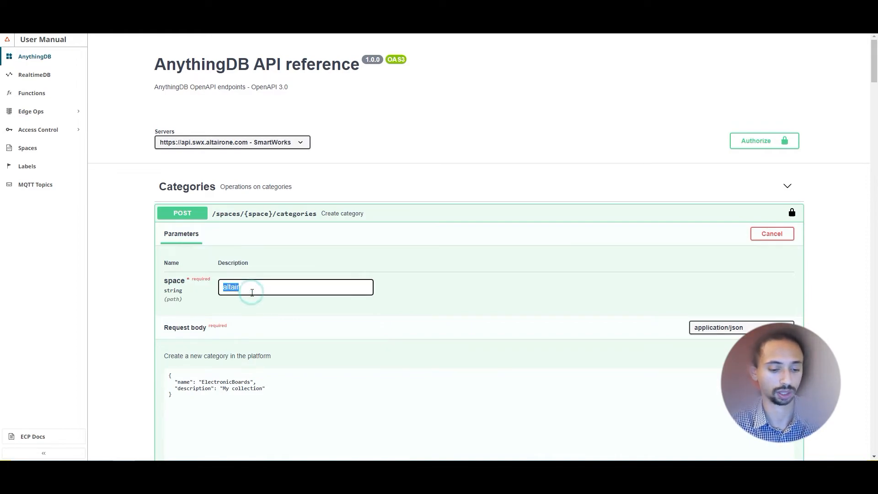
type("workshop")
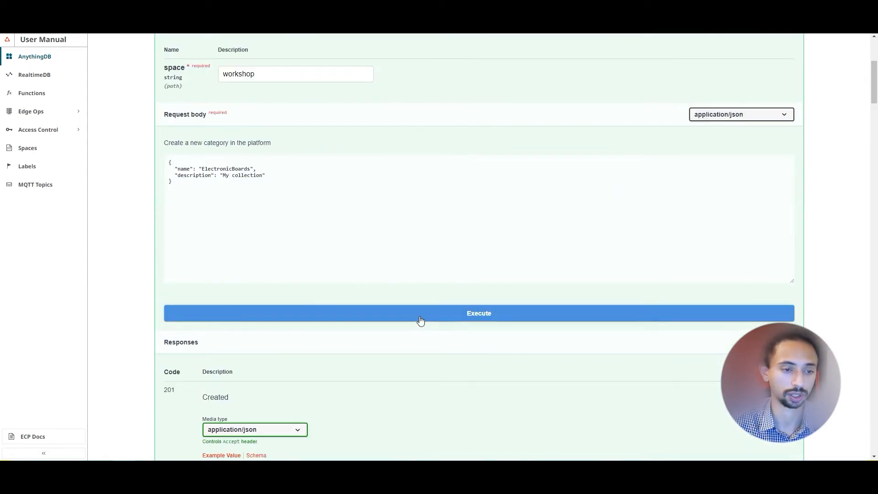
left_click(479, 313)
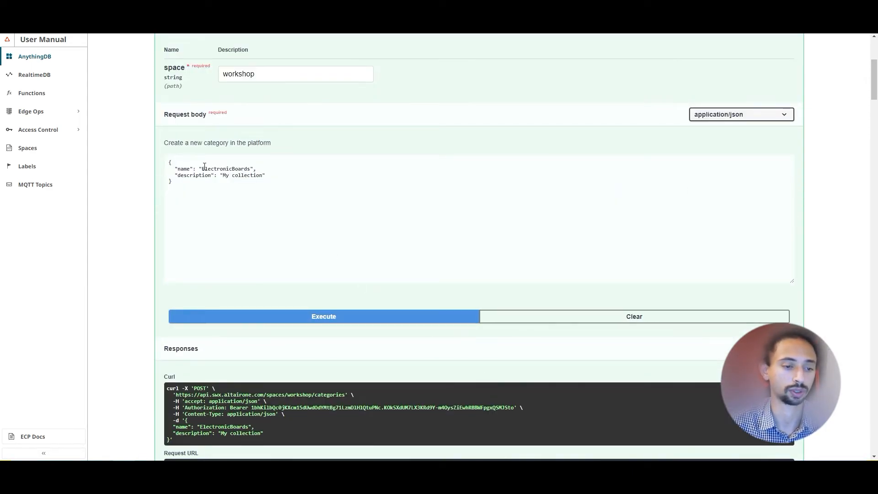
double_click(225, 168)
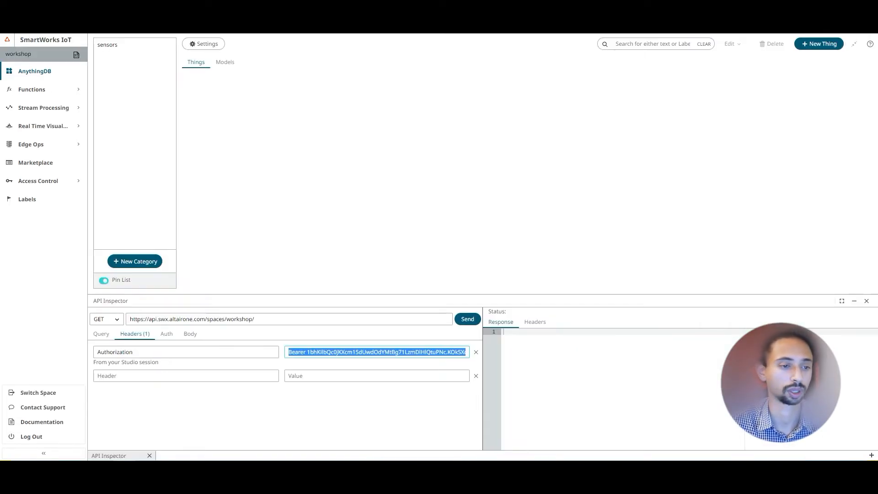
mouse_move(154, 91)
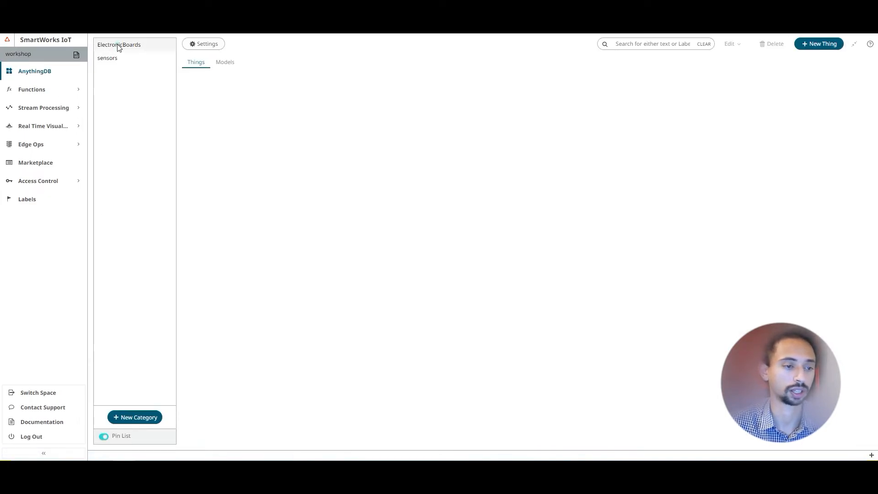
left_click(818, 44)
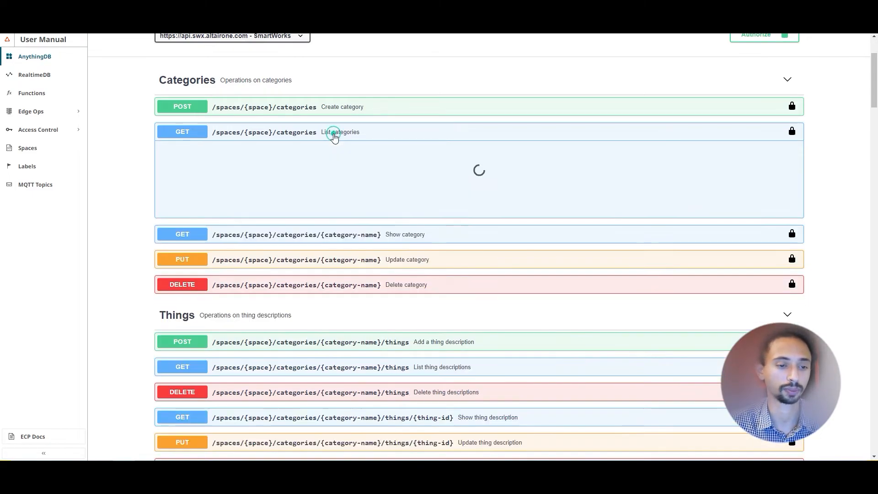
Delete ElectronicBoards via DELETE /categories/{category-name} with space 'workshop' and reload the list.
left_click(333, 134)
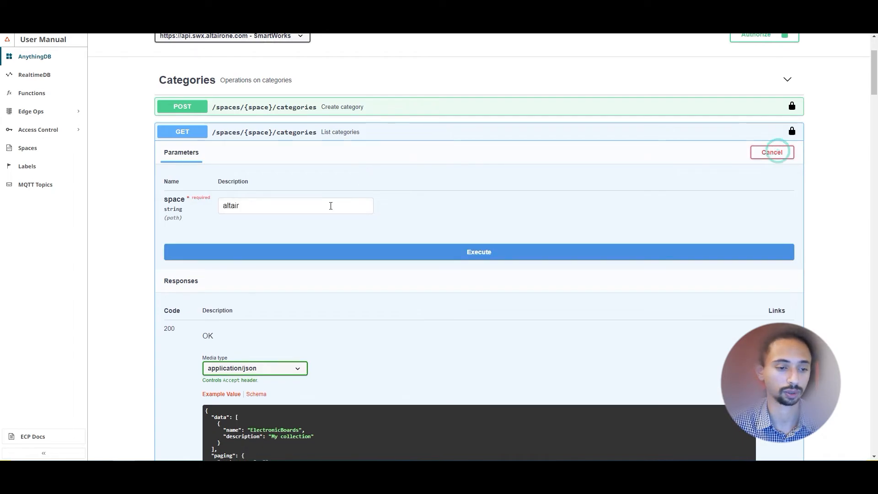
type("workshop")
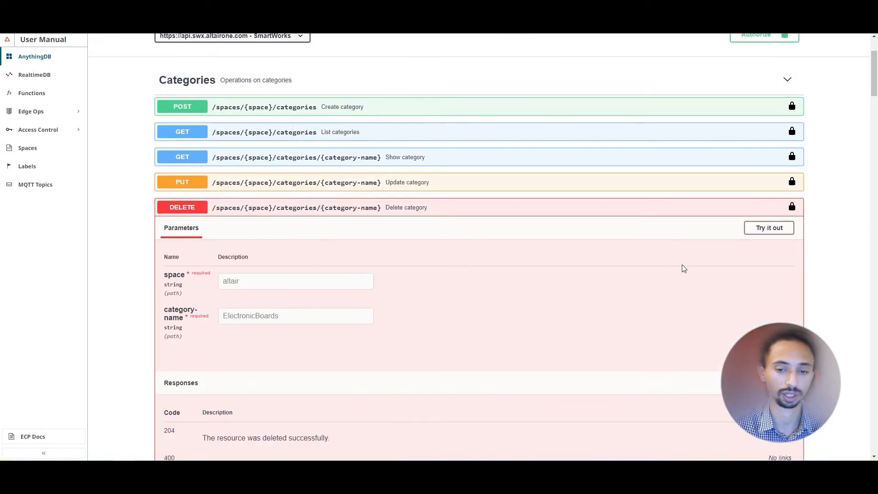
left_click(769, 228)
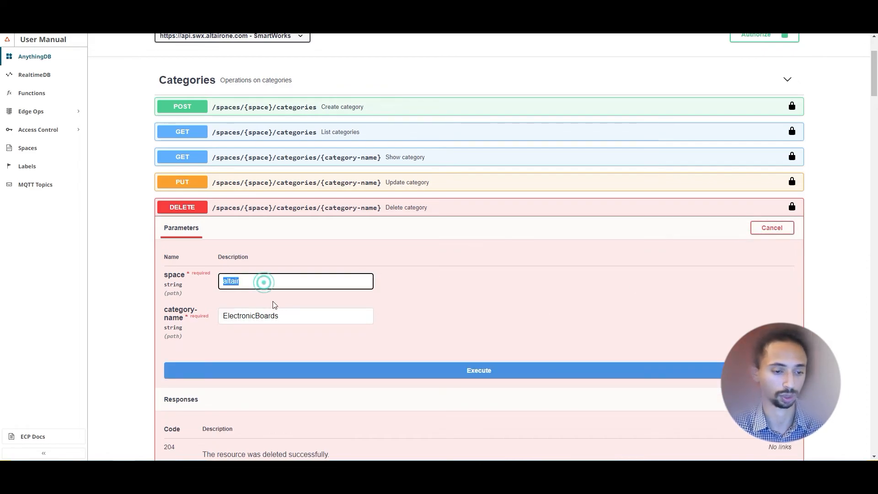
type("workshop")
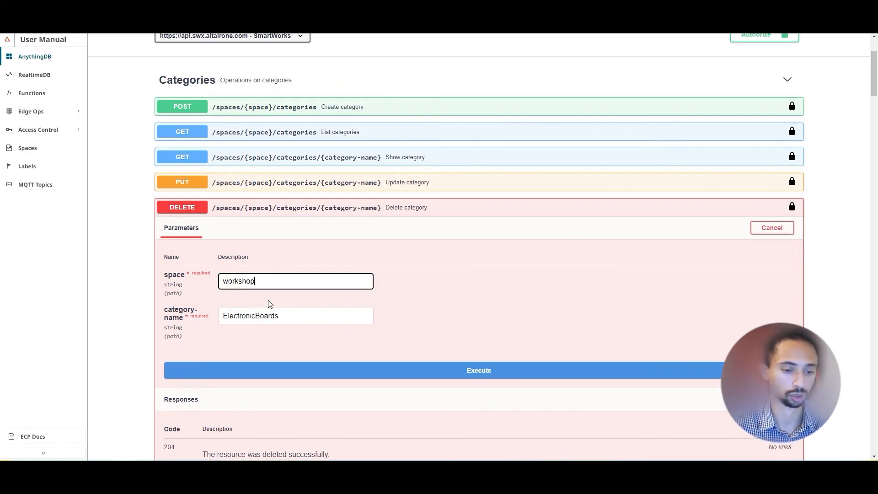
left_click(479, 371)
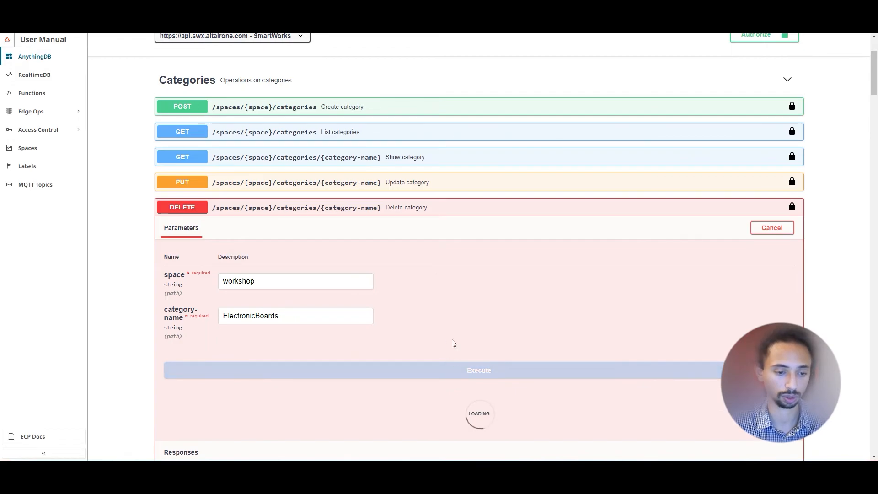
left_click(479, 370)
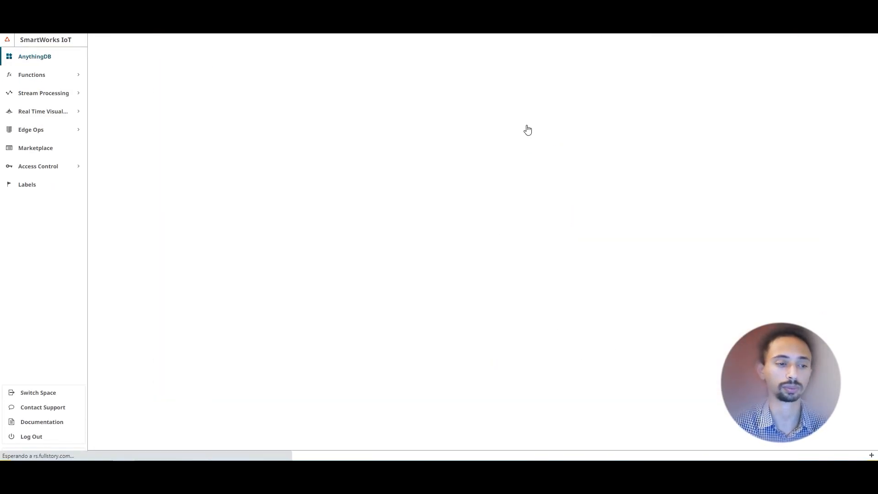
left_click(35, 56)
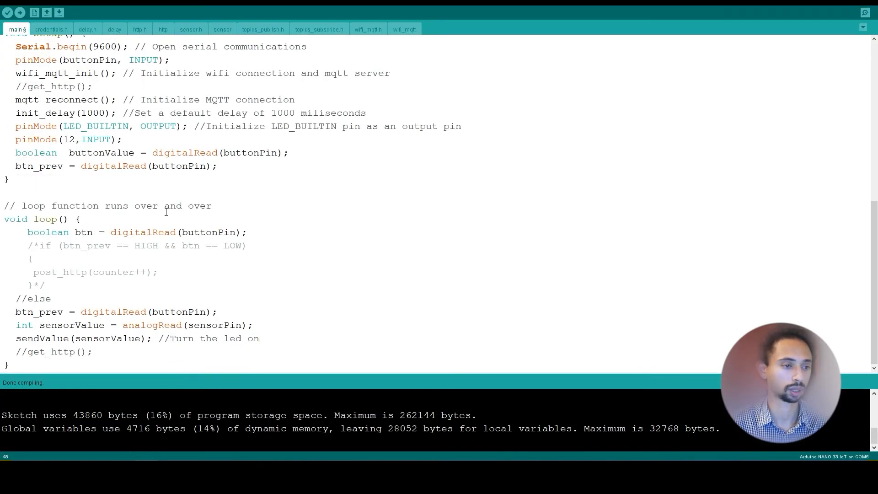
Uncomment the post_http and get_http calls and the client_http.post line in the http tab.
left_click(56, 288)
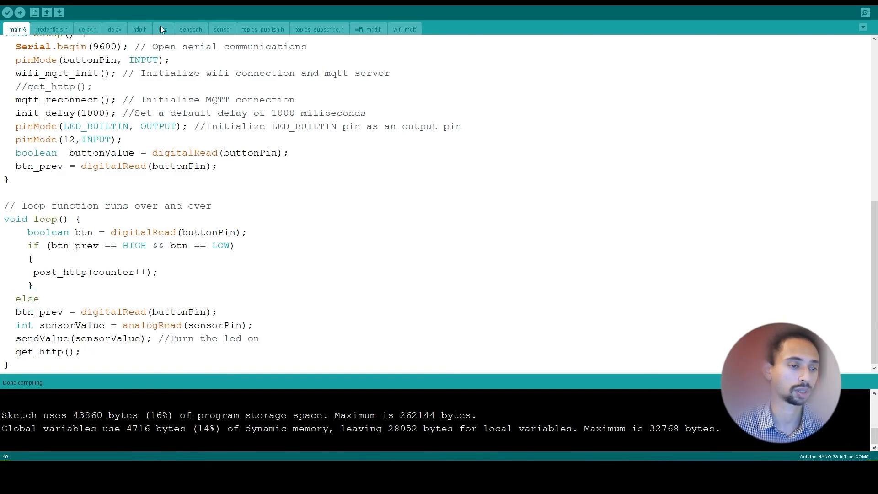
left_click(163, 28)
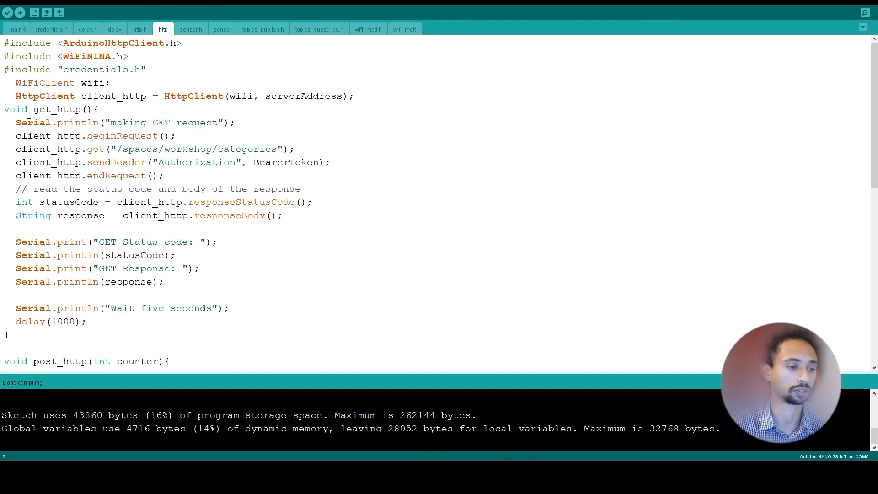
double_click(56, 109)
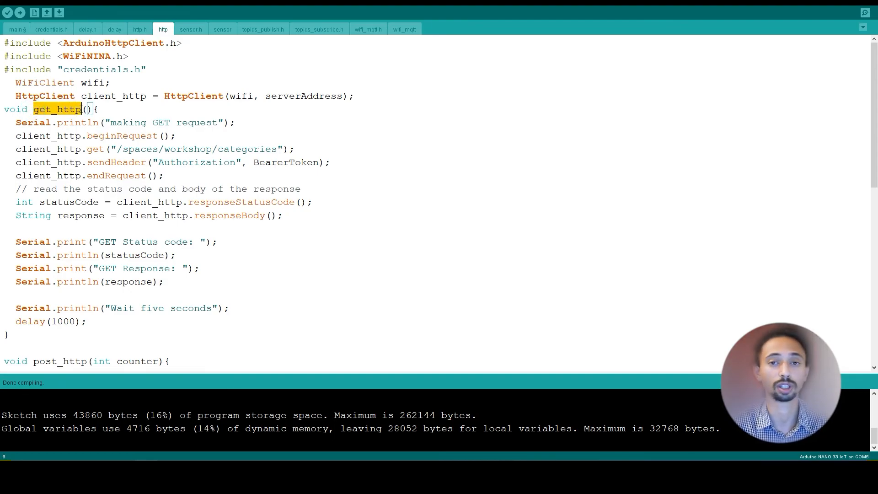
scroll("down", 3)
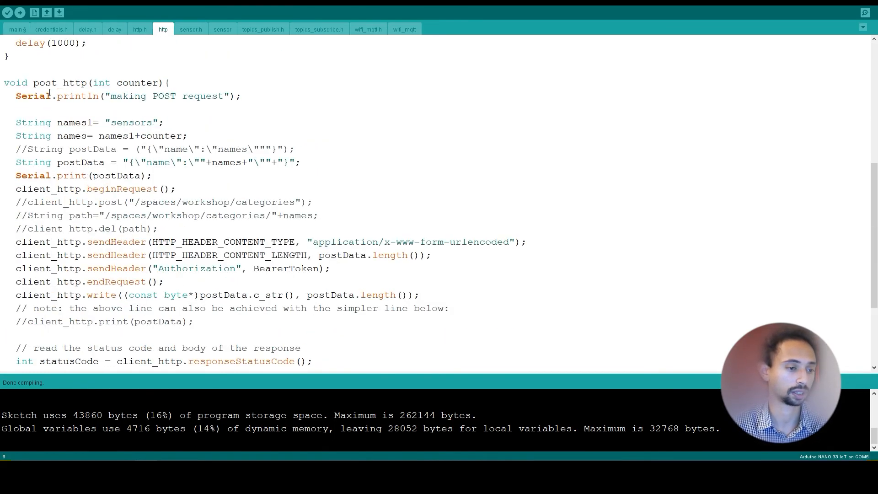
double_click(61, 83)
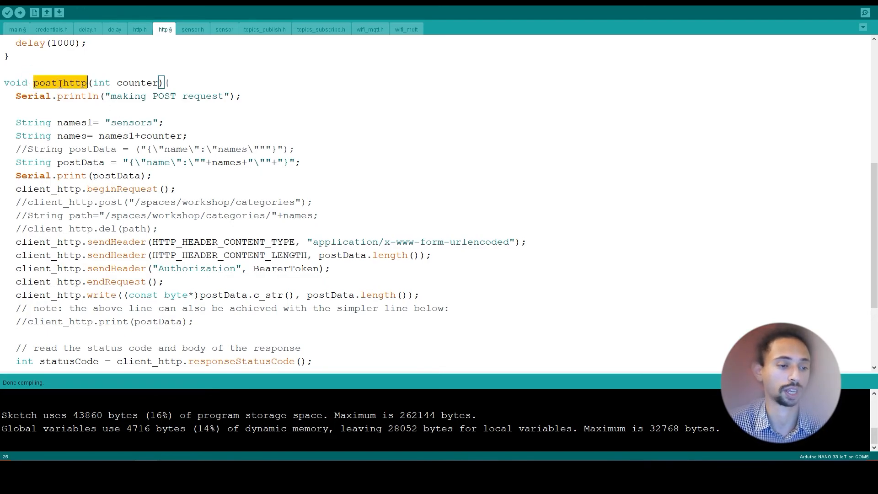
Set the category name string to 'sensors' and upload the sketch to the board.
double_click(132, 123)
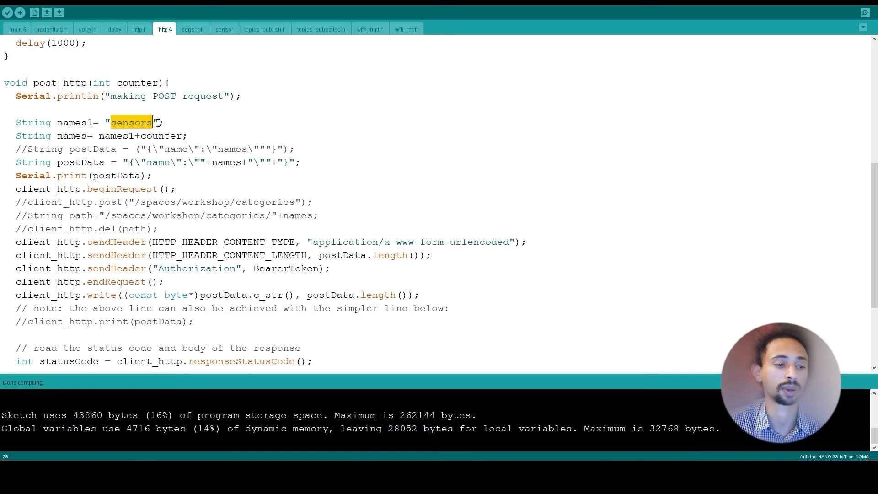
type("sensprs")
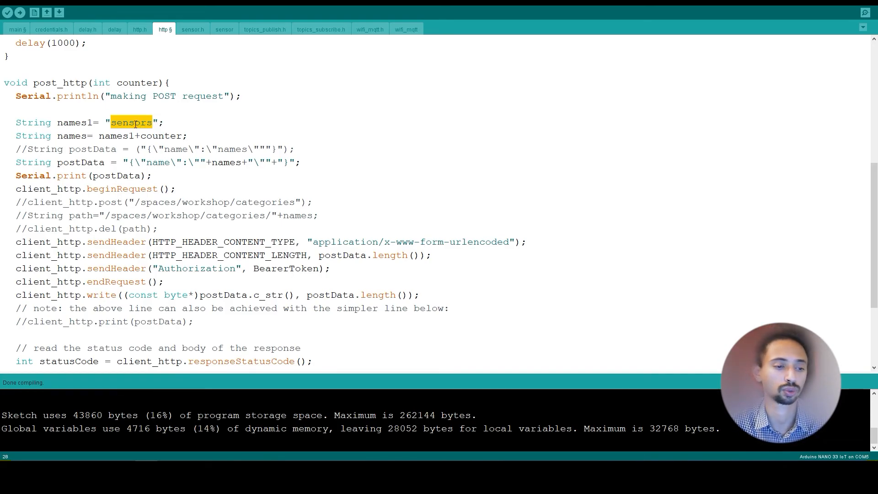
type("sensors")
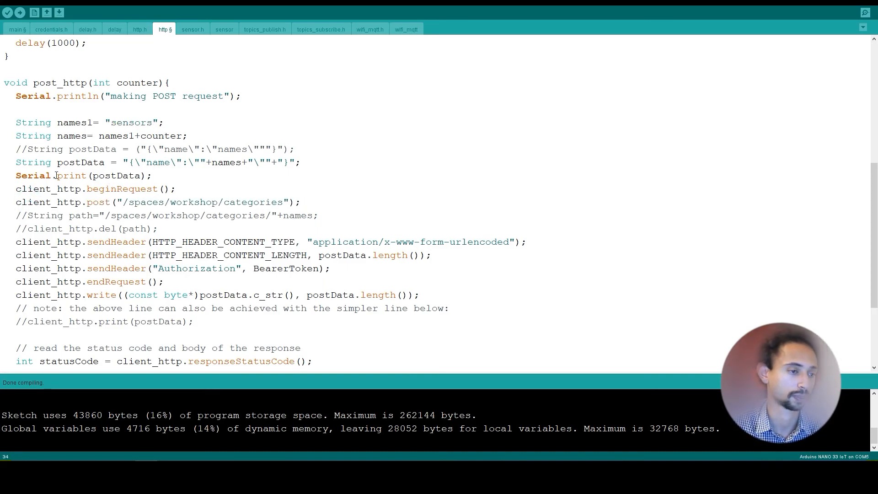
left_click(19, 12)
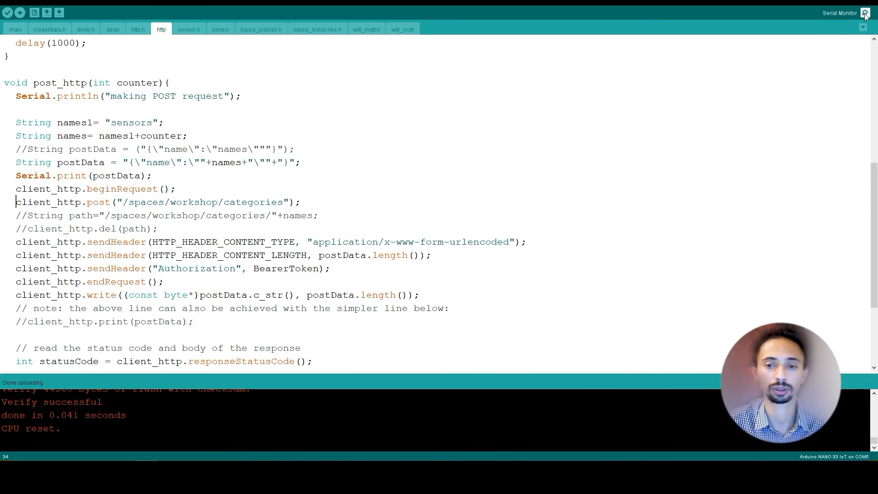
Open the board's Serial Monitor on COM5 beside the SmartWorks category list.
left_click(866, 12)
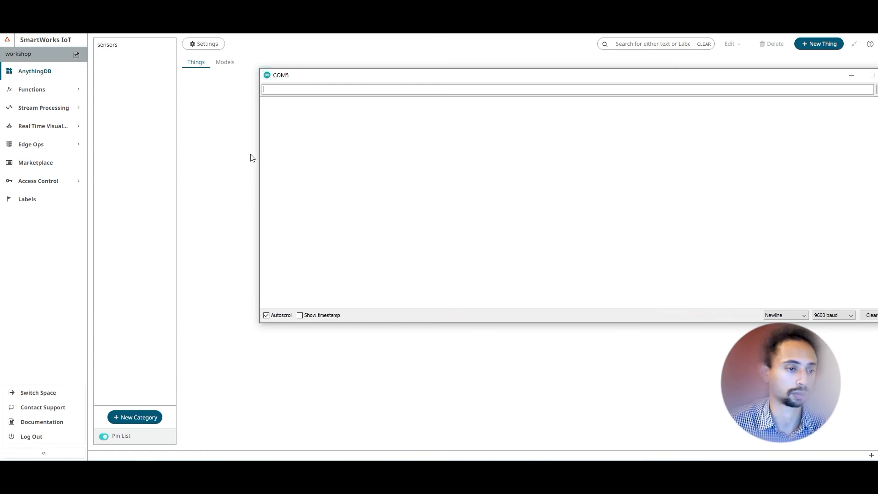
mouse_move(308, 92)
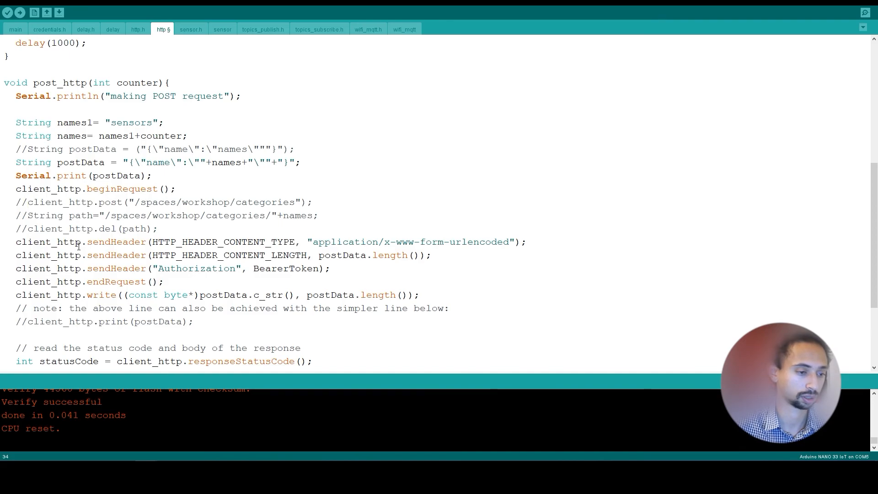
Enable the client_http.del lines in post_http, upload, and reload the category list for sensors0.
left_click(26, 215)
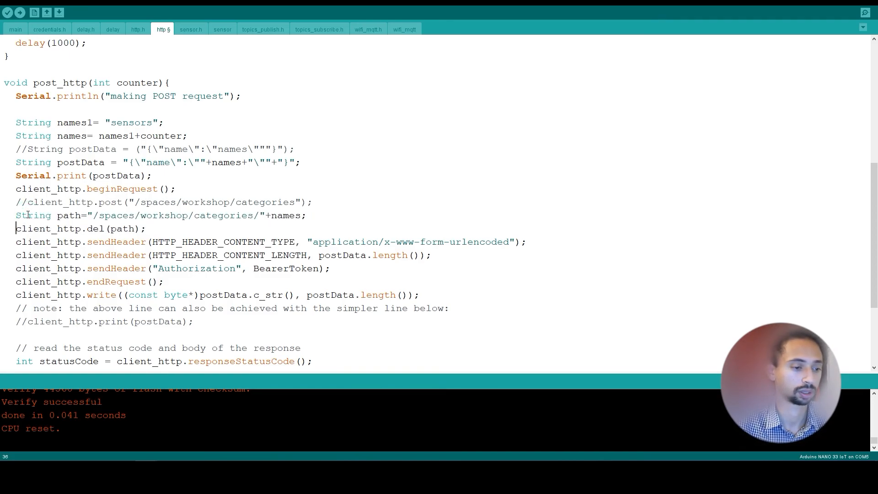
left_click(18, 12)
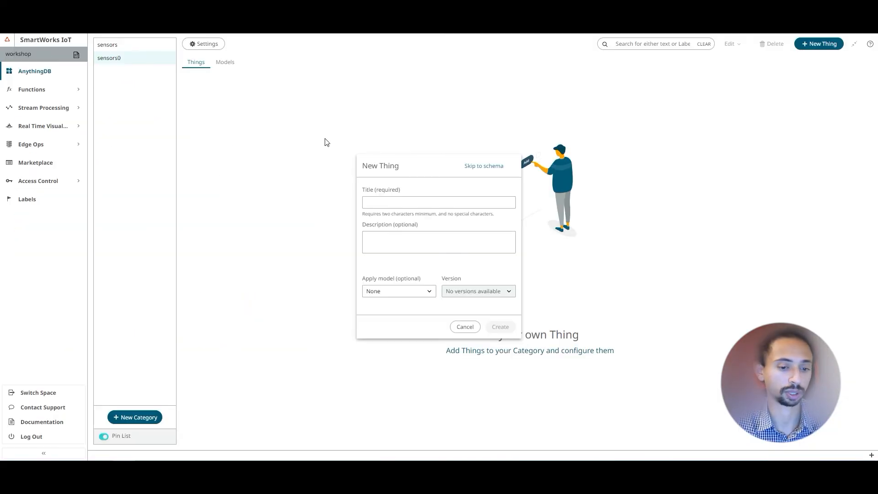
left_click(465, 326)
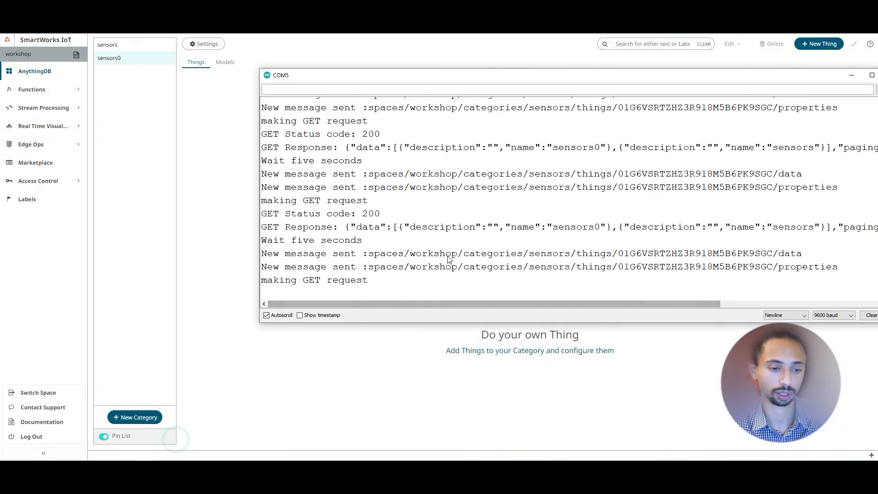
left_click(871, 315)
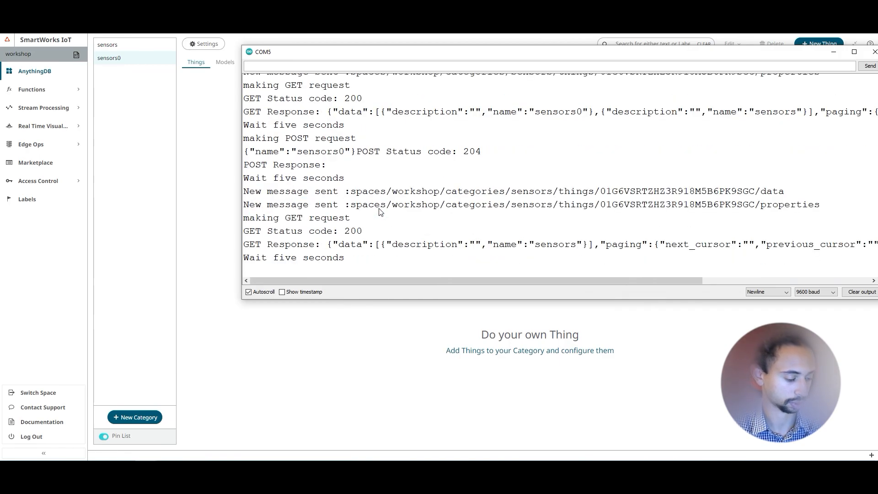
left_click(874, 51)
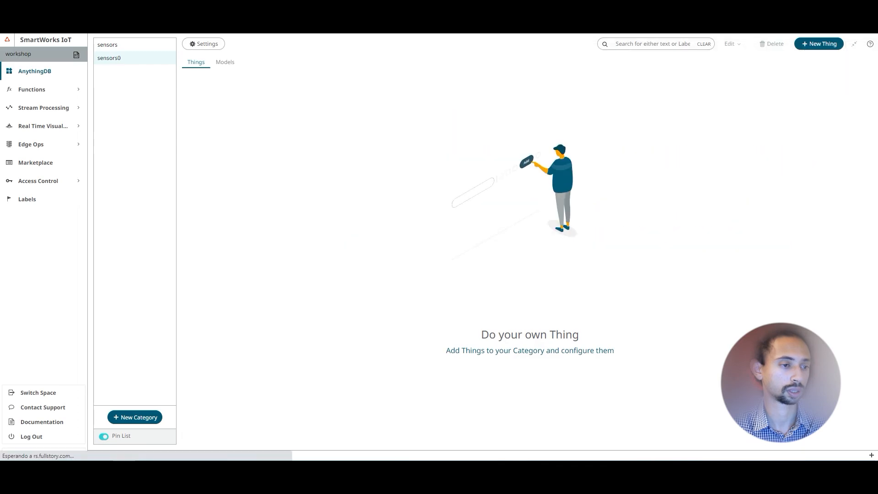